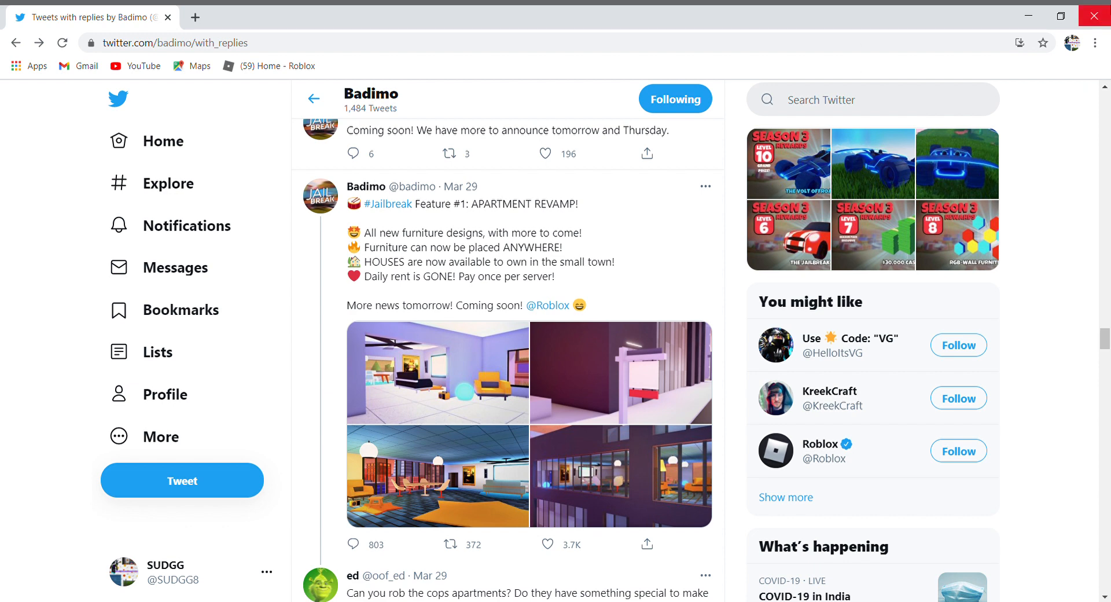
{"action": "mouse_move", "coordinate": [536, 386]}
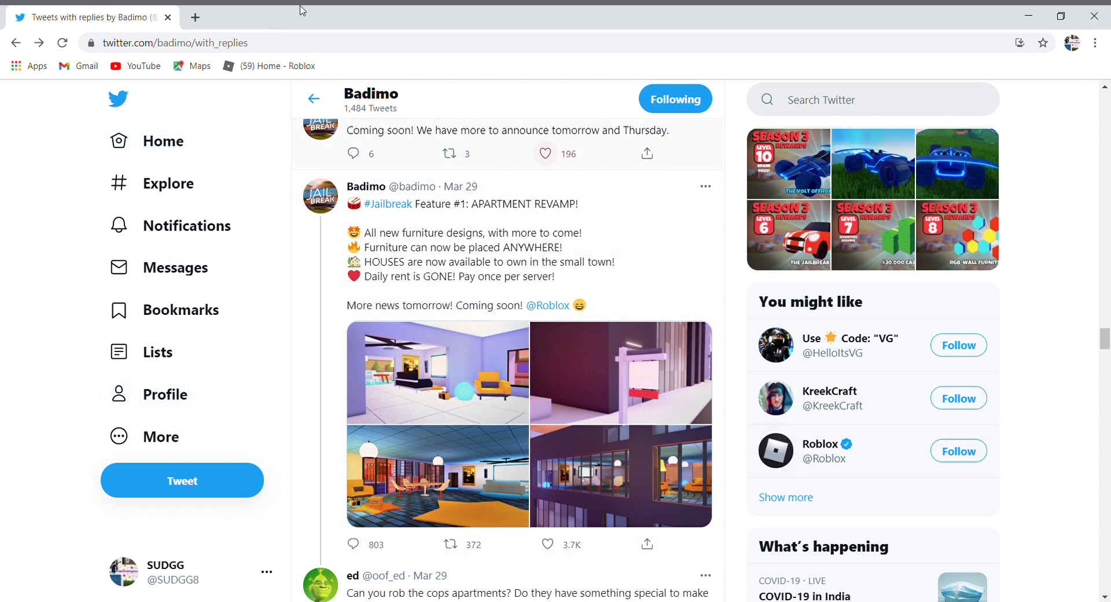
{"action": "mouse_move", "coordinate": [428, 348]}
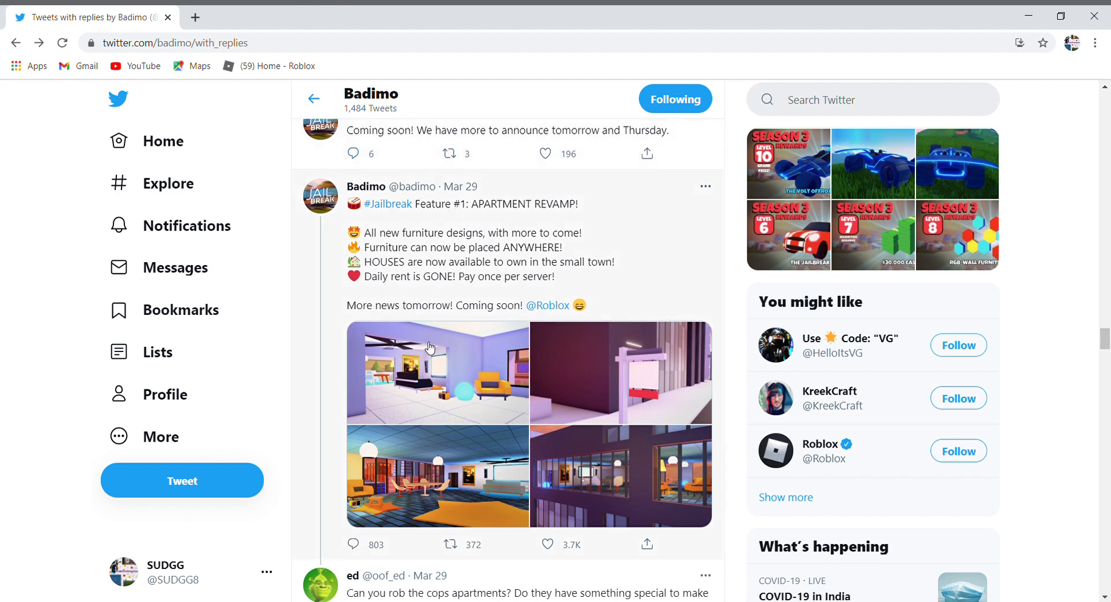
- Open Badimo's Feature #1 Apartment Revamp tweet on its own page
{"action": "left_click", "coordinate": [467, 283]}
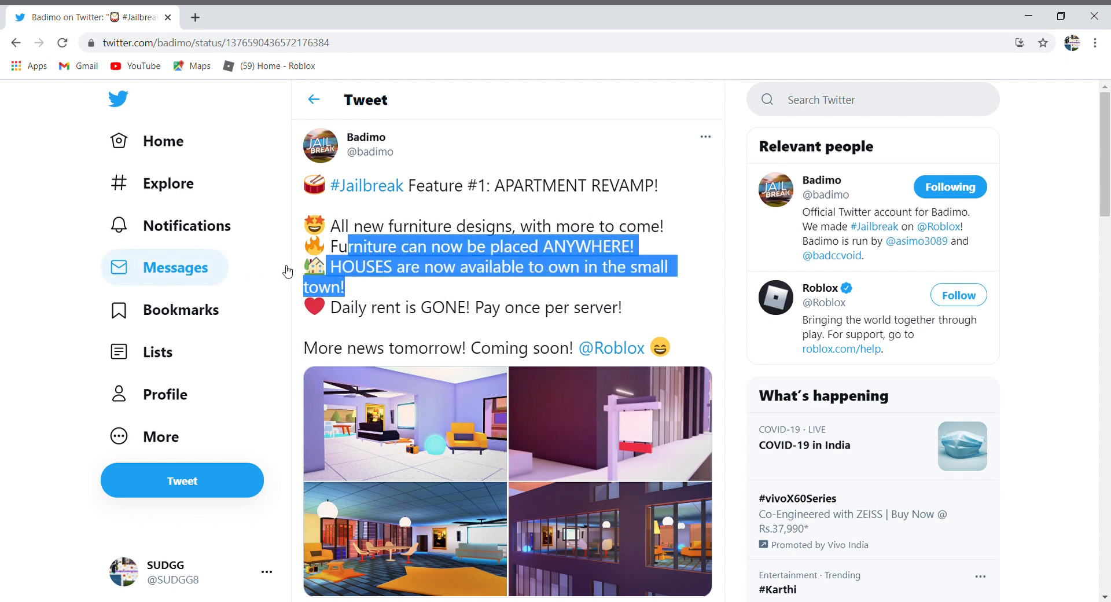
{"action": "mouse_move", "coordinate": [593, 274]}
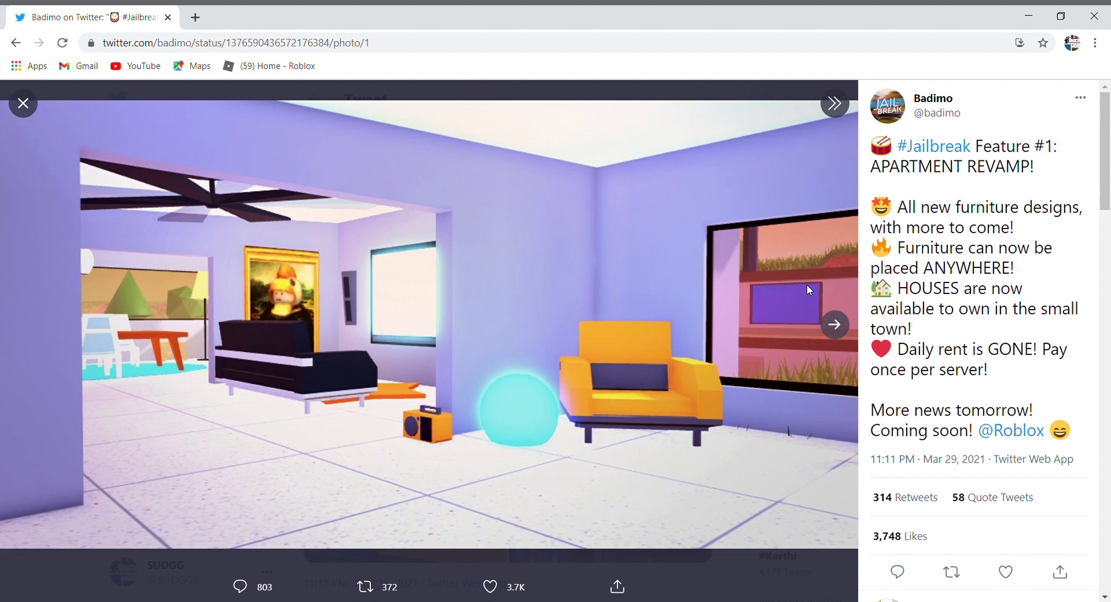
{"action": "mouse_move", "coordinate": [278, 338]}
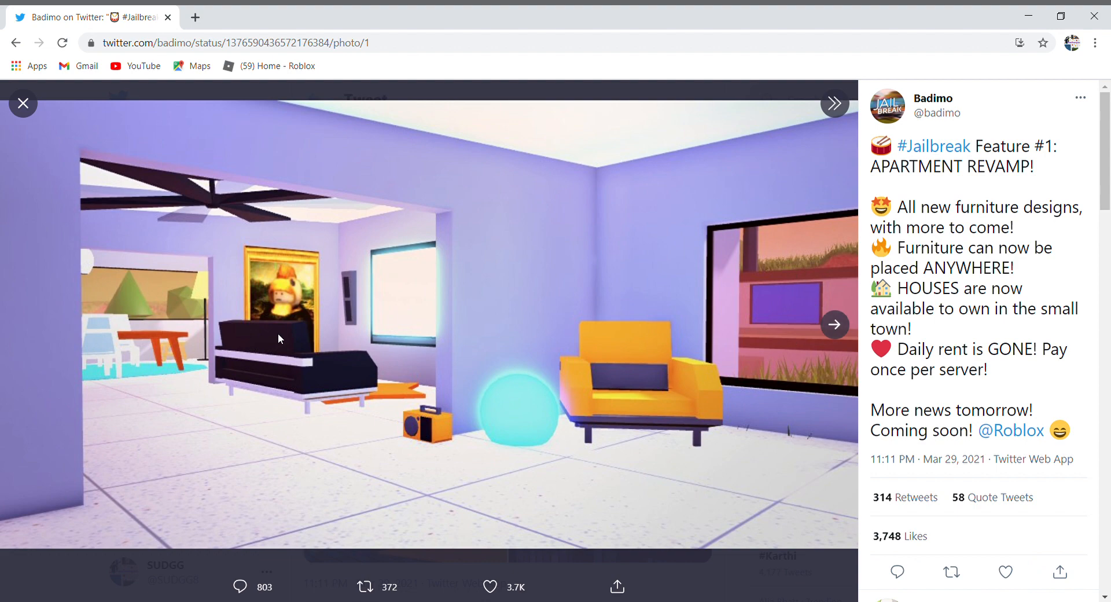
- Close the living-room photo and scroll through the apartment revamp tweet's replies
{"action": "left_click", "coordinate": [23, 103]}
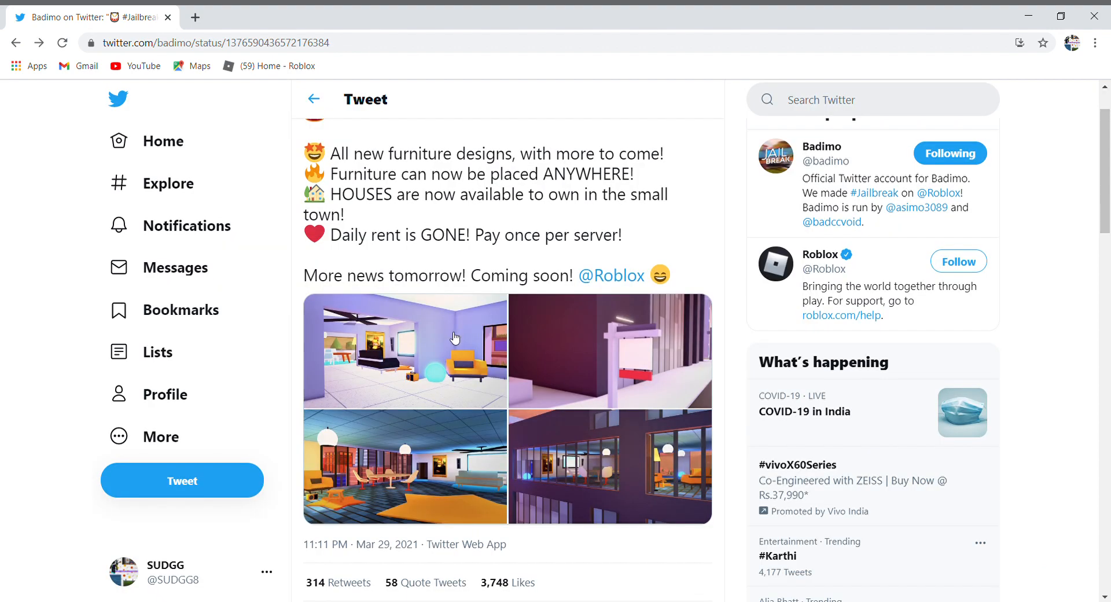
{"action": "scroll", "scroll_direction": "down", "scroll_amount": 3}
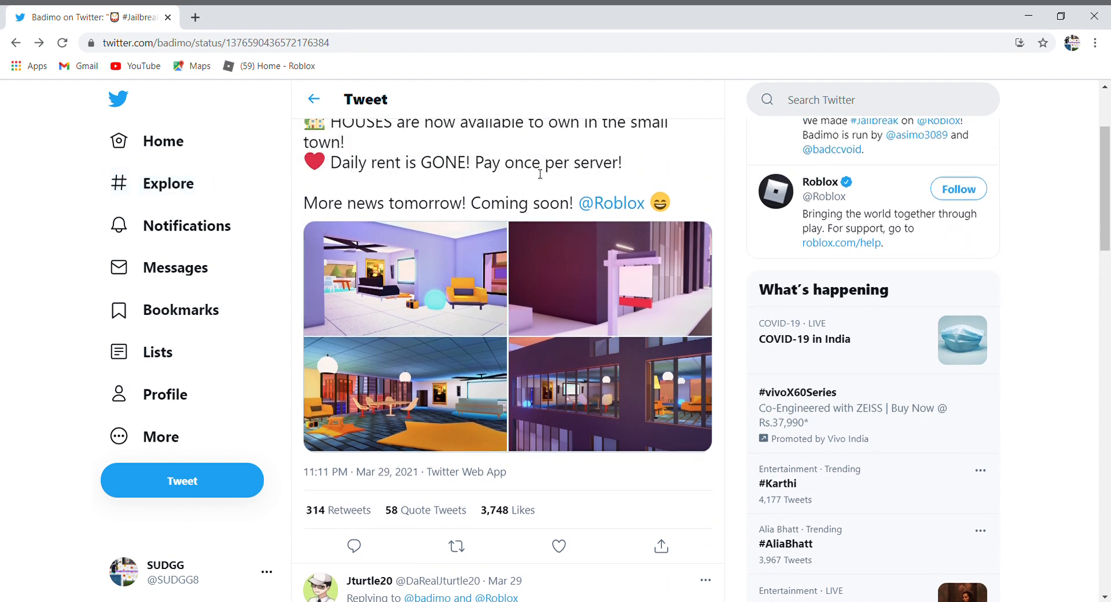
{"action": "scroll", "scroll_direction": "down", "scroll_amount": 3}
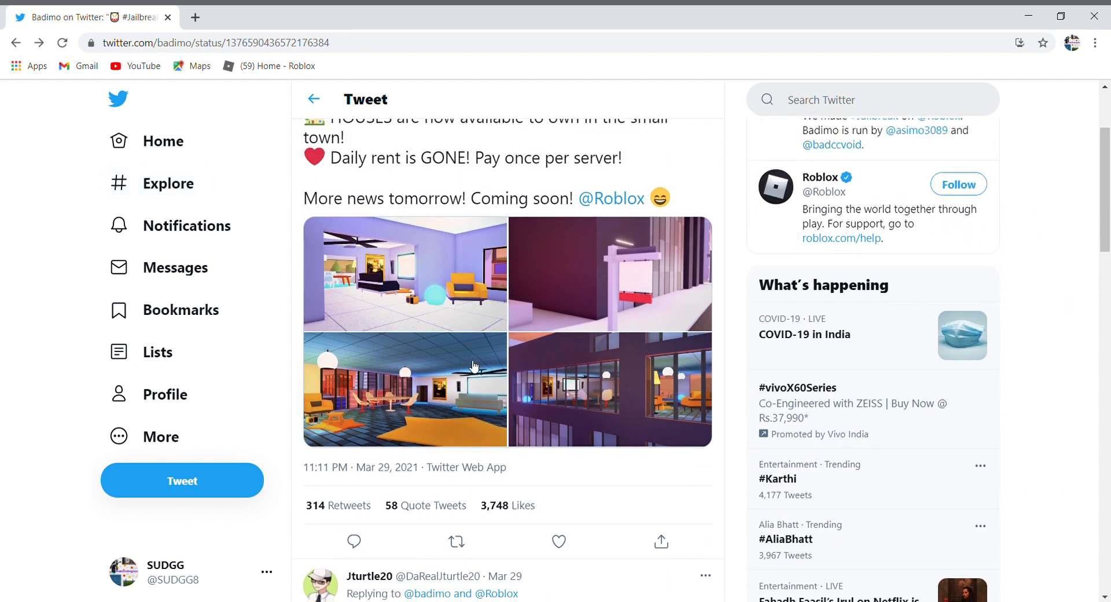
{"action": "scroll", "scroll_direction": "down", "scroll_amount": 3}
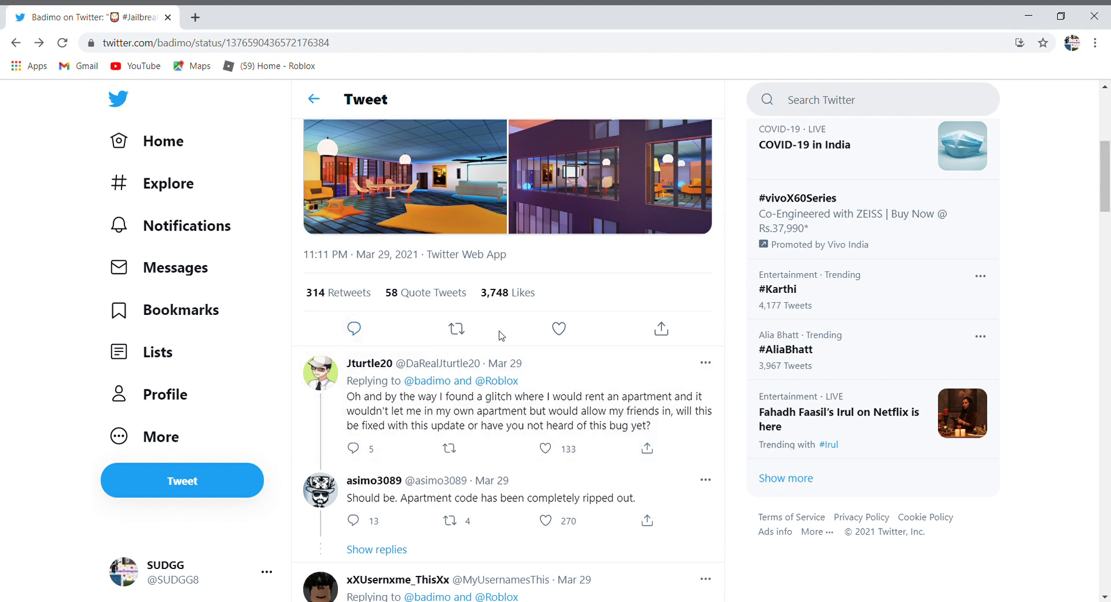
{"action": "scroll", "scroll_direction": "down", "scroll_amount": 3}
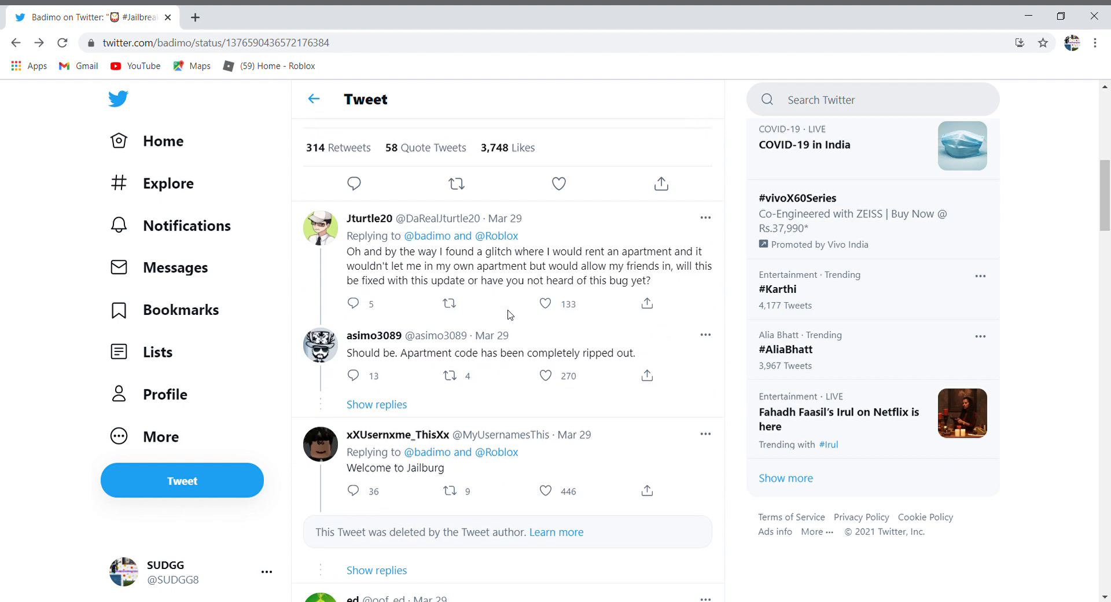
{"action": "mouse_move", "coordinate": [690, 242]}
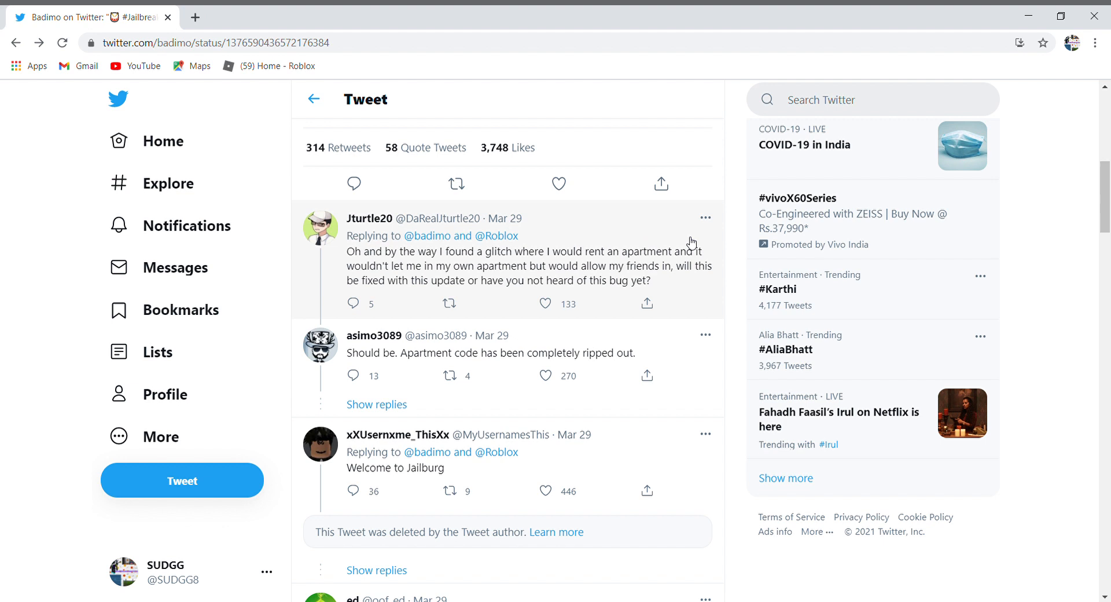
{"action": "mouse_move", "coordinate": [601, 278]}
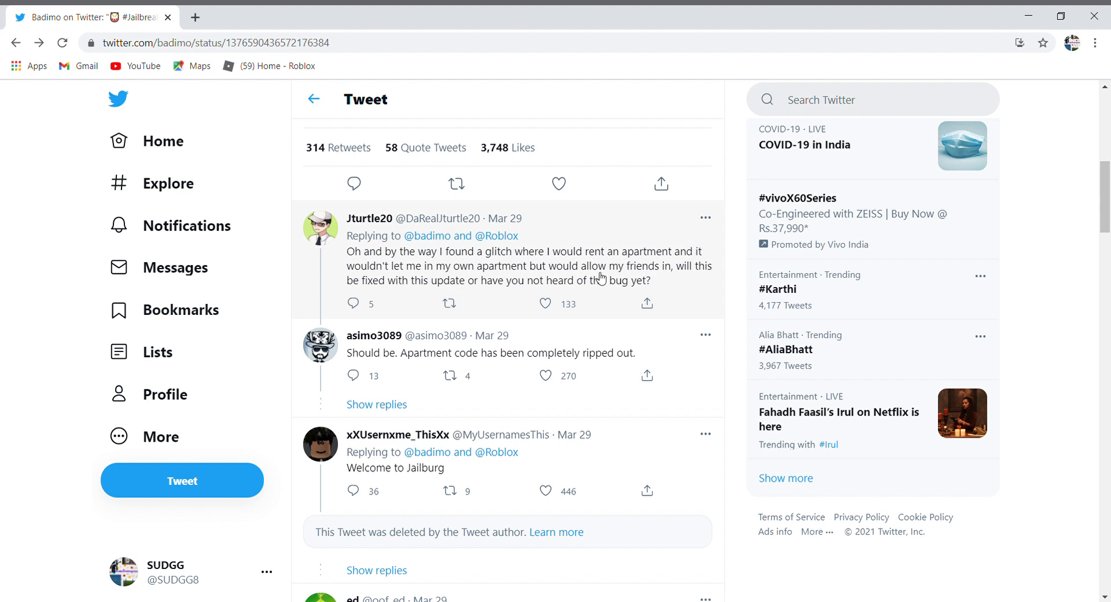
{"action": "mouse_move", "coordinate": [487, 277]}
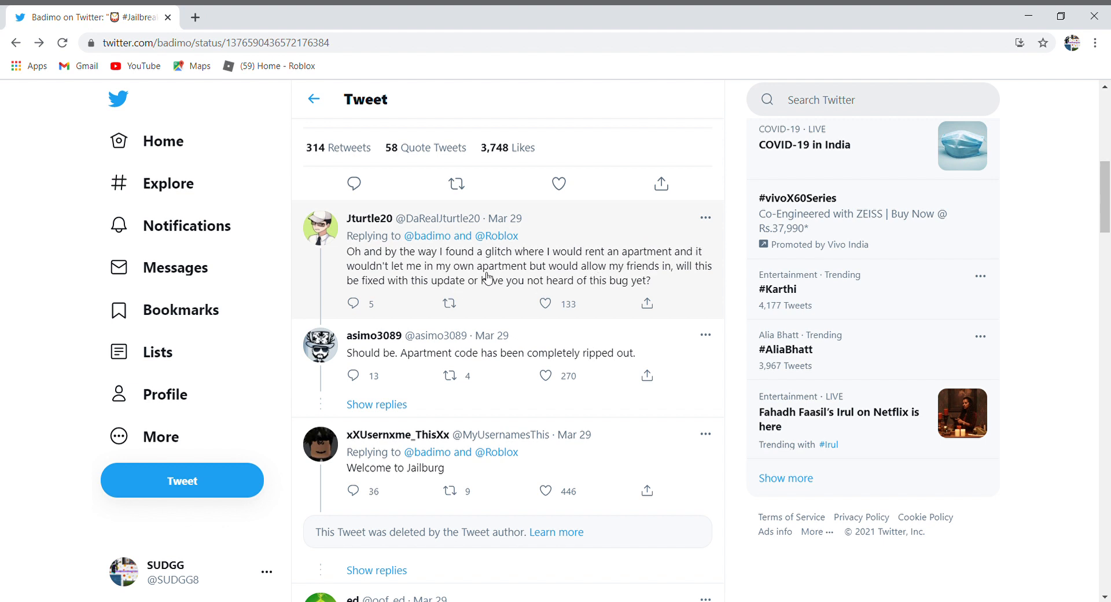
{"action": "scroll", "scroll_direction": "down", "scroll_amount": 3}
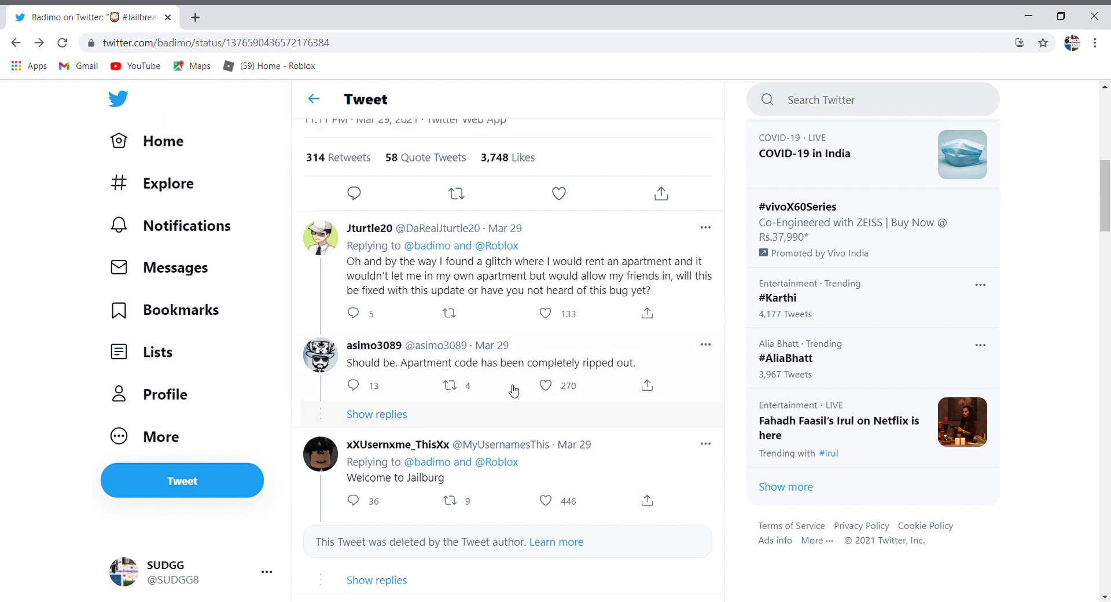
{"action": "scroll", "scroll_direction": "down", "scroll_amount": 3}
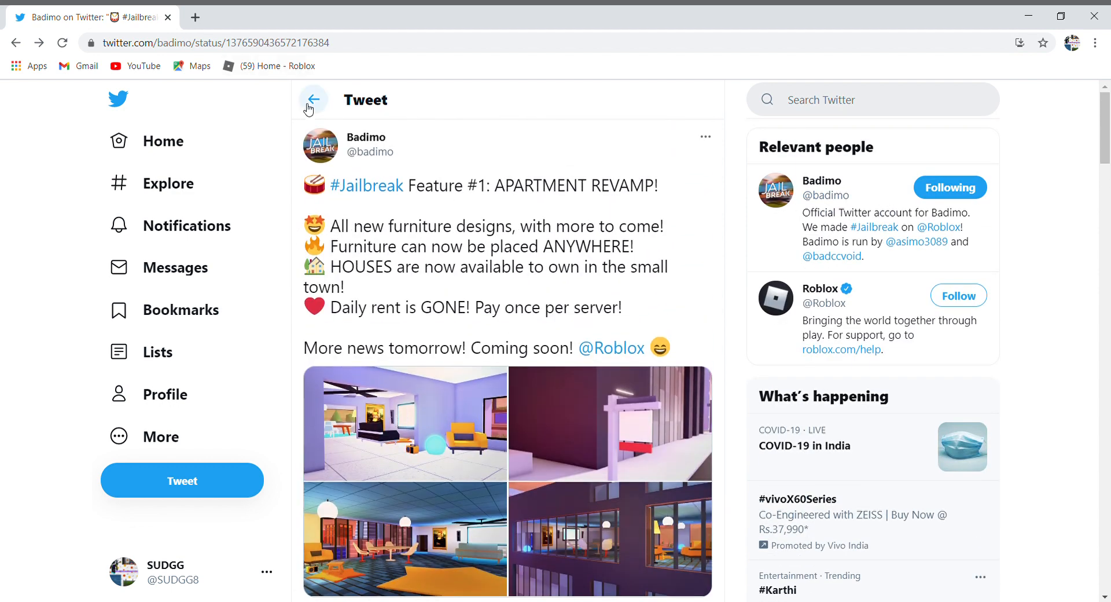
- Go back to Badimo's list of tweets
{"action": "left_click", "coordinate": [312, 99]}
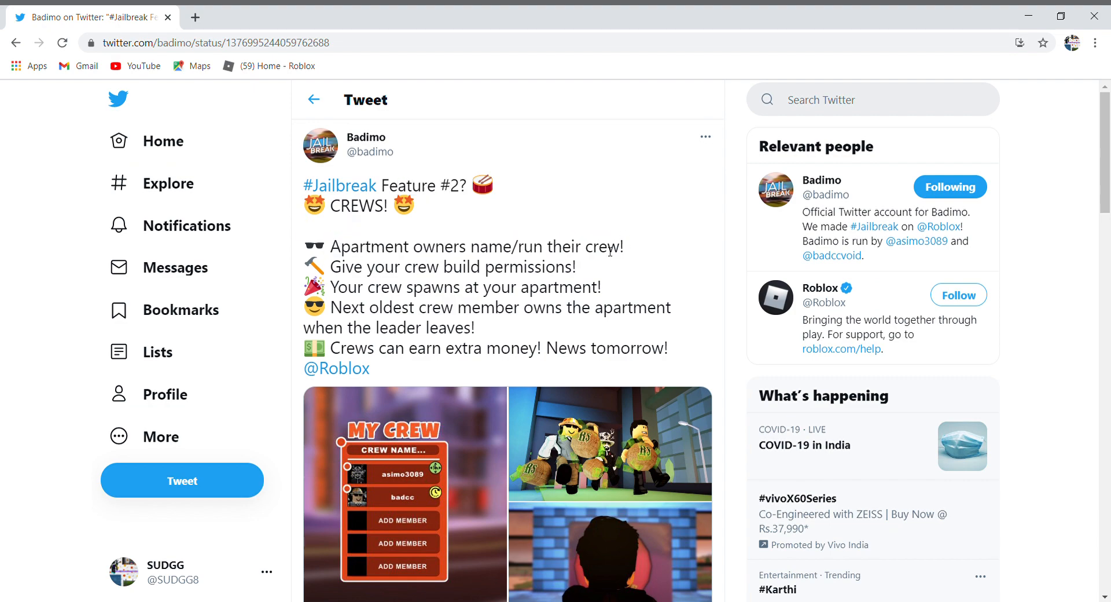
- Show the Crews tweet's My Crew member list image full-size
{"action": "left_click", "coordinate": [404, 489]}
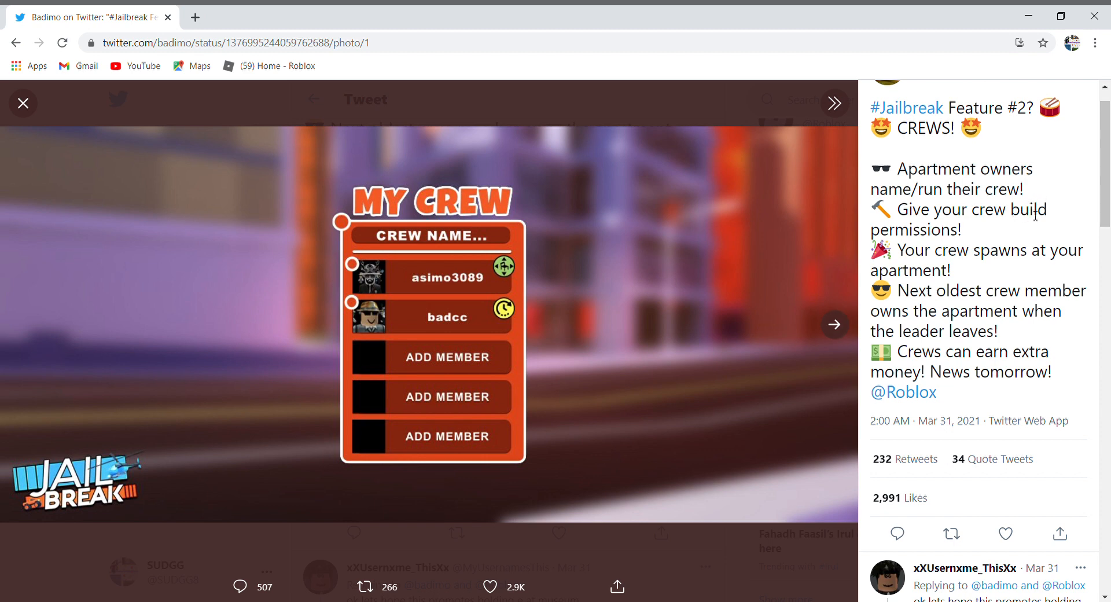
{"action": "mouse_move", "coordinate": [965, 246]}
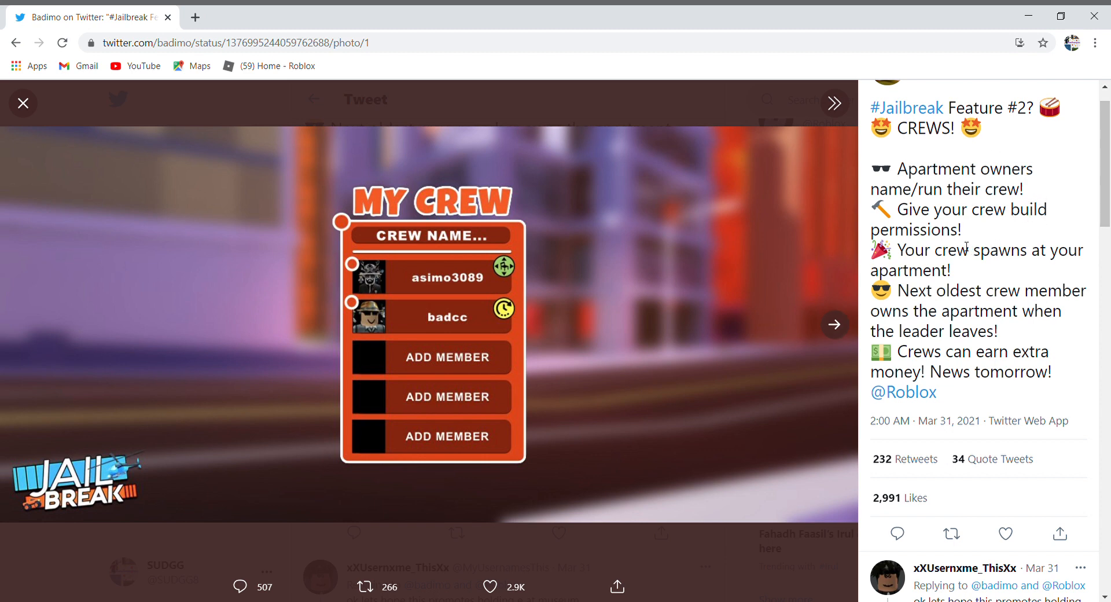
{"action": "mouse_move", "coordinate": [897, 298]}
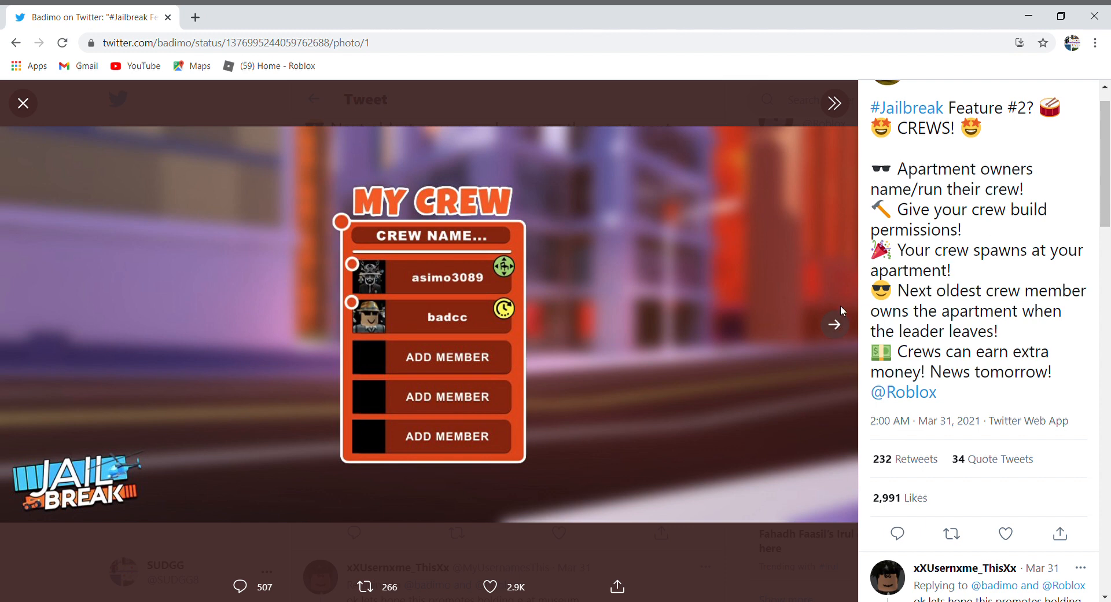
{"action": "mouse_move", "coordinate": [829, 335]}
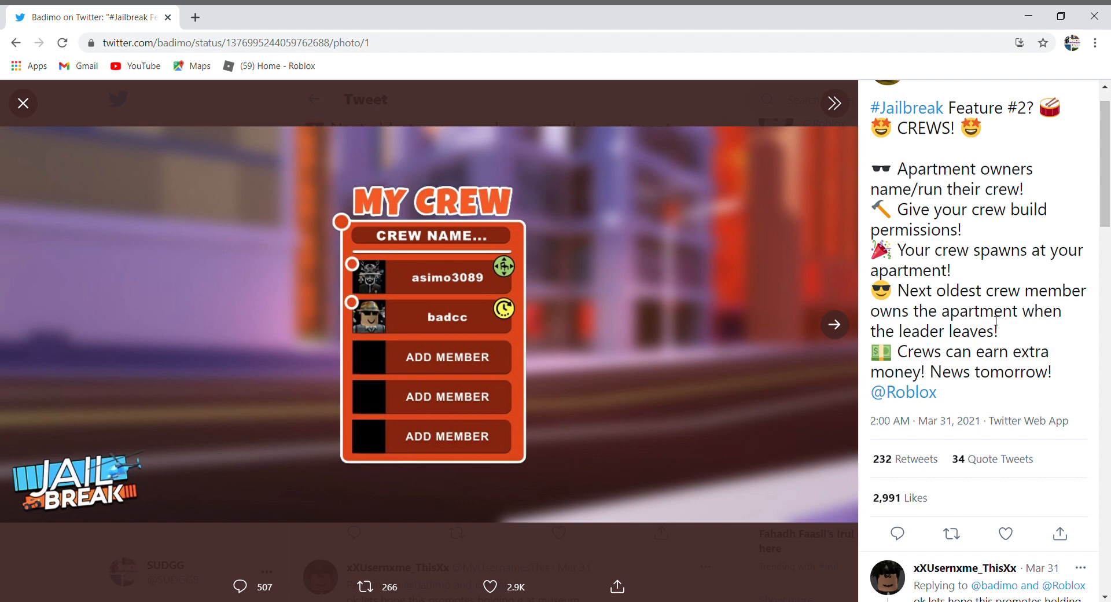
{"action": "mouse_move", "coordinate": [937, 320]}
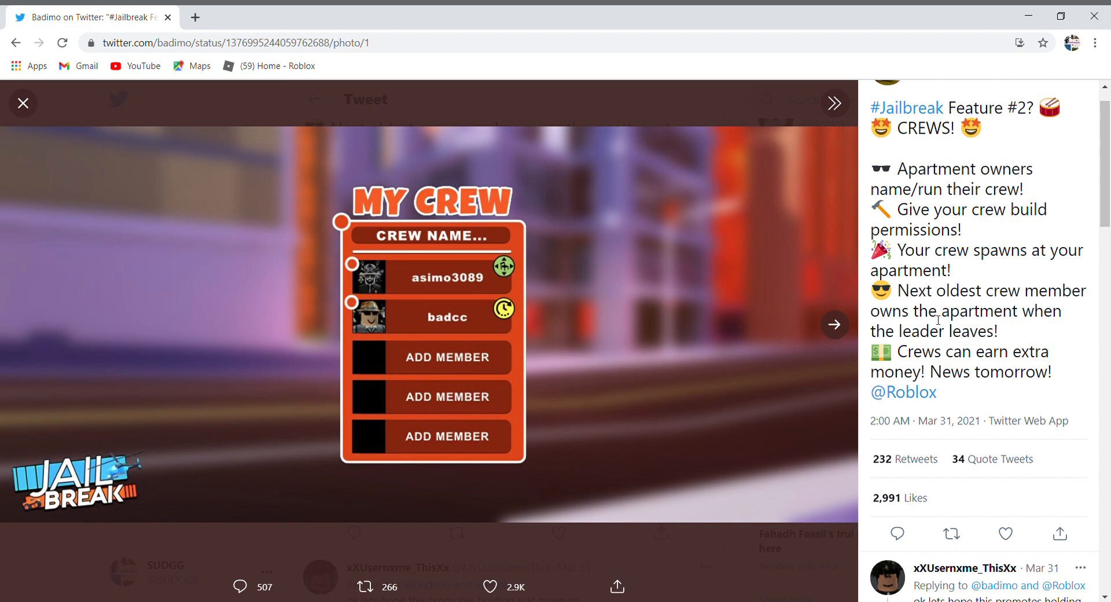
{"action": "mouse_move", "coordinate": [1007, 338]}
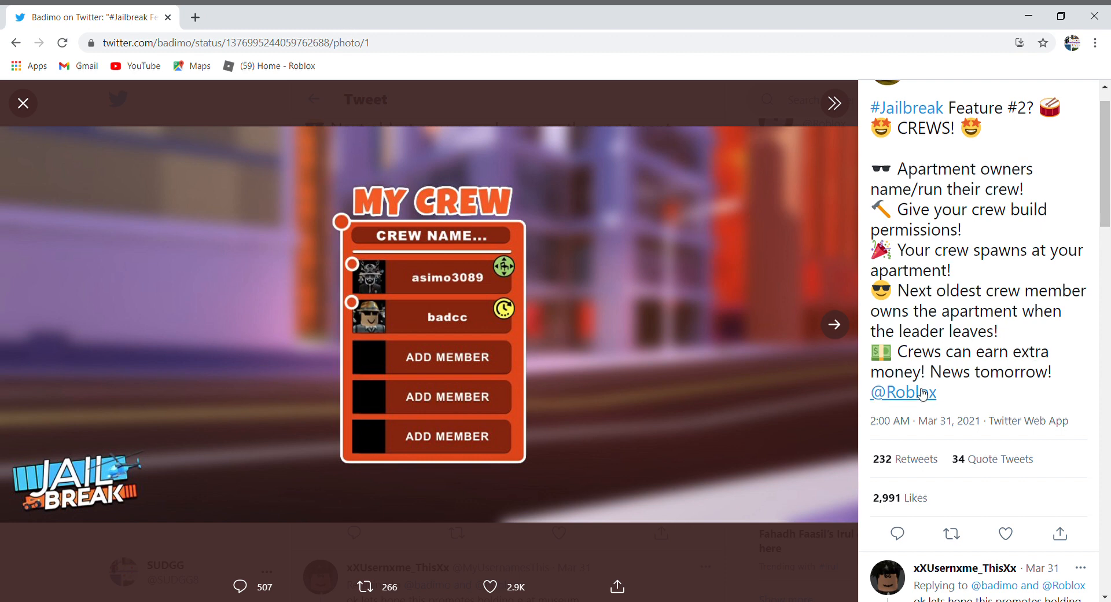
{"action": "mouse_move", "coordinate": [937, 377]}
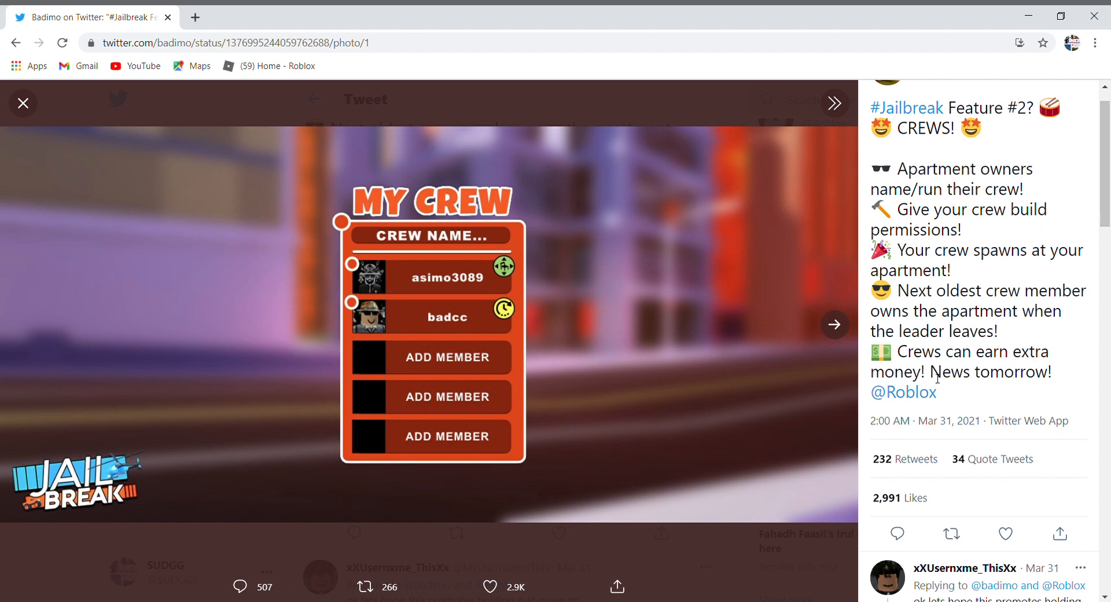
{"action": "mouse_move", "coordinate": [23, 103]}
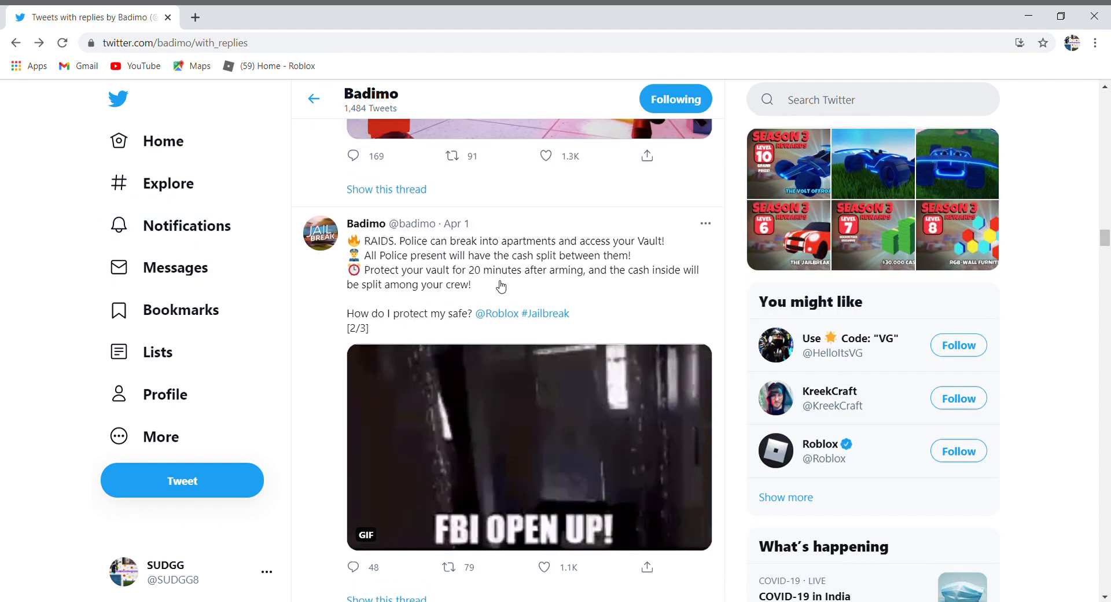
- Open the April 1 RAIDS tweet thread and scroll down it
{"action": "left_click", "coordinate": [496, 262]}
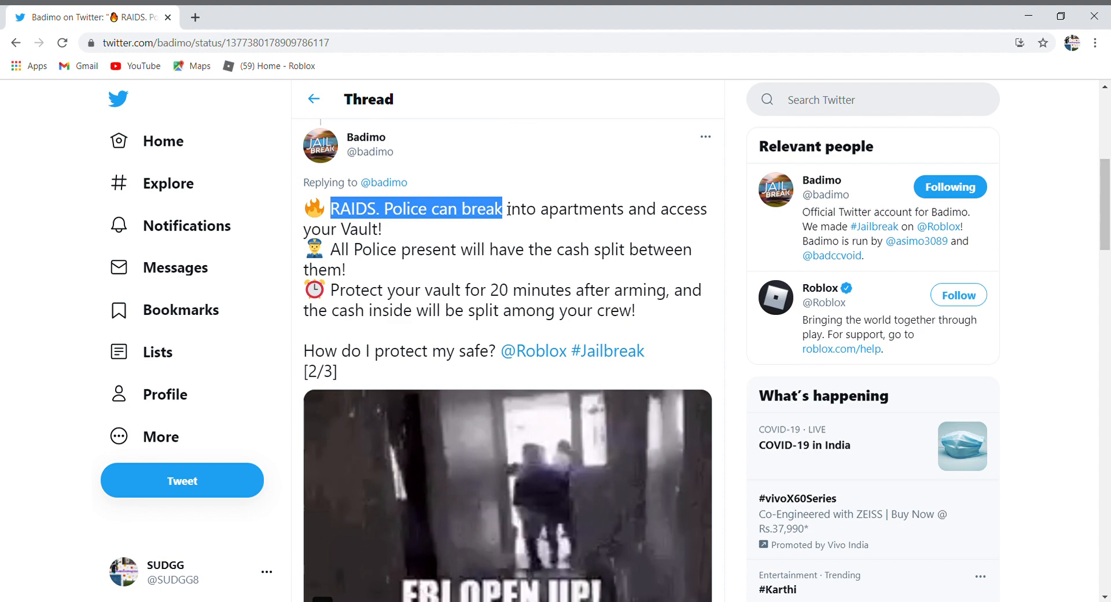
{"action": "left_click", "coordinate": [366, 136]}
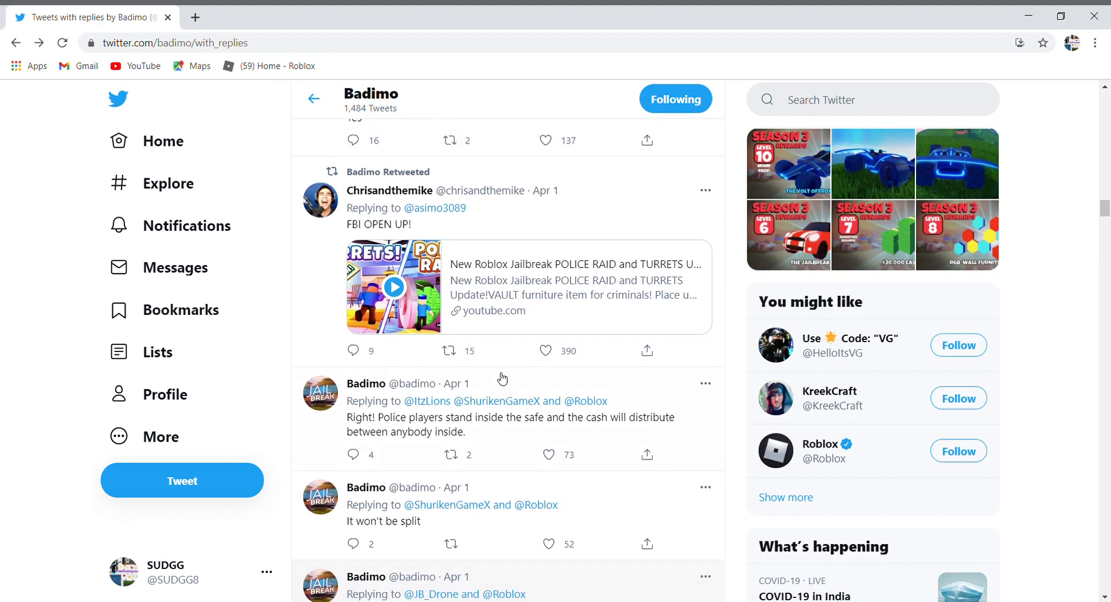
{"action": "scroll", "scroll_direction": "down", "scroll_amount": 3}
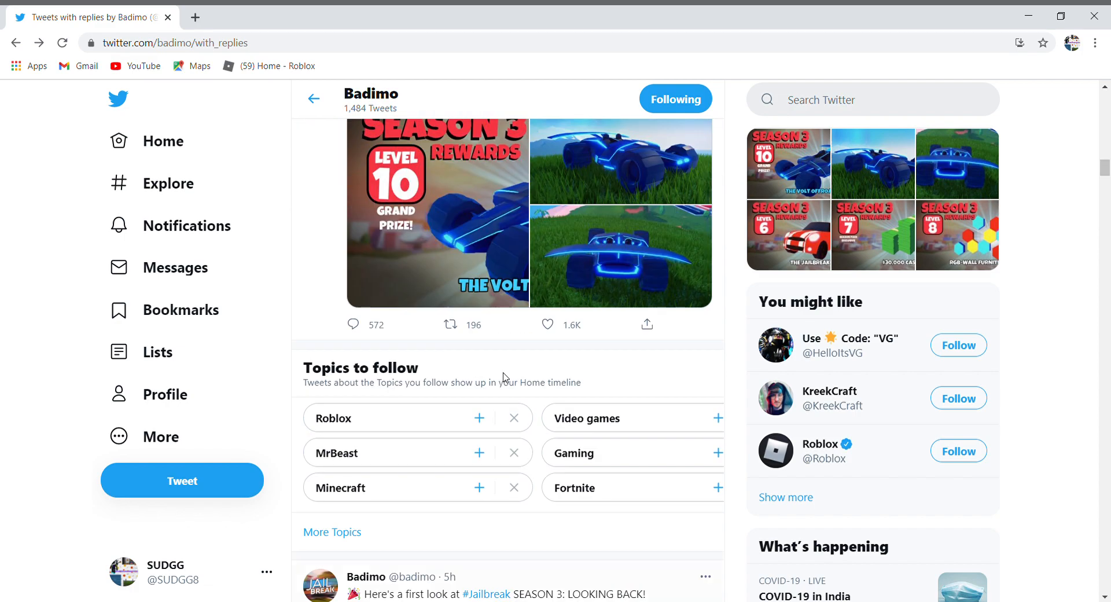
{"action": "scroll", "scroll_direction": "down", "scroll_amount": 3}
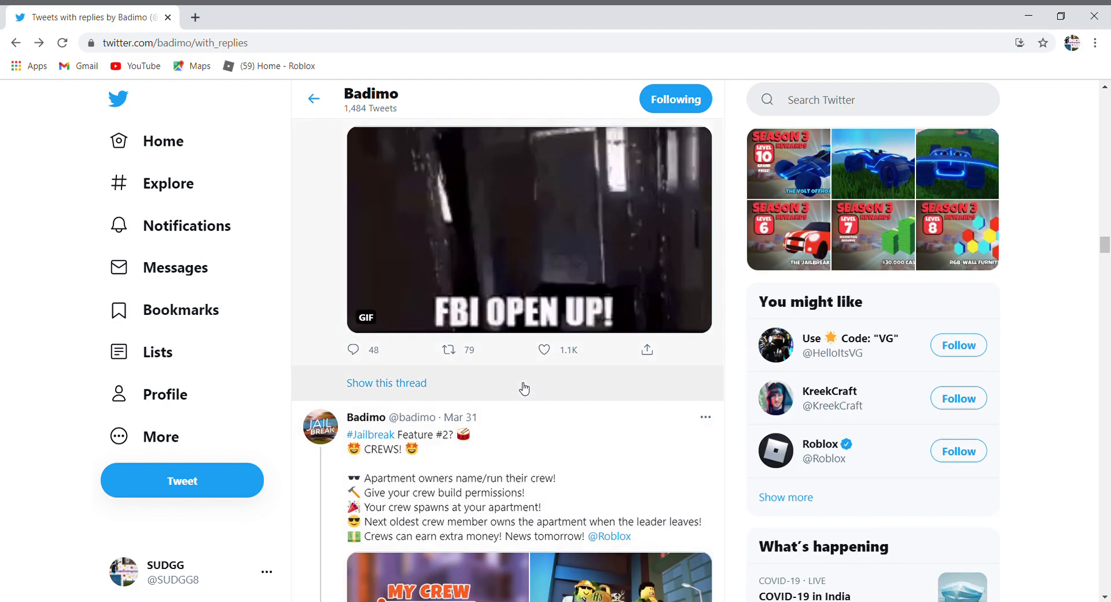
{"action": "scroll", "scroll_direction": "down", "scroll_amount": 3}
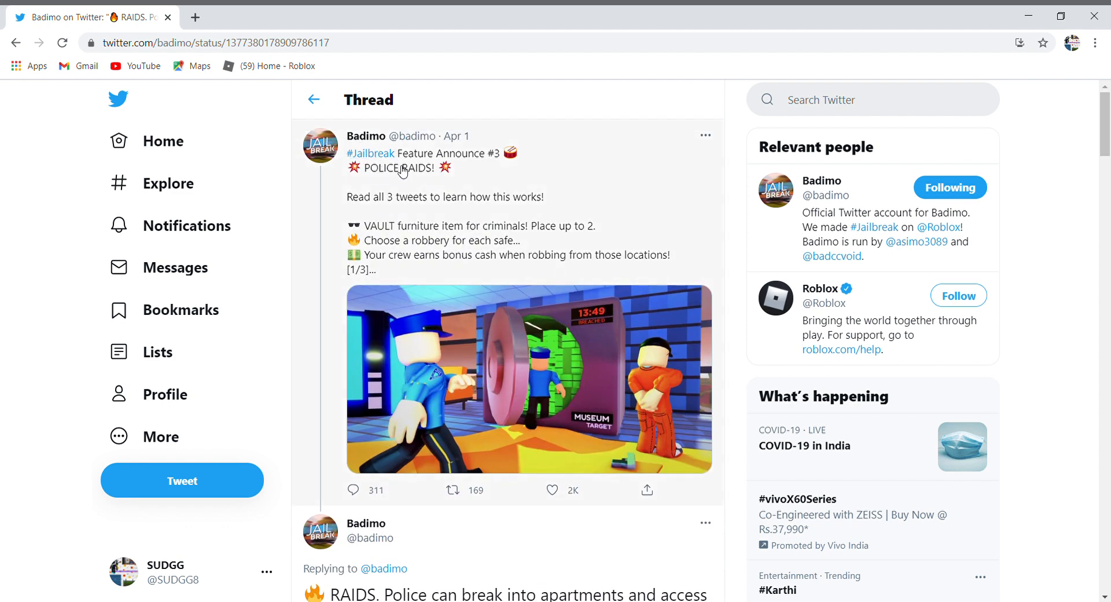
{"action": "mouse_move", "coordinate": [413, 227]}
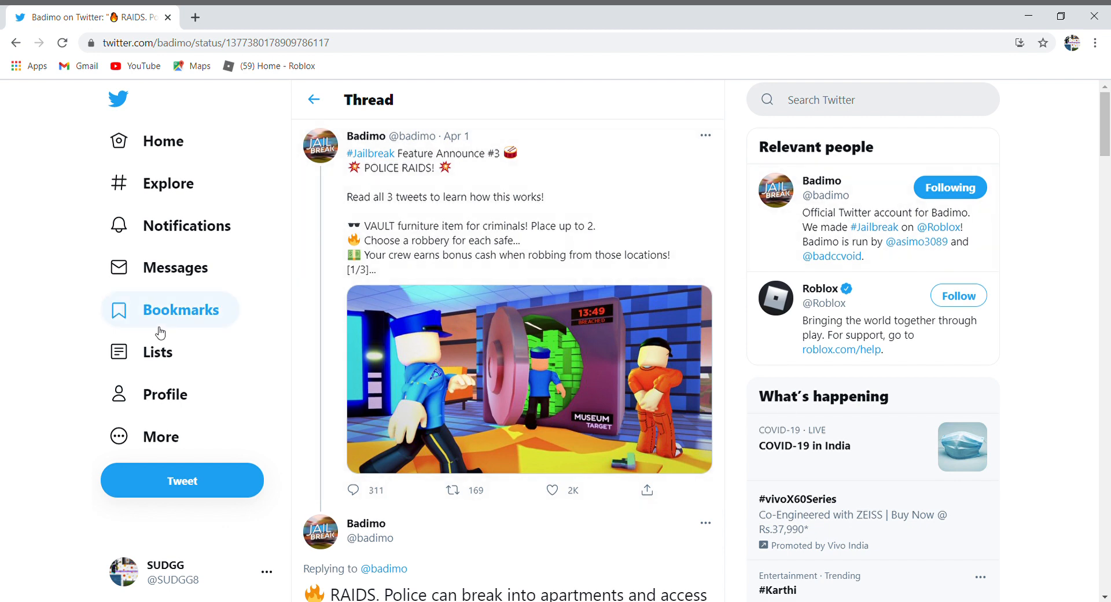
{"action": "mouse_move", "coordinate": [504, 246]}
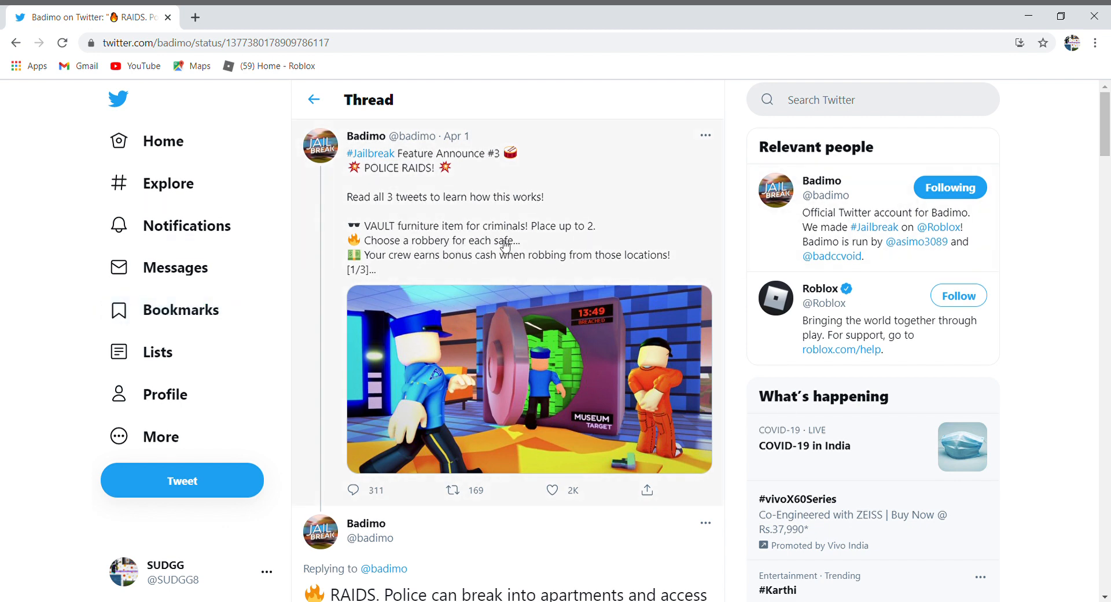
{"action": "mouse_move", "coordinate": [529, 406]}
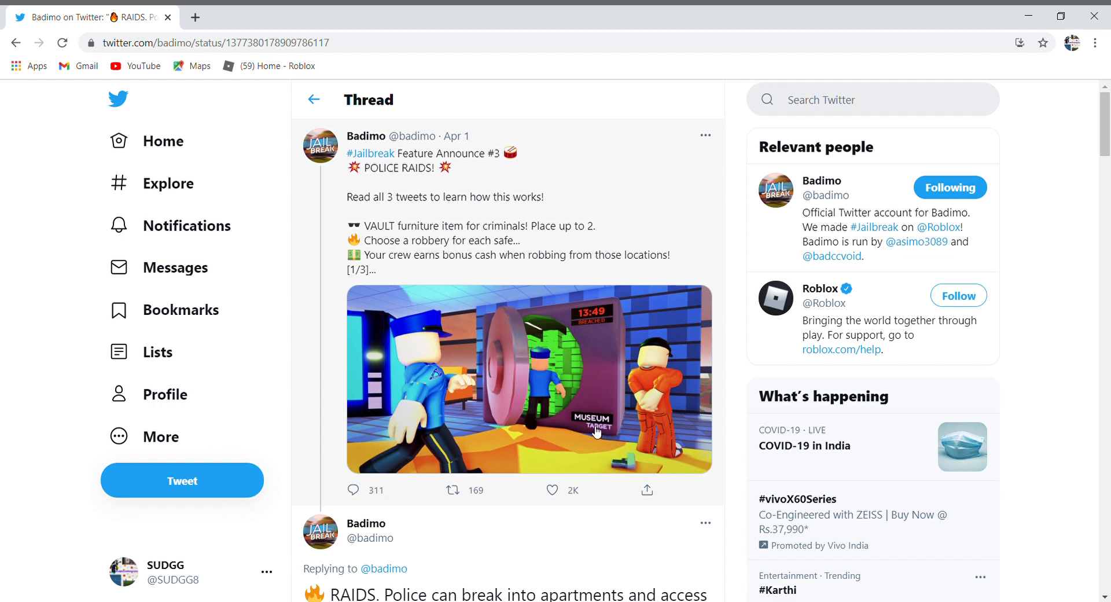
{"action": "mouse_move", "coordinate": [608, 426]}
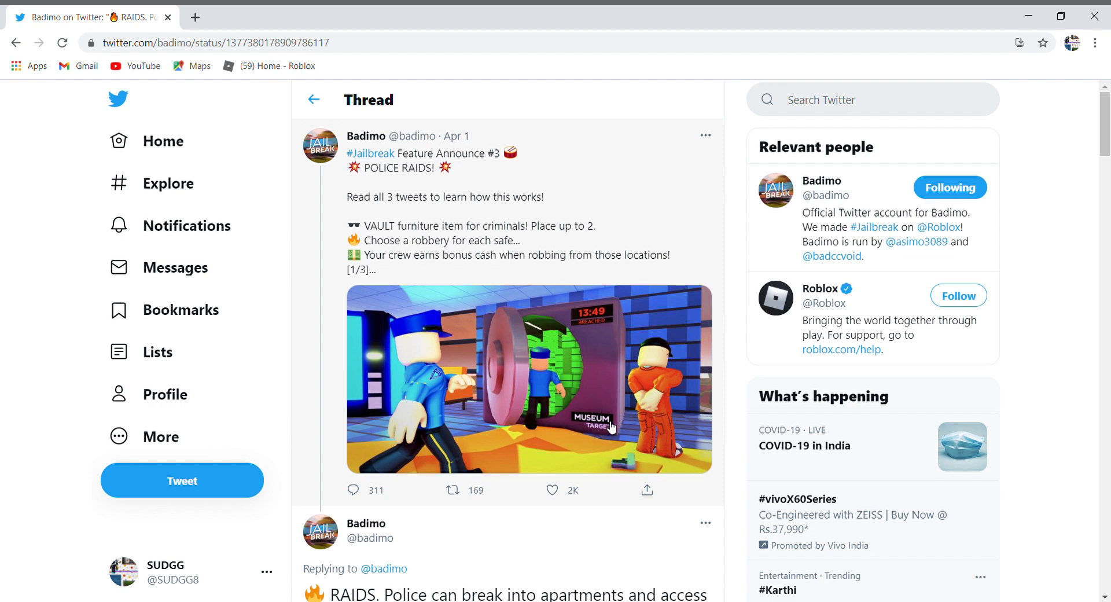
{"action": "mouse_move", "coordinate": [468, 264]}
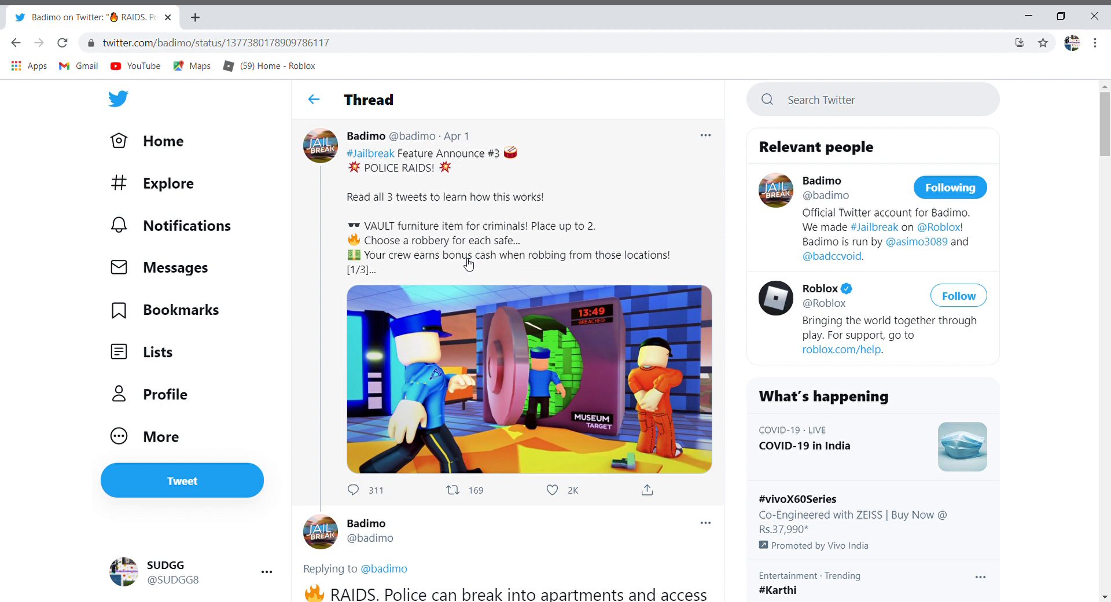
{"action": "mouse_move", "coordinate": [665, 354]}
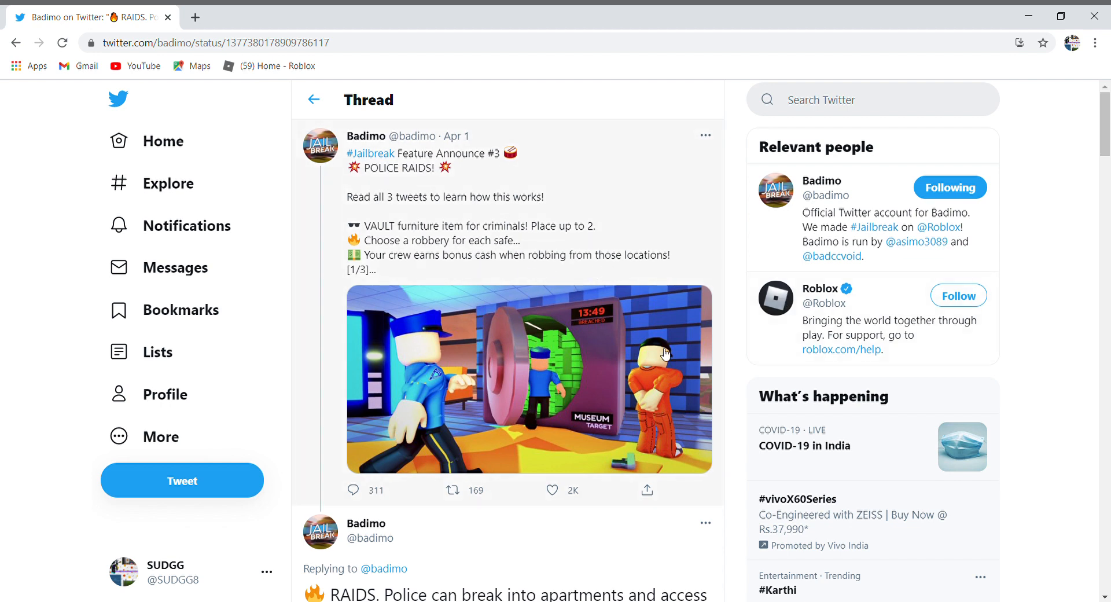
{"action": "mouse_move", "coordinate": [560, 305]}
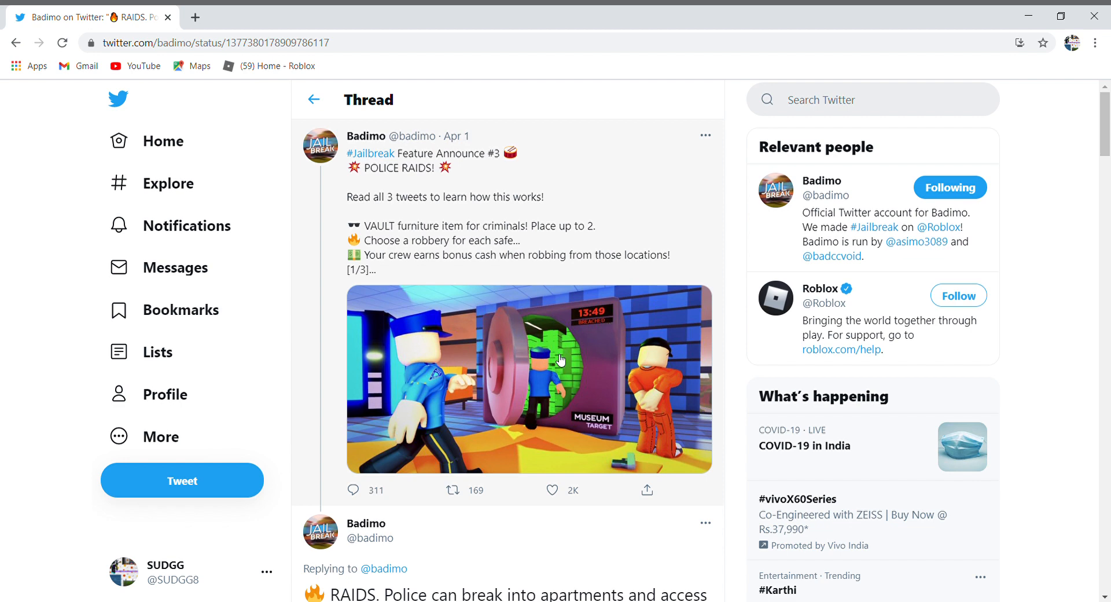
{"action": "mouse_move", "coordinate": [503, 291]}
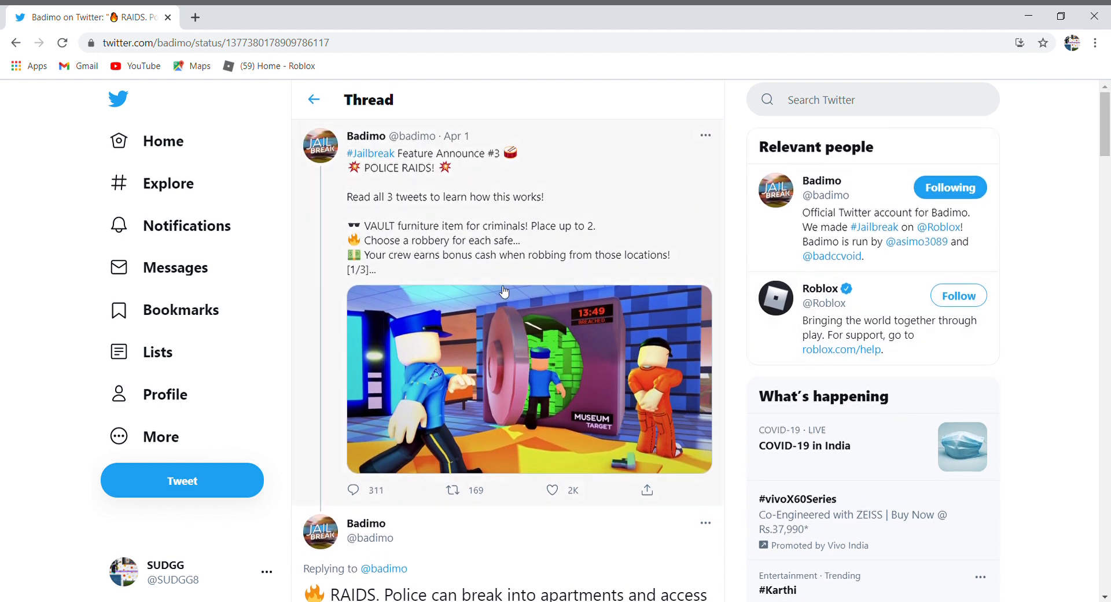
{"action": "mouse_move", "coordinate": [603, 405]}
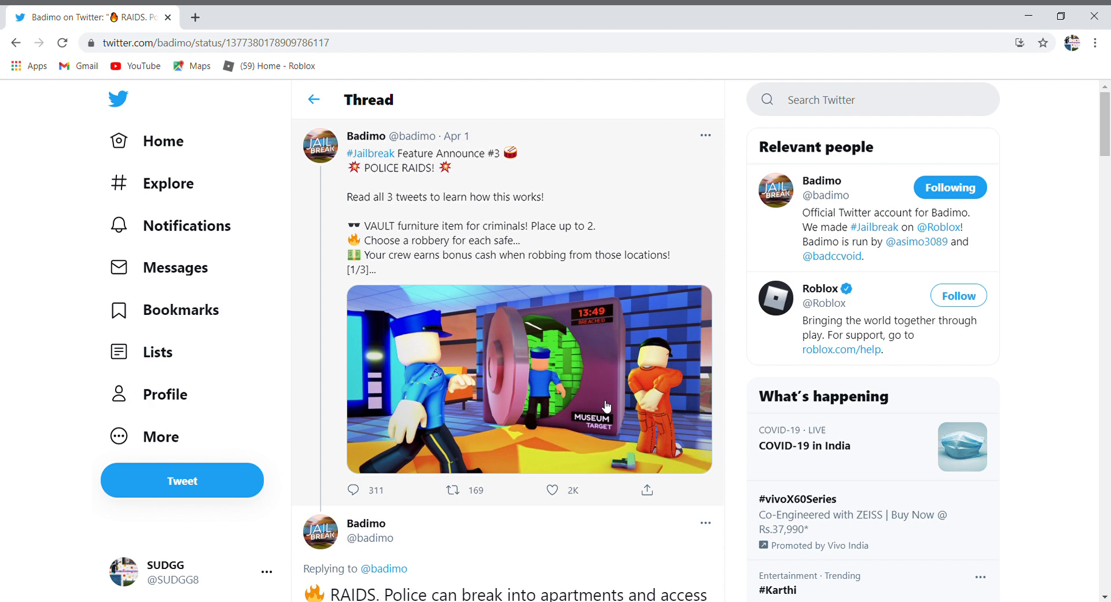
- Scroll past Police Raids tweets 1/3 and 2/3 to the turrets tweet
{"action": "scroll", "scroll_direction": "down", "scroll_amount": 3}
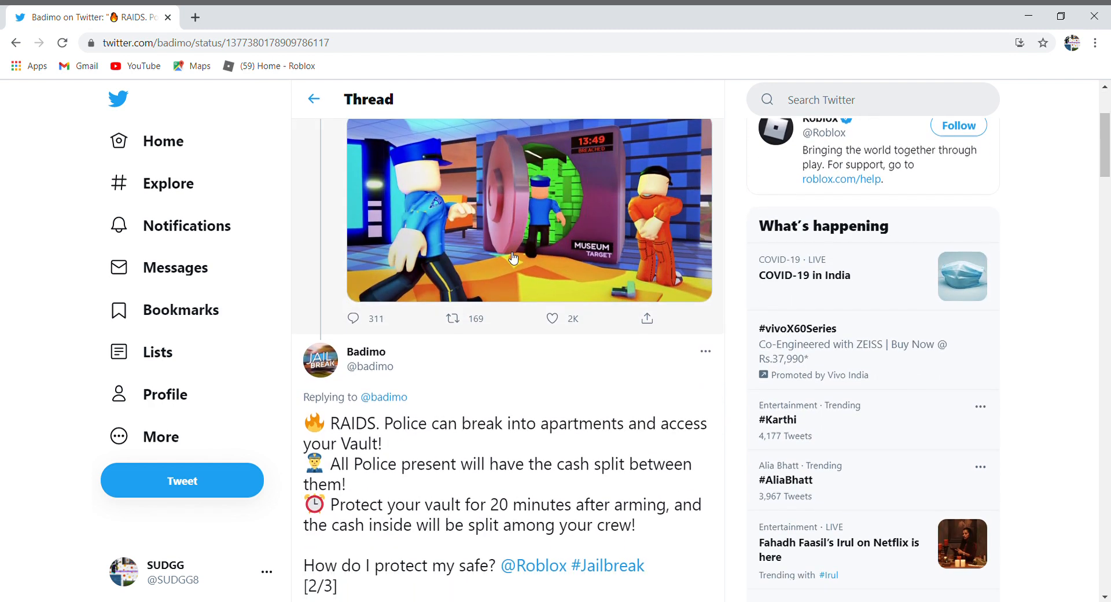
{"action": "scroll", "scroll_direction": "down", "scroll_amount": 3}
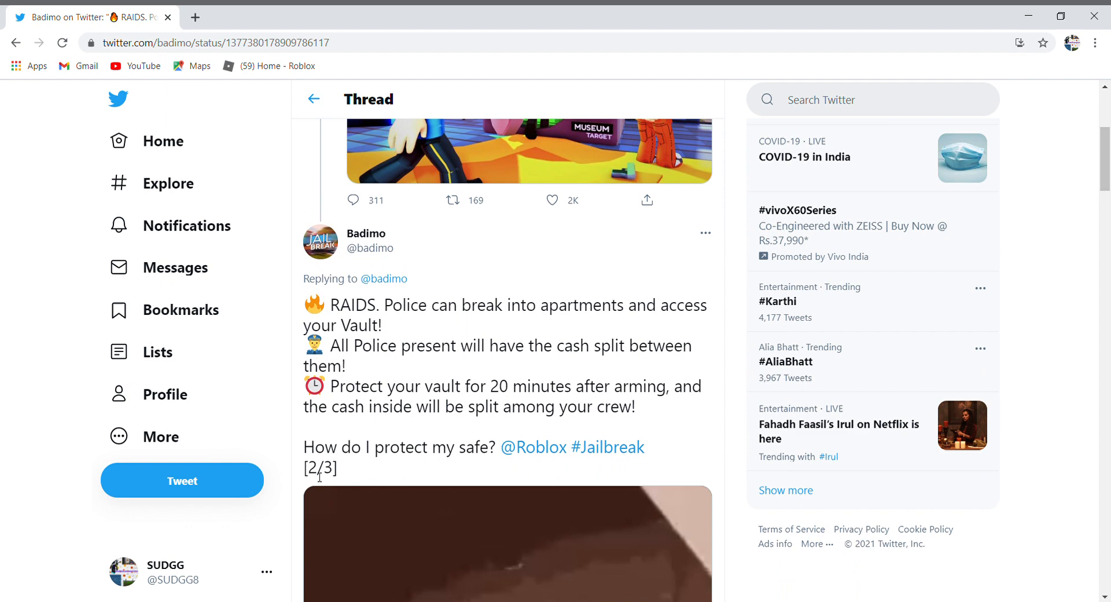
{"action": "scroll", "scroll_direction": "down", "scroll_amount": 3}
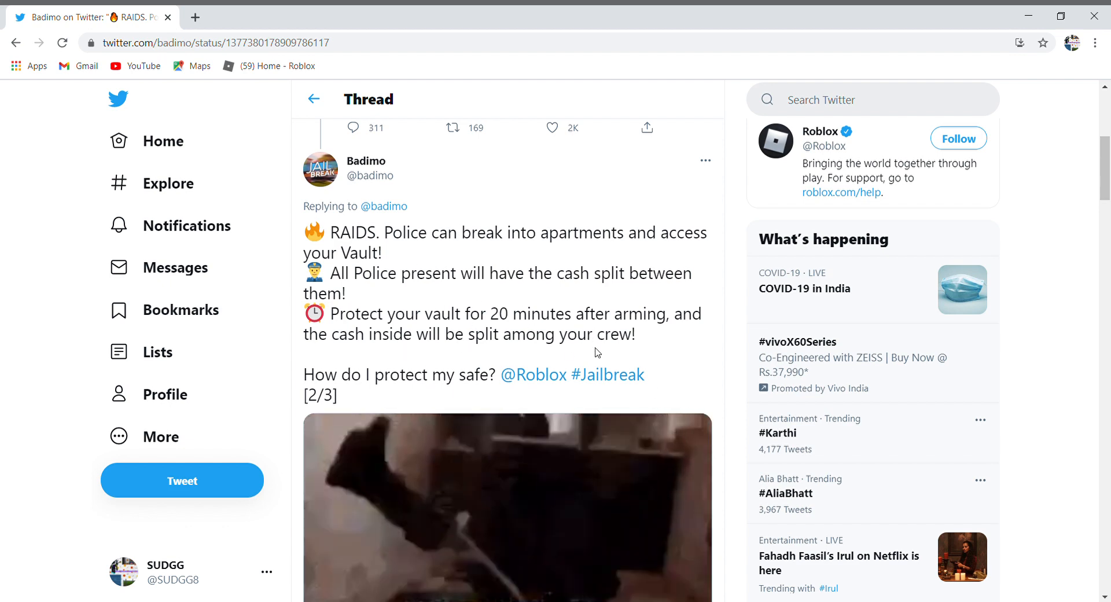
{"action": "scroll", "scroll_direction": "down", "scroll_amount": 3}
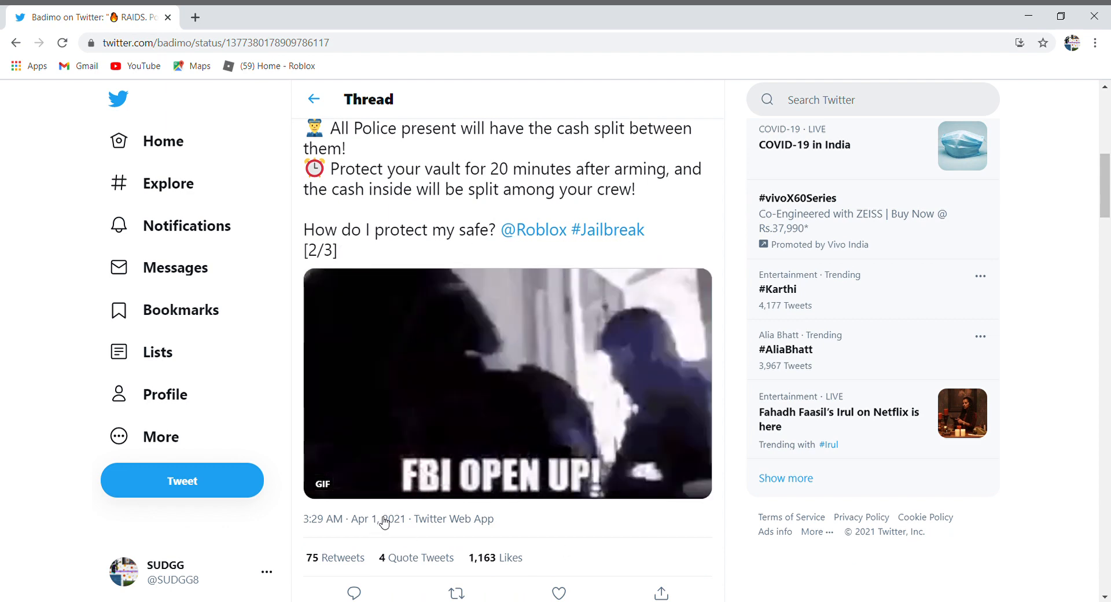
{"action": "scroll", "scroll_direction": "down", "scroll_amount": 3}
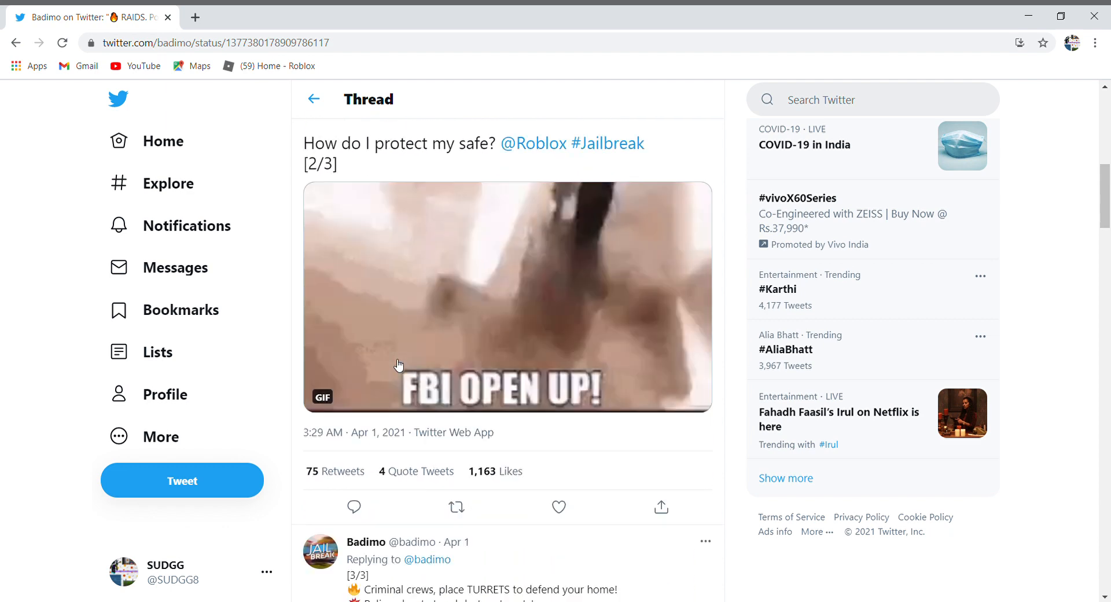
{"action": "scroll", "scroll_direction": "down", "scroll_amount": 3}
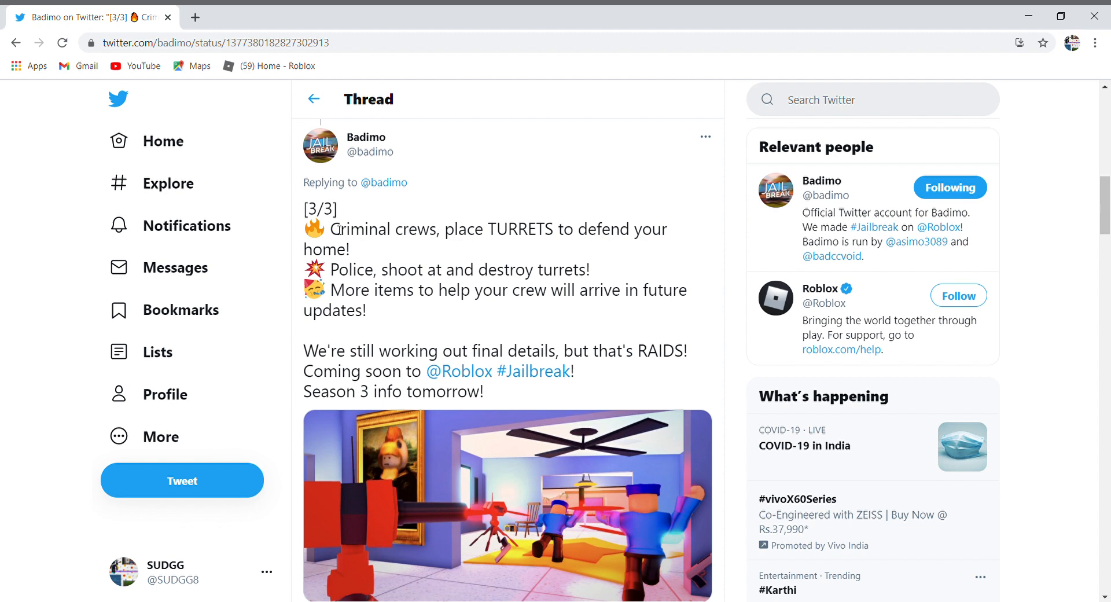
{"action": "mouse_move", "coordinate": [620, 245]}
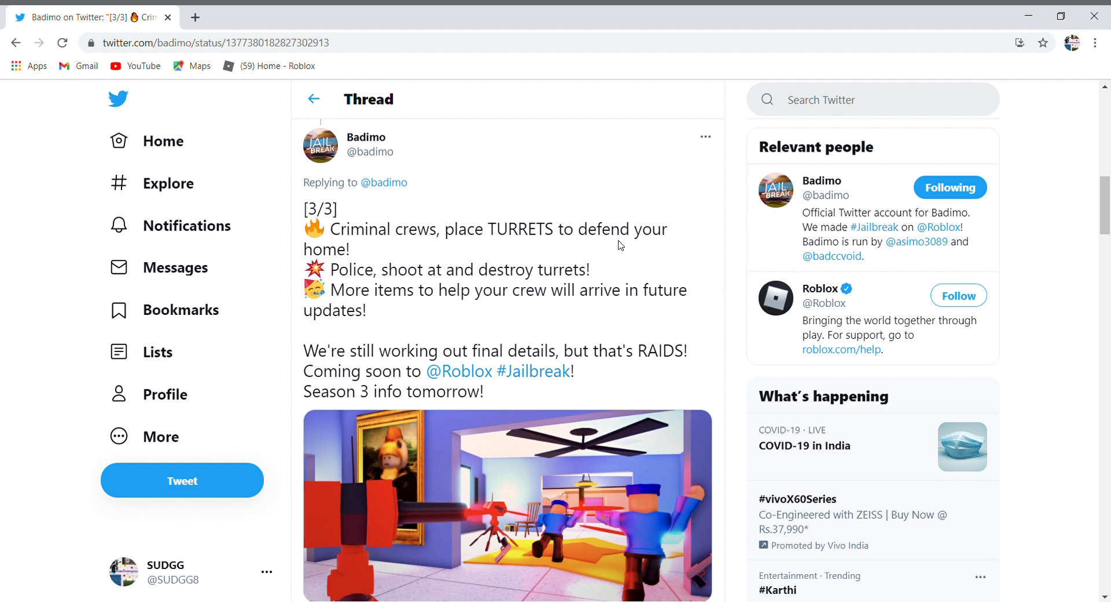
- View the [3/3] turrets picture full-size, close it, and scroll down
{"action": "left_click", "coordinate": [506, 510]}
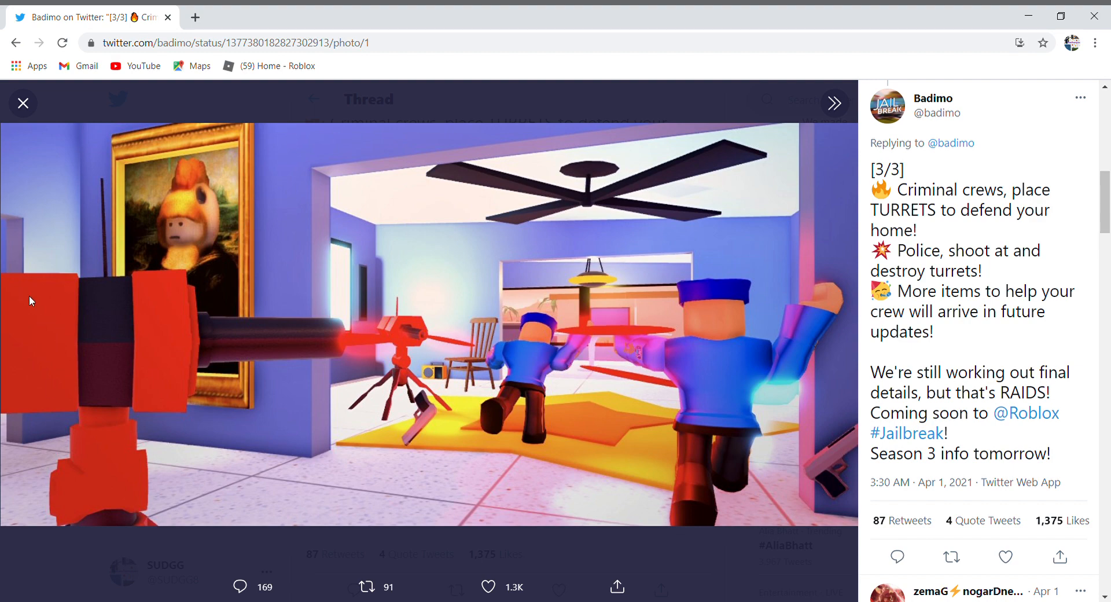
{"action": "left_click", "coordinate": [23, 103]}
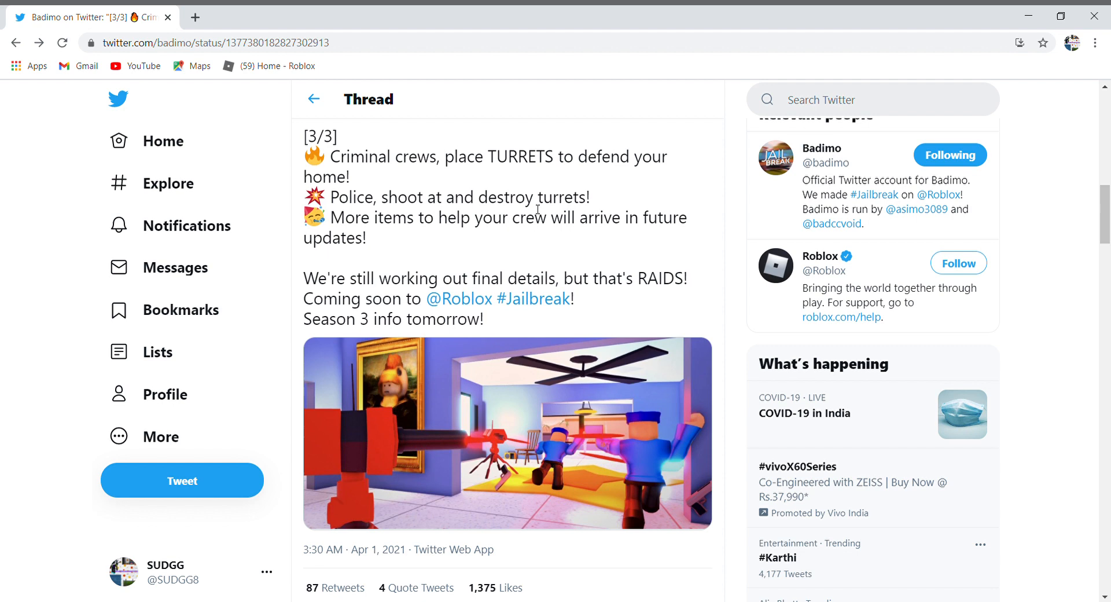
{"action": "mouse_move", "coordinate": [402, 504]}
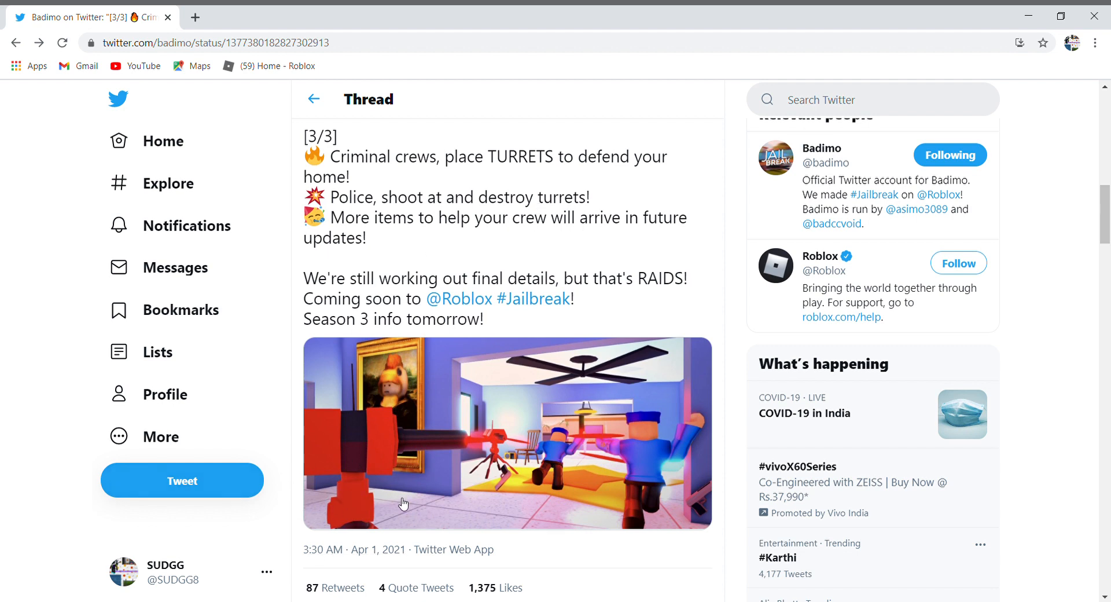
{"action": "mouse_move", "coordinate": [362, 450]}
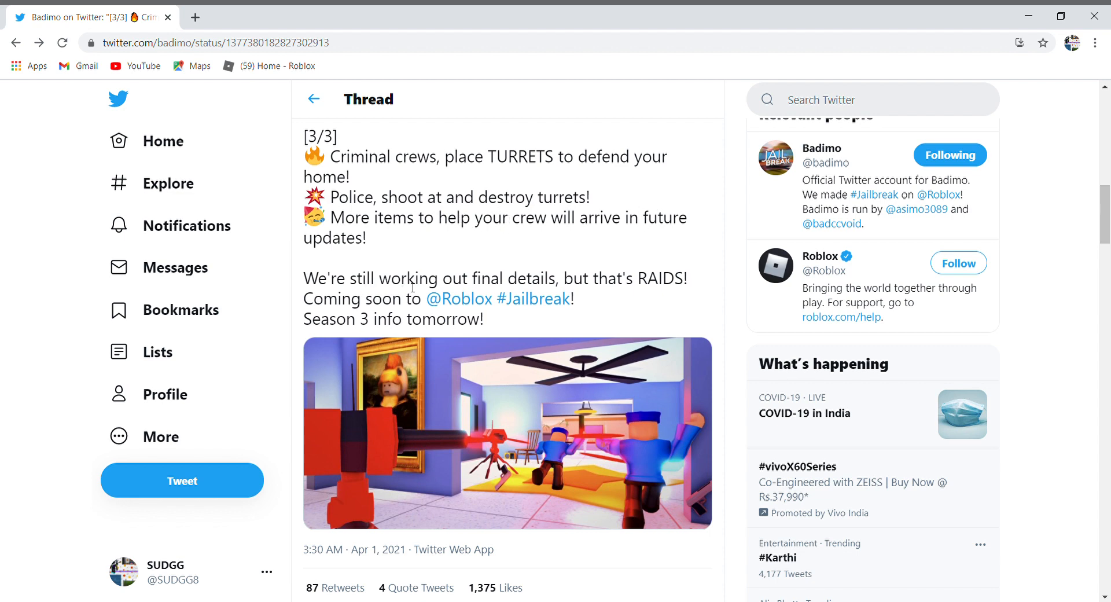
{"action": "mouse_move", "coordinate": [342, 317]}
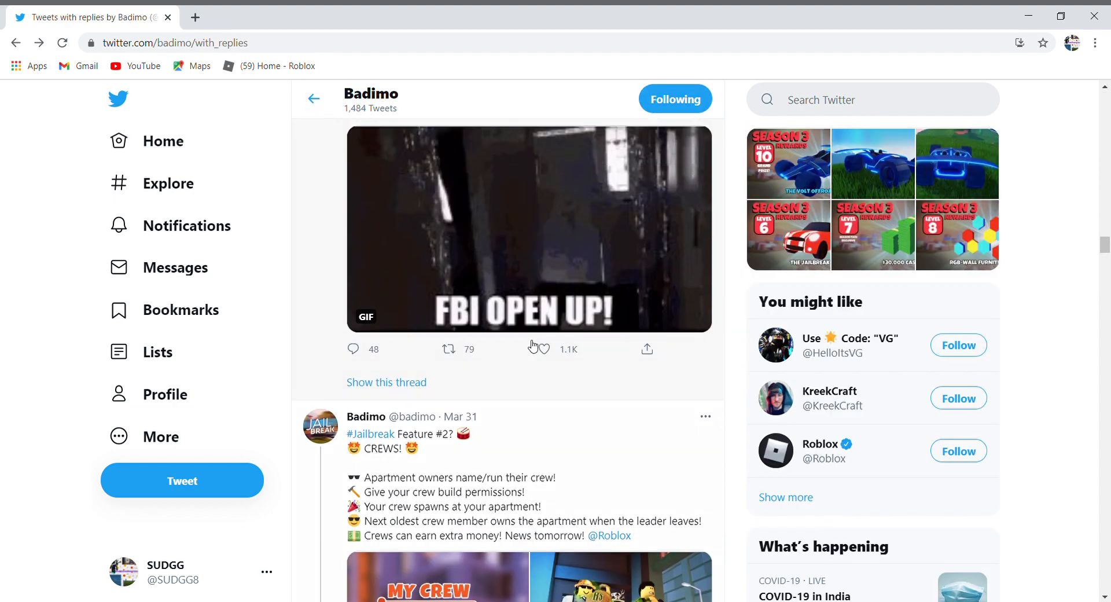
{"action": "scroll", "scroll_direction": "down", "scroll_amount": 3}
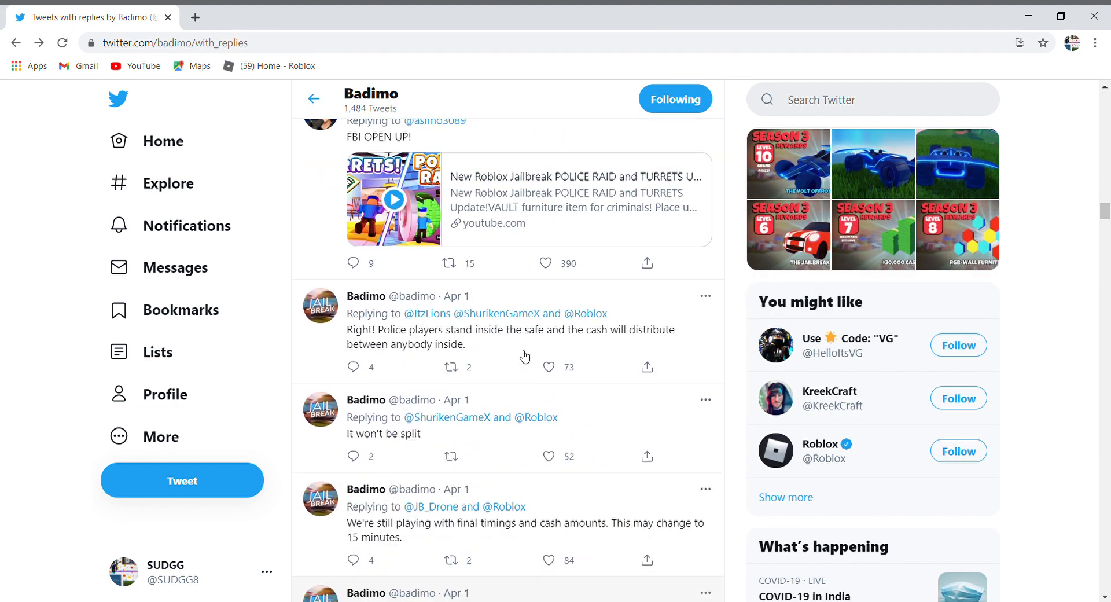
{"action": "scroll", "scroll_direction": "down", "scroll_amount": 3}
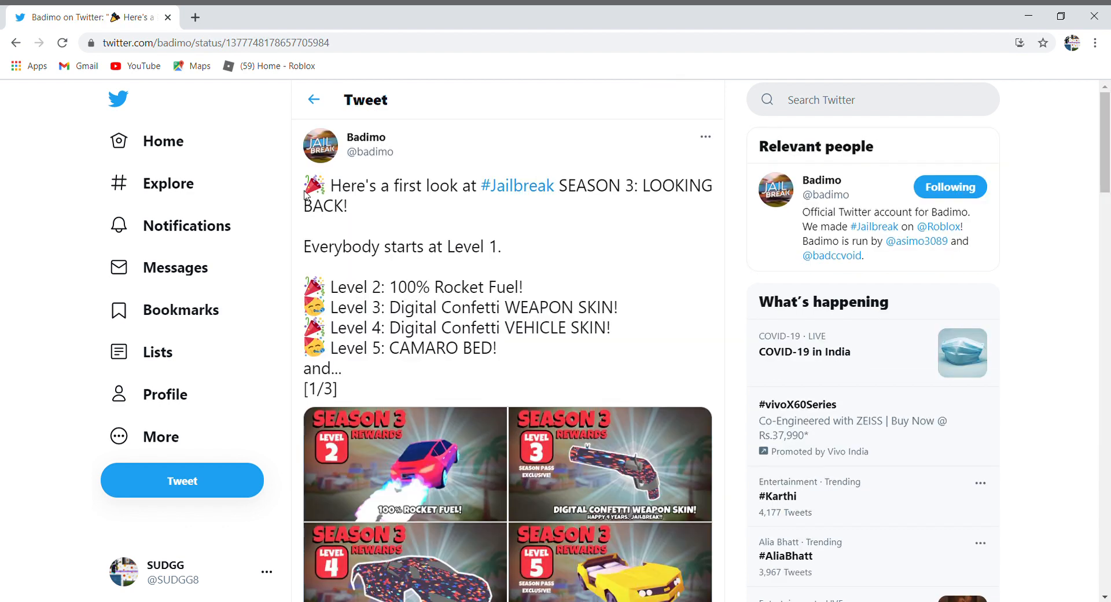
{"action": "mouse_move", "coordinate": [705, 218]}
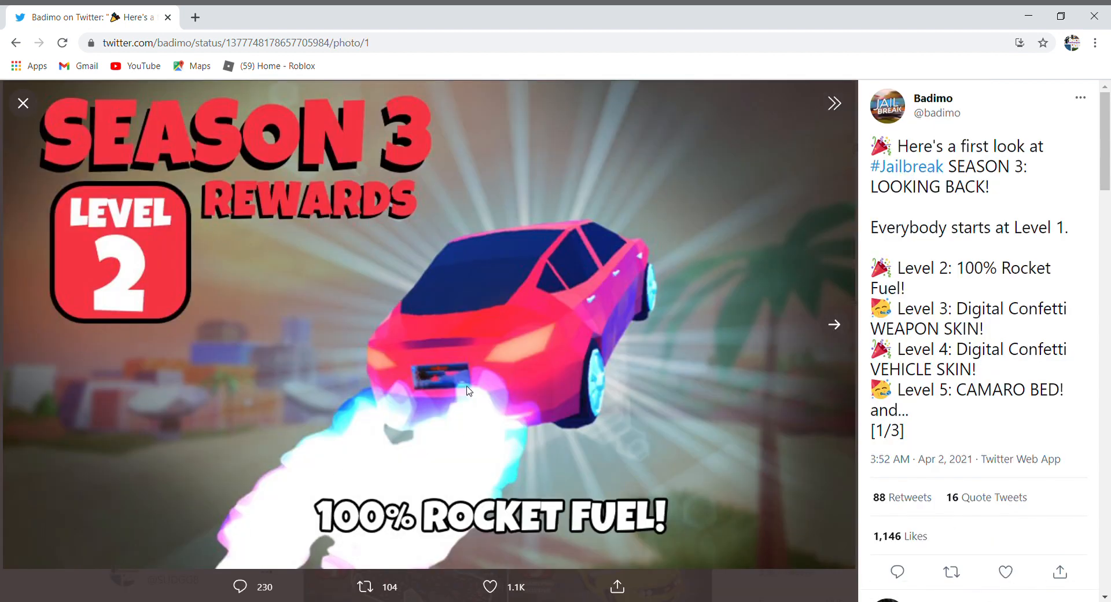
- Page through Level 3 and 4 Digital Confetti skins to Level 5 Camaro Bed, then close the viewer
{"action": "left_click", "coordinate": [834, 325]}
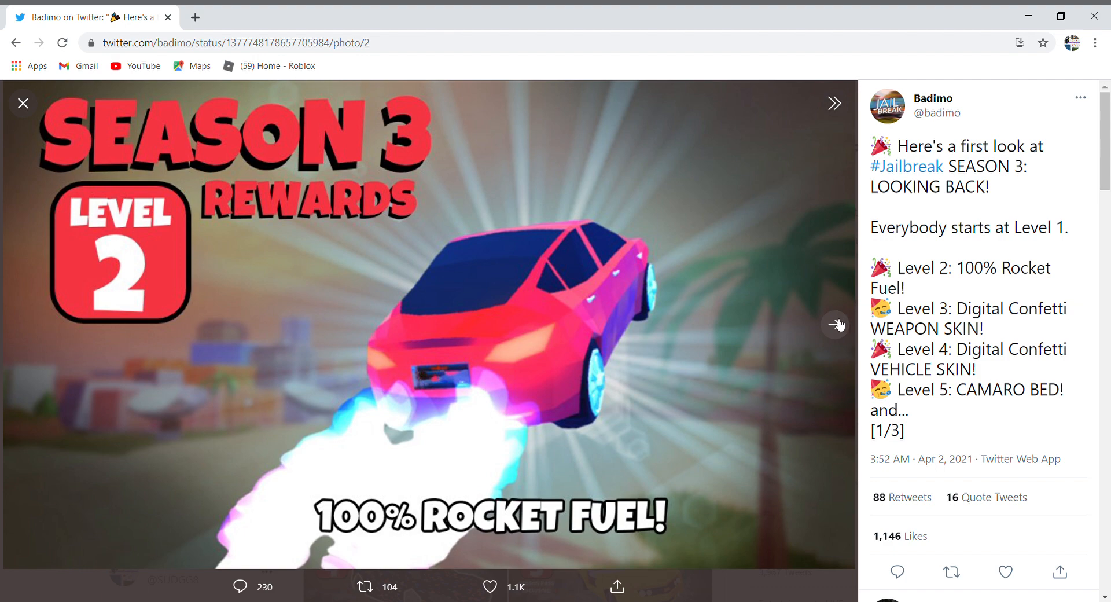
{"action": "left_click", "coordinate": [835, 324]}
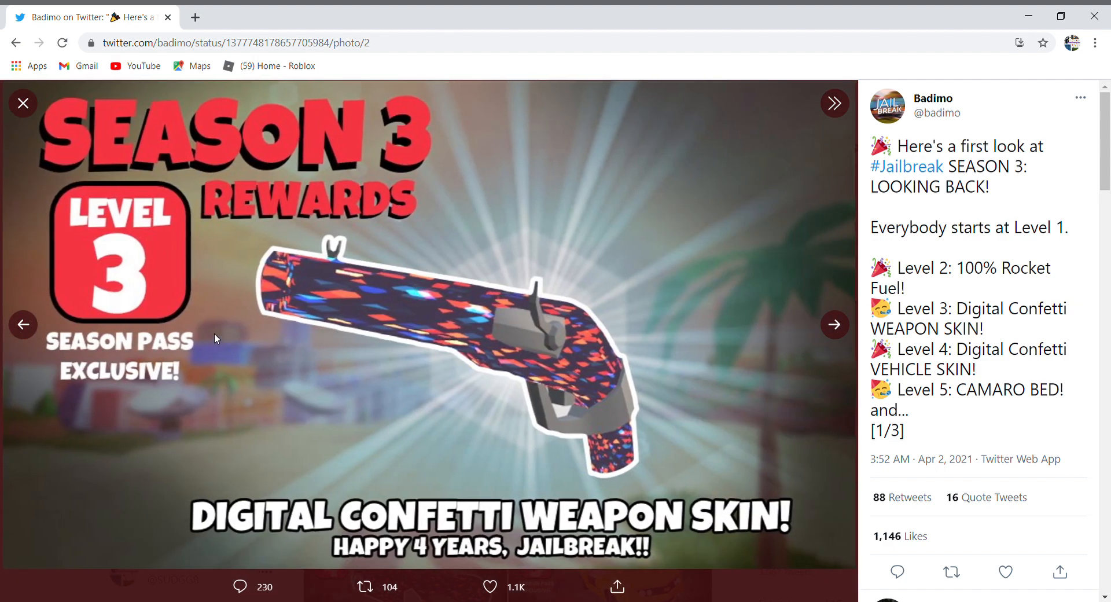
{"action": "mouse_move", "coordinate": [96, 454]}
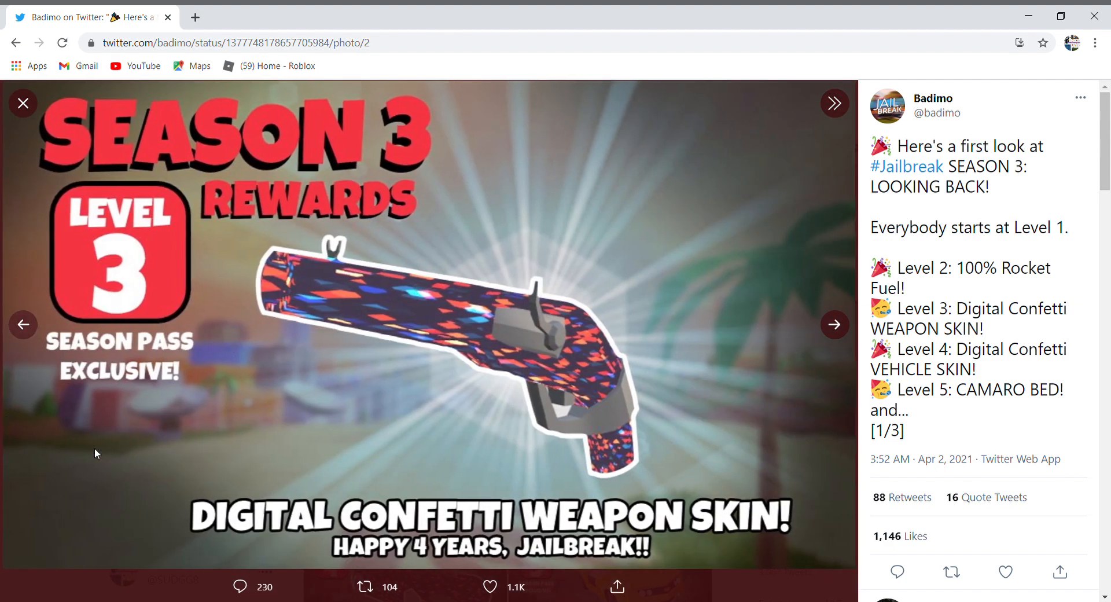
{"action": "mouse_move", "coordinate": [407, 538]}
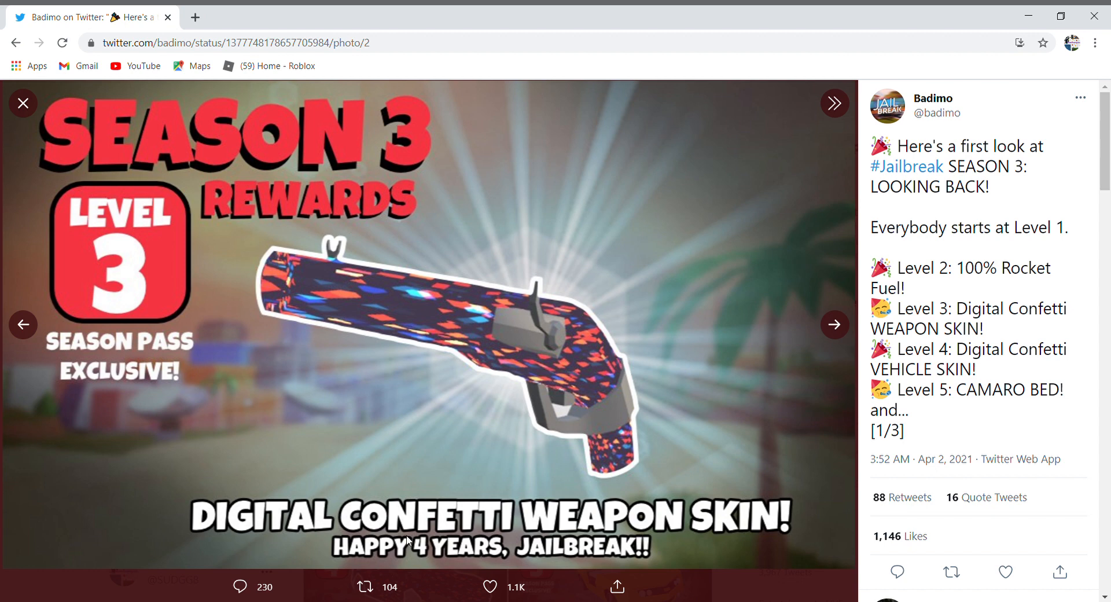
{"action": "mouse_move", "coordinate": [836, 368]}
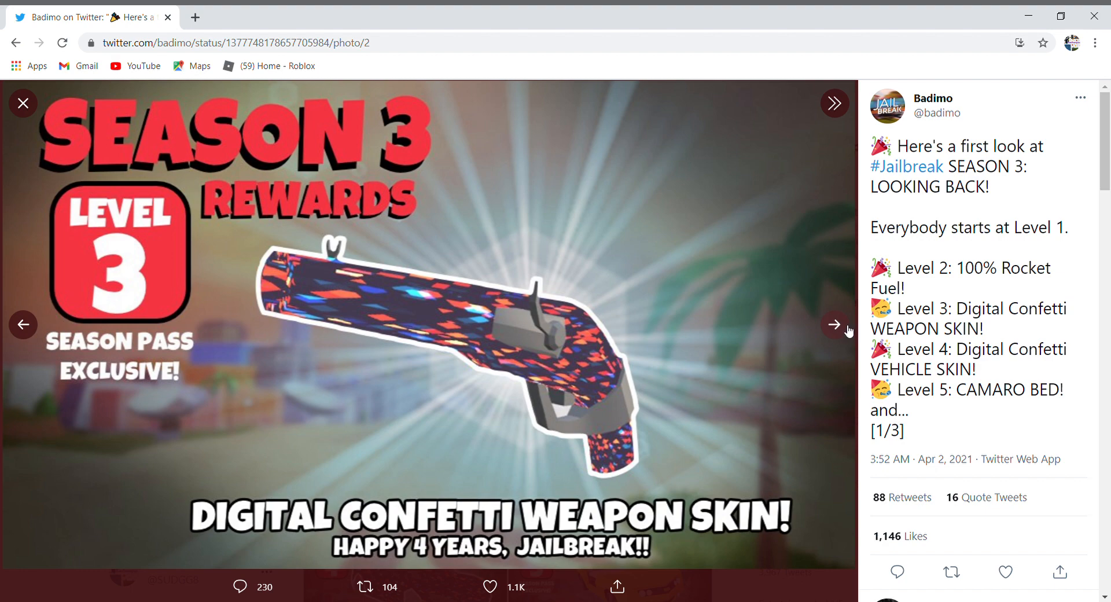
{"action": "left_click", "coordinate": [834, 324]}
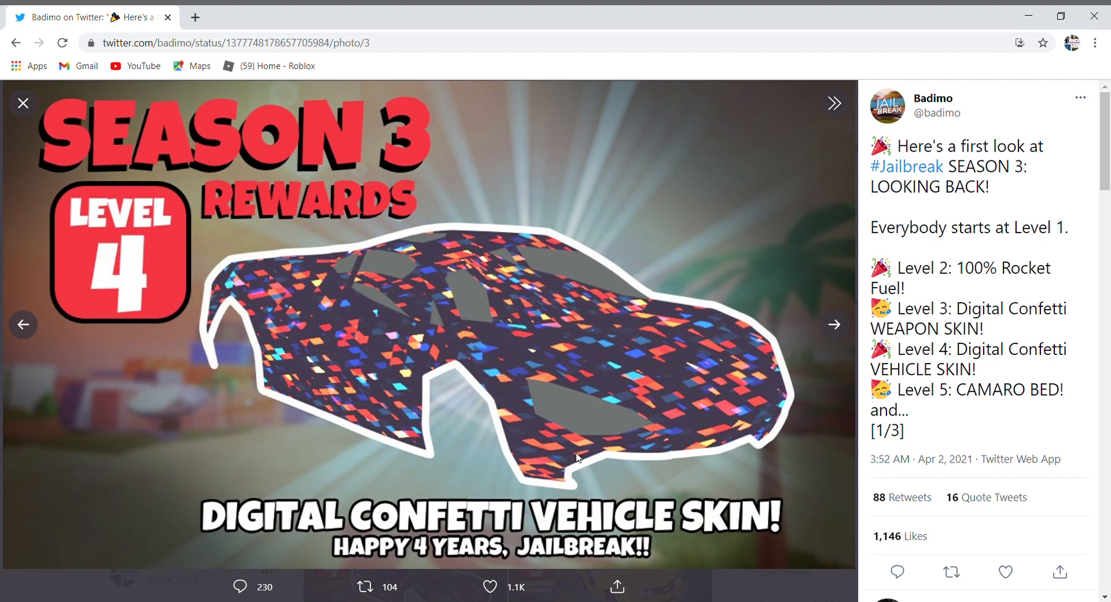
{"action": "mouse_move", "coordinate": [874, 325]}
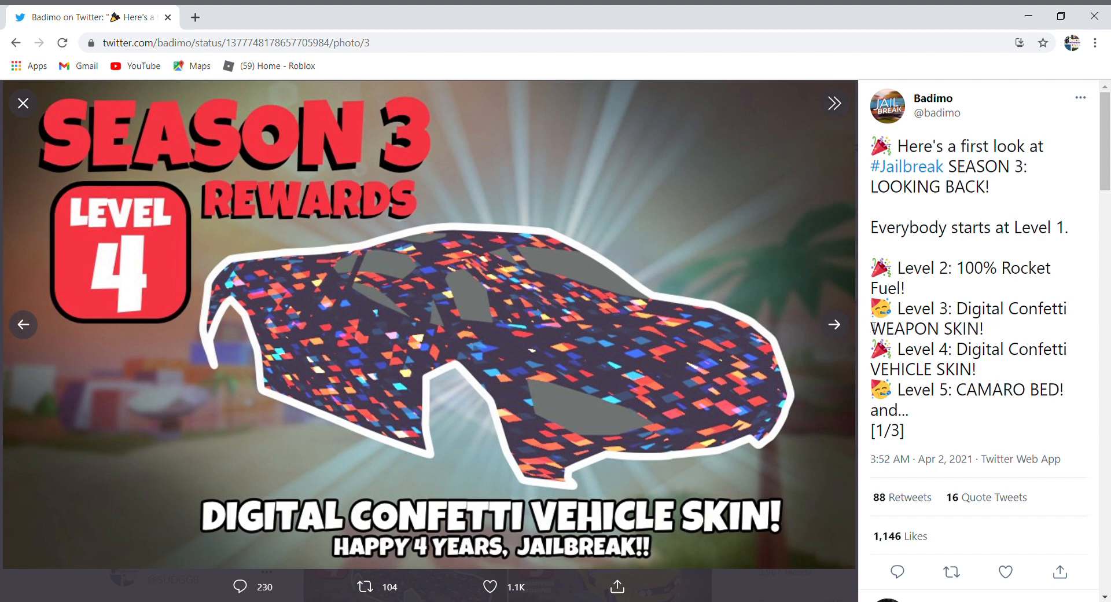
{"action": "left_click", "coordinate": [833, 324]}
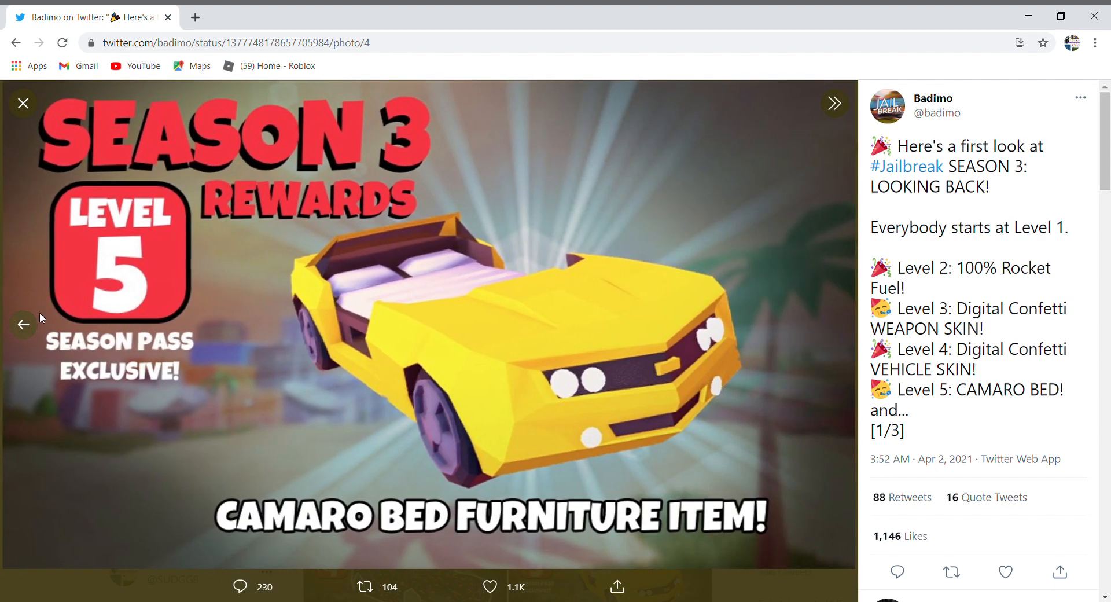
{"action": "mouse_move", "coordinate": [379, 530]}
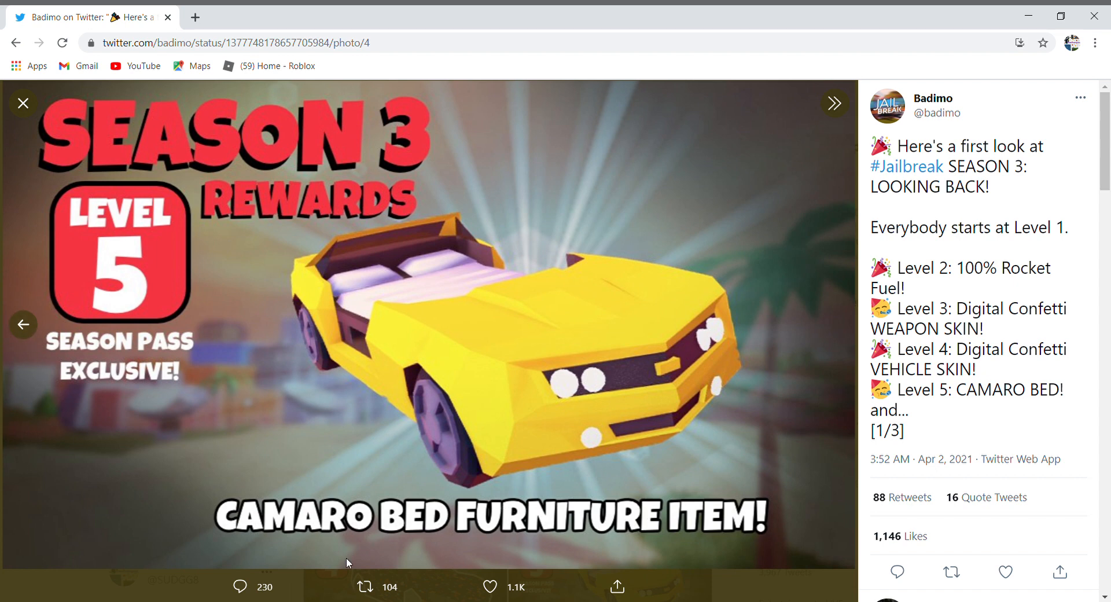
{"action": "mouse_move", "coordinate": [509, 336]}
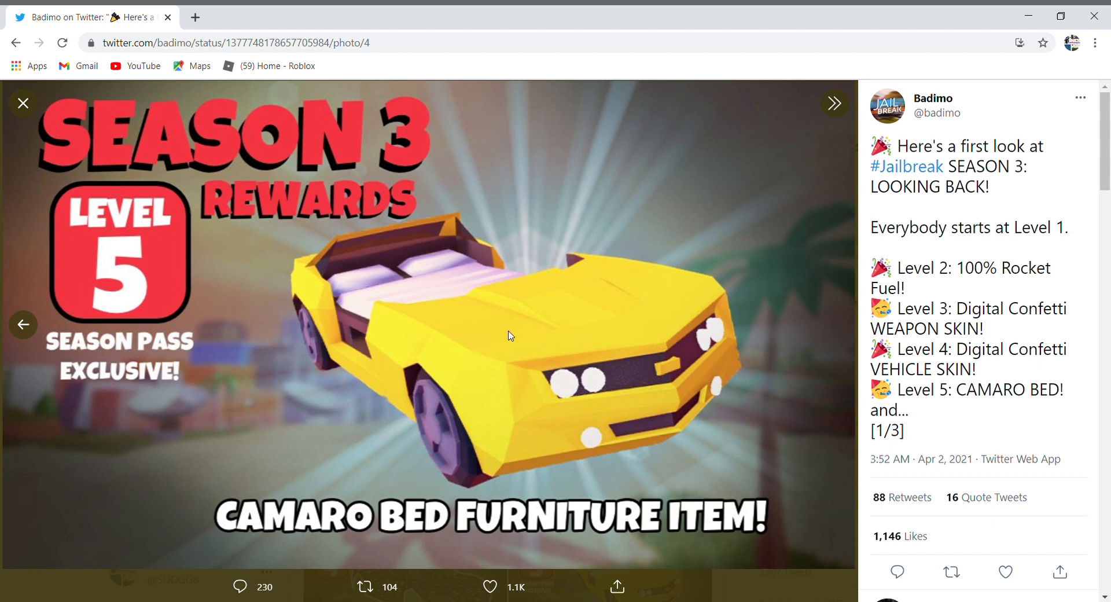
{"action": "mouse_move", "coordinate": [376, 268]}
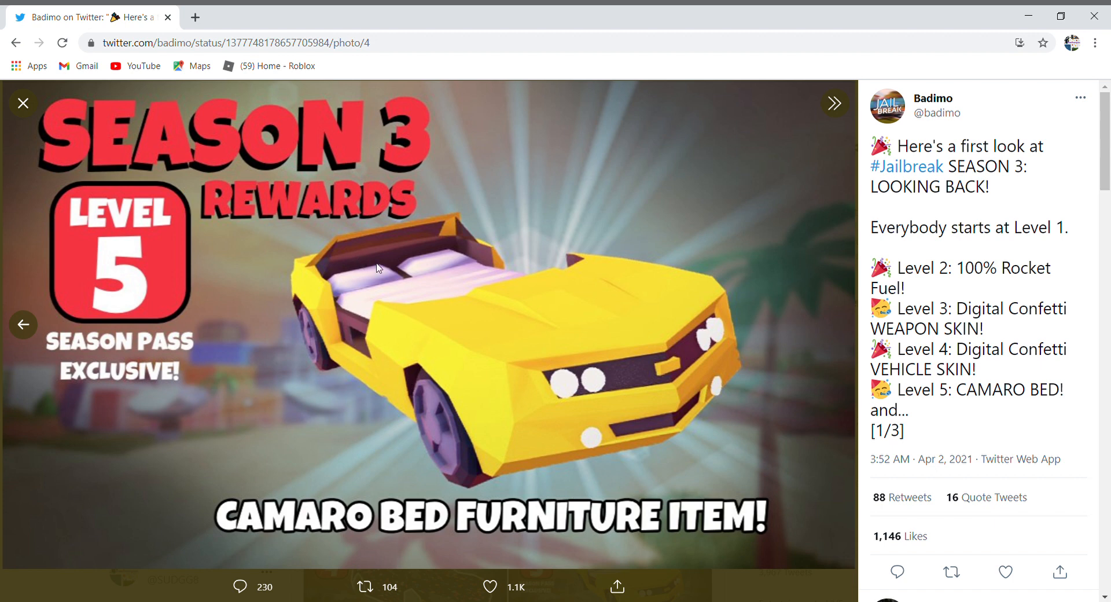
{"action": "mouse_move", "coordinate": [388, 338]}
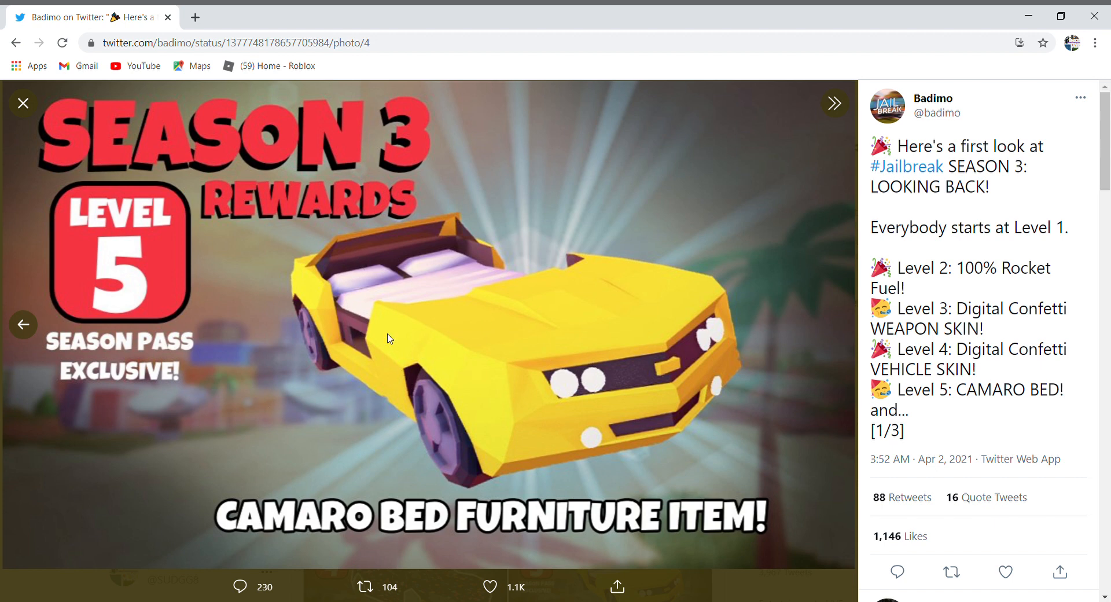
{"action": "mouse_move", "coordinate": [530, 531]}
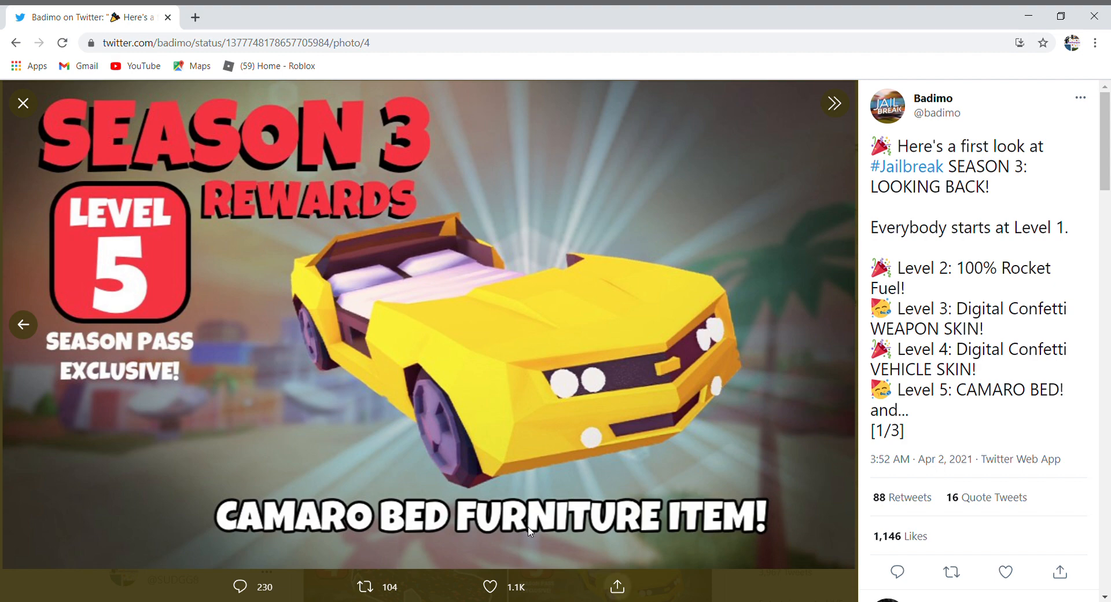
{"action": "mouse_move", "coordinate": [506, 251]}
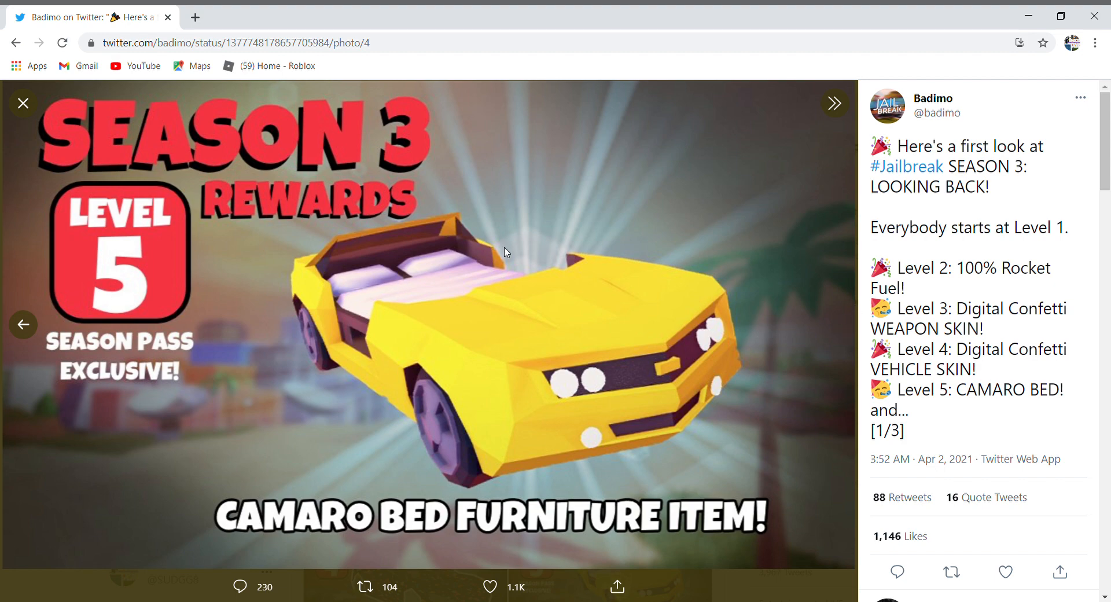
{"action": "left_click", "coordinate": [23, 103]}
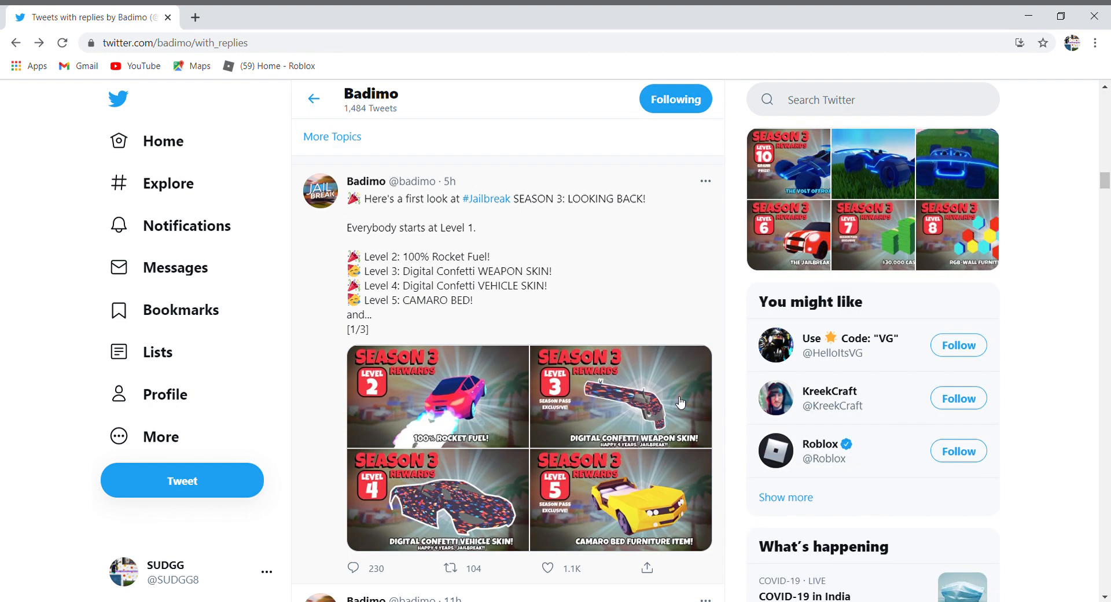
- View Level 6 OG Mini, then page Level 7 $30,000 Cash through Level 9 Air Wing
{"action": "scroll", "scroll_direction": "down", "scroll_amount": 3}
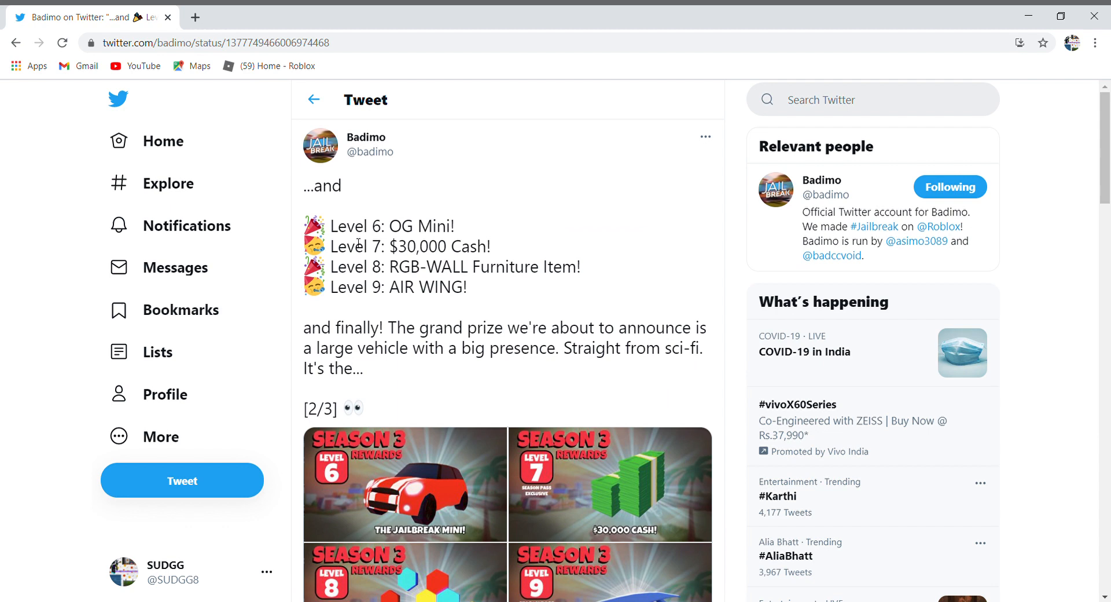
{"action": "left_click", "coordinate": [404, 484]}
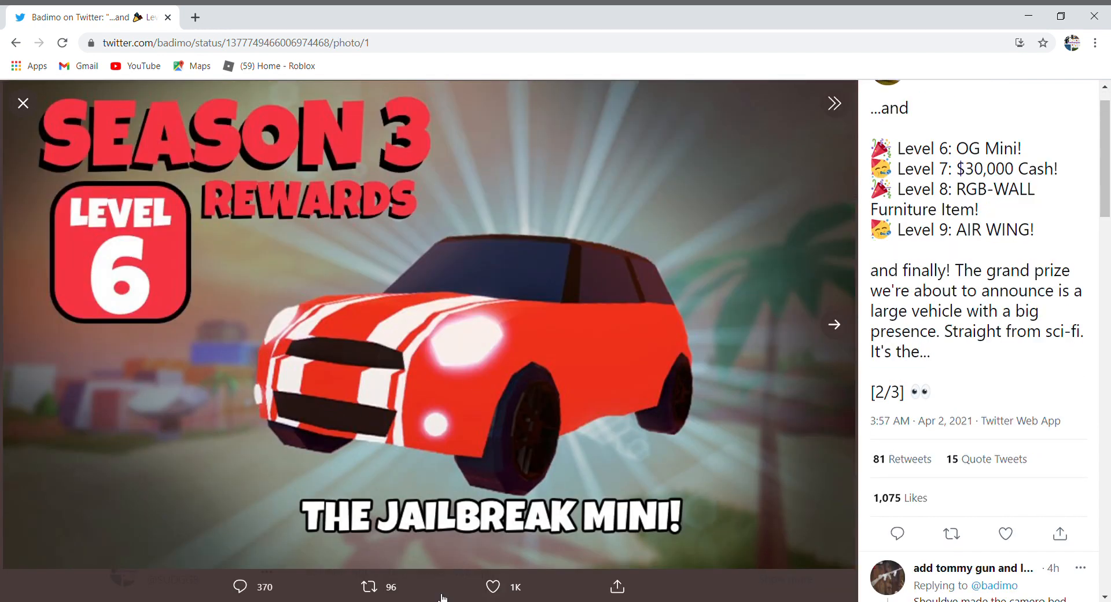
{"action": "mouse_move", "coordinate": [710, 431]}
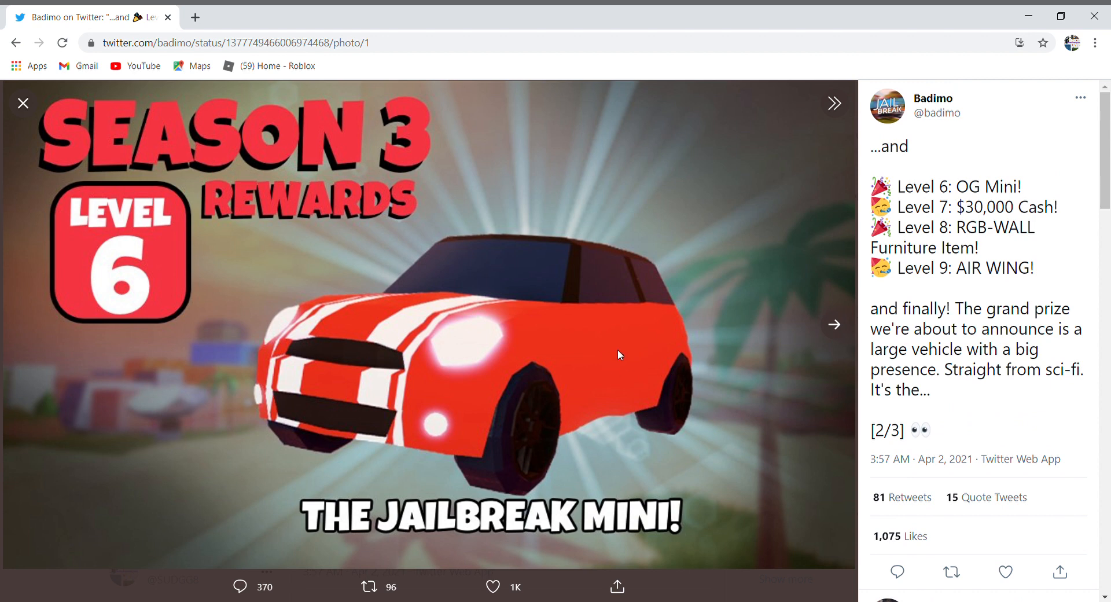
{"action": "left_click", "coordinate": [23, 103]}
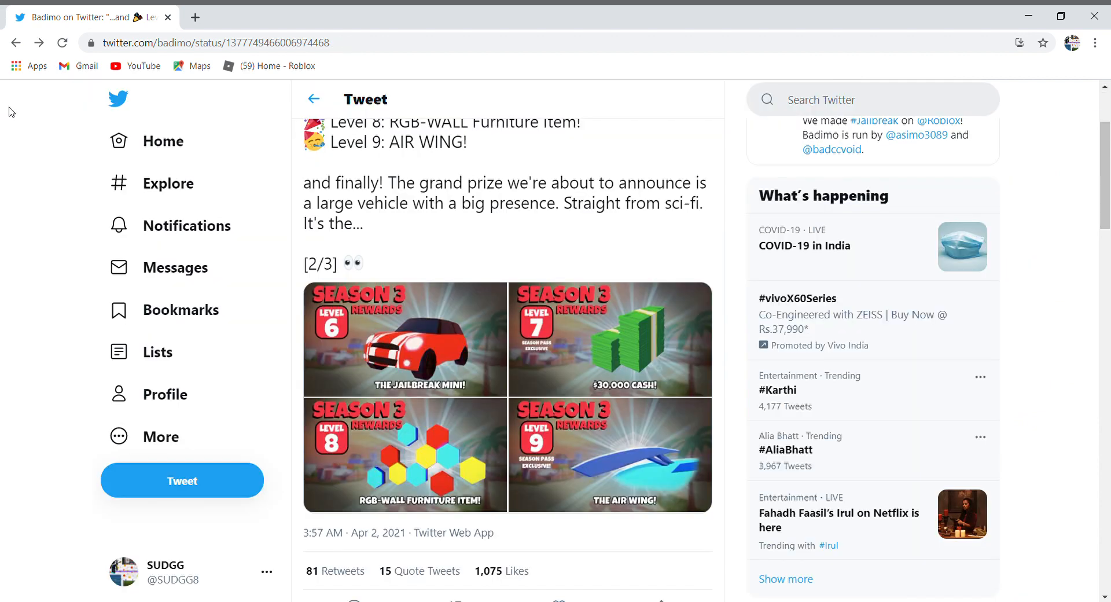
{"action": "mouse_move", "coordinate": [490, 366]}
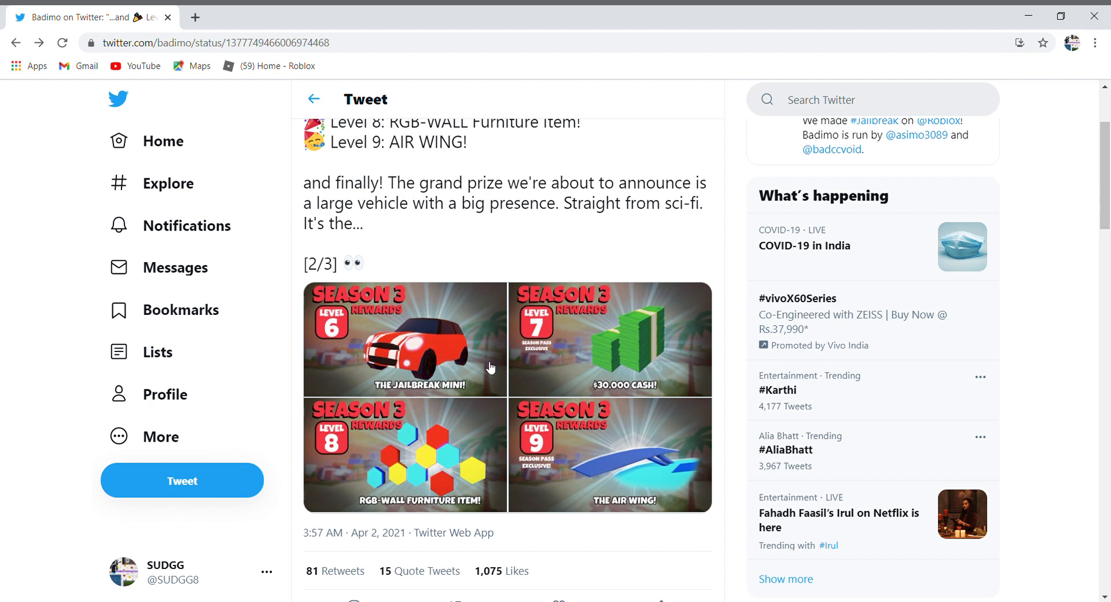
{"action": "left_click", "coordinate": [608, 338]}
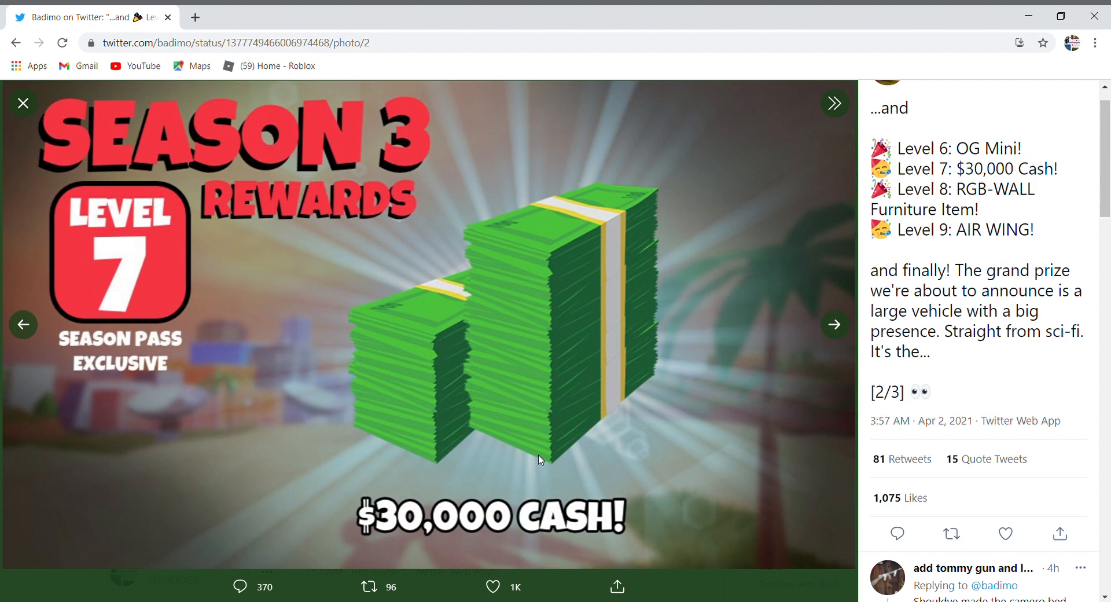
{"action": "mouse_move", "coordinate": [835, 325]}
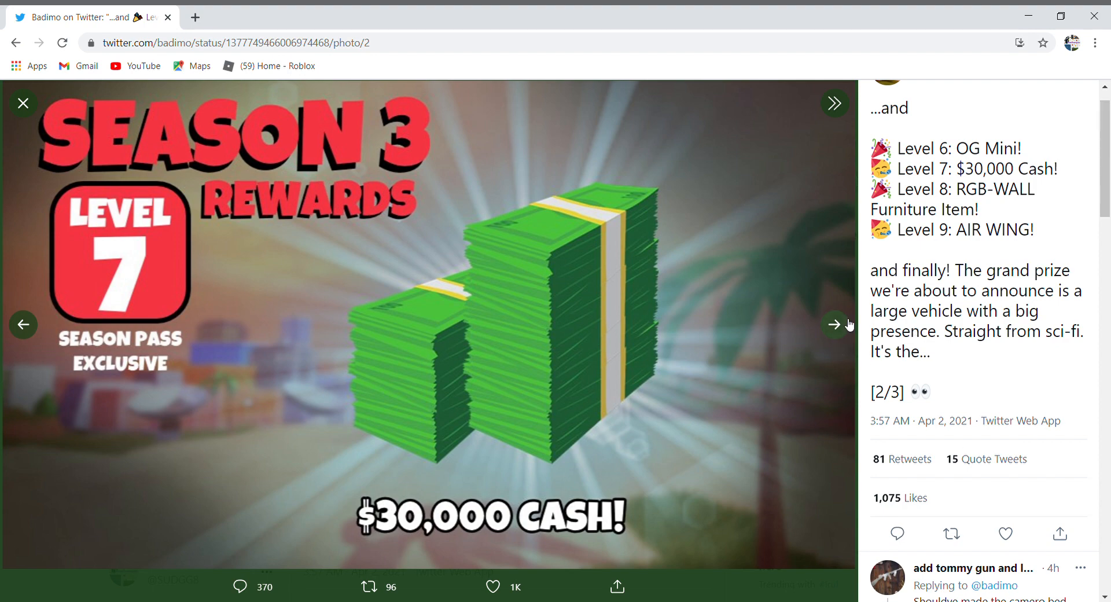
{"action": "left_click", "coordinate": [834, 324]}
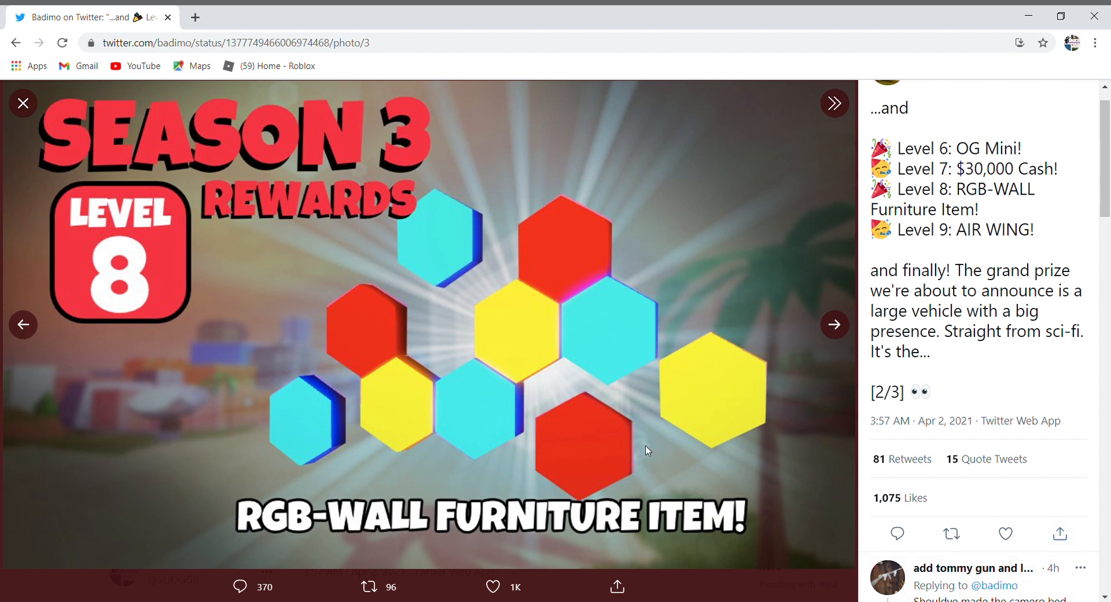
{"action": "mouse_move", "coordinate": [573, 393]}
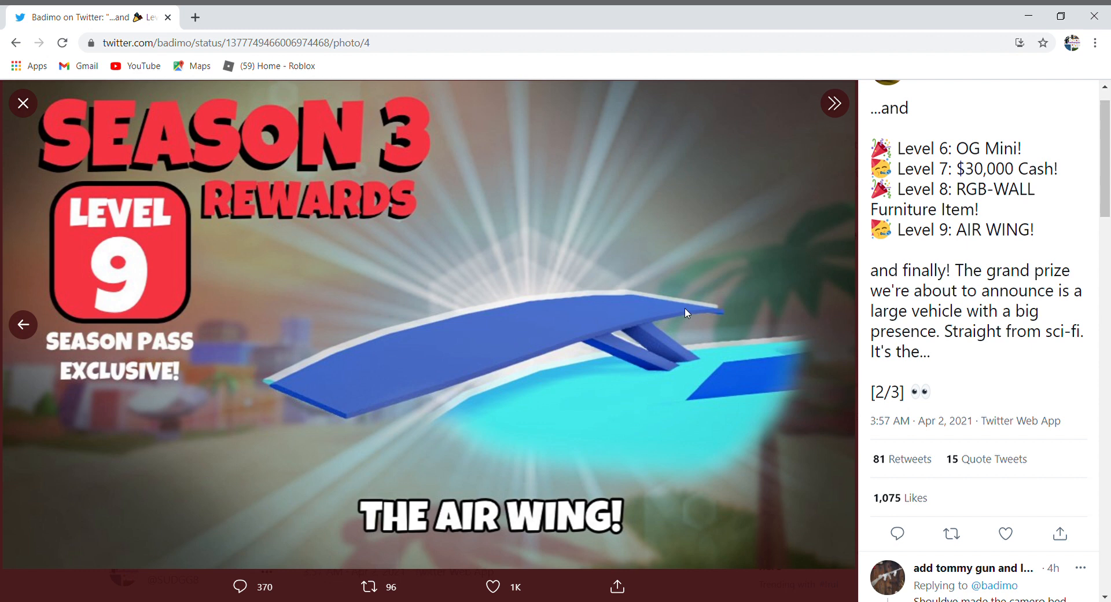
{"action": "mouse_move", "coordinate": [356, 476]}
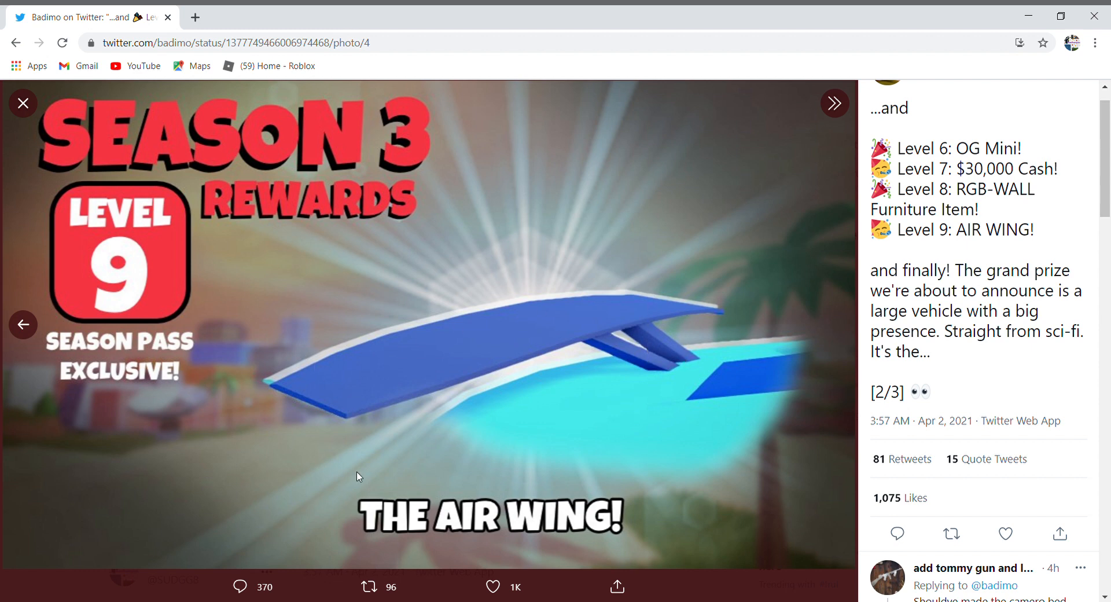
{"action": "mouse_move", "coordinate": [502, 351]}
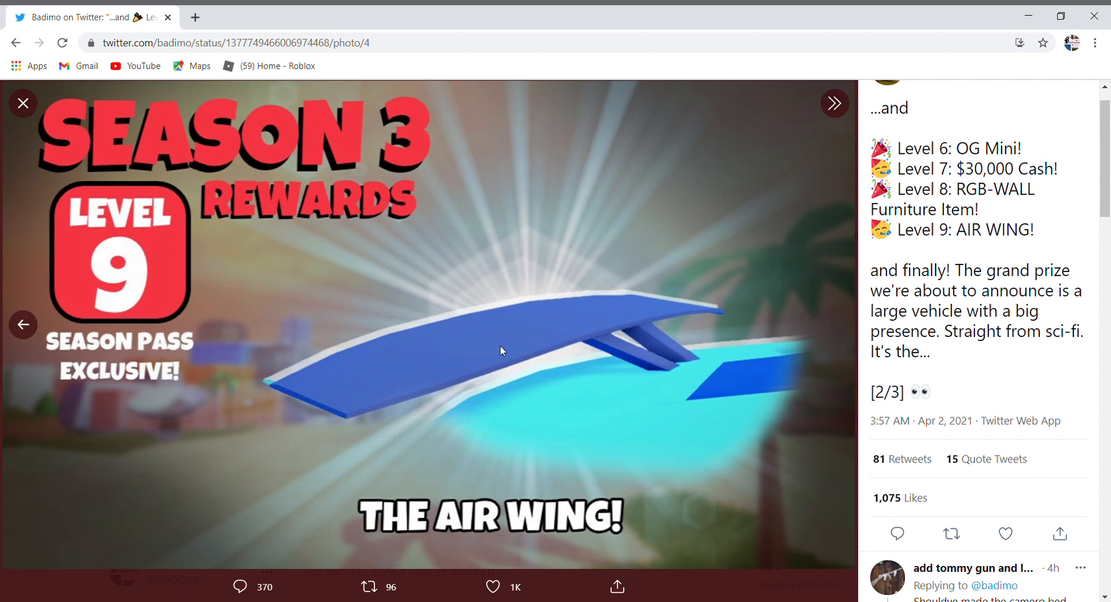
{"action": "mouse_move", "coordinate": [790, 353]}
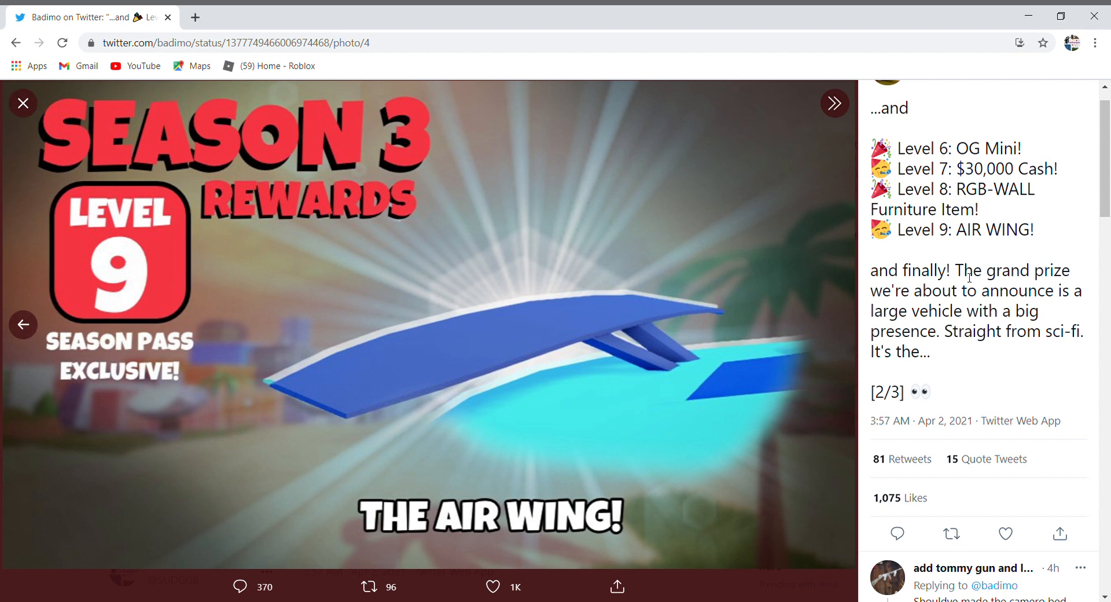
{"action": "mouse_move", "coordinate": [1009, 322]}
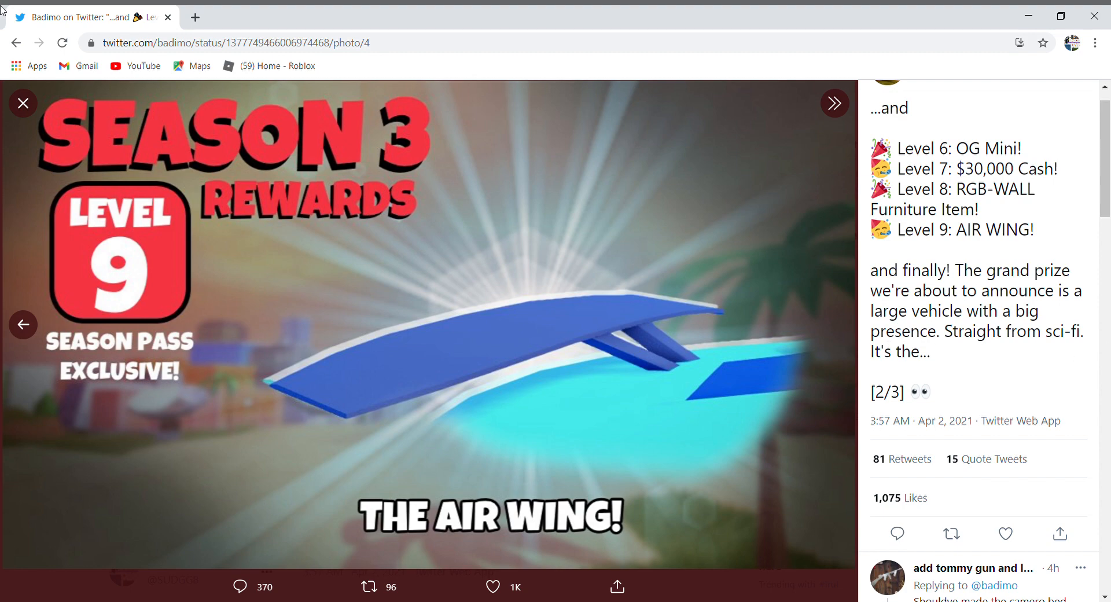
{"action": "left_click", "coordinate": [23, 103]}
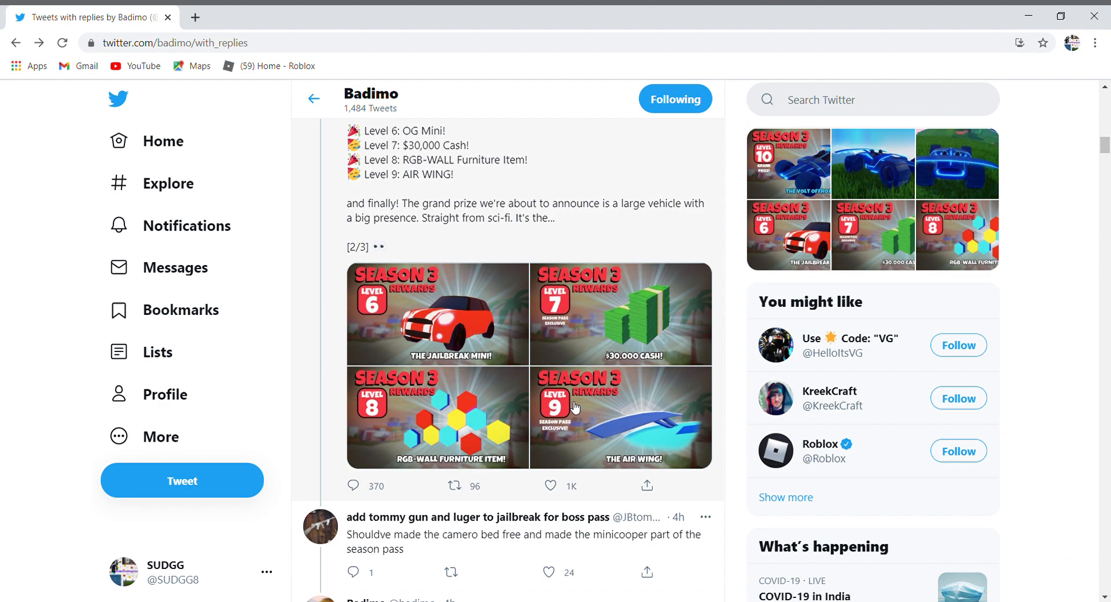
- Open the Level 10 Grand Prize tweet and show its Volt Offroader 4x4 image full-size
{"action": "scroll", "scroll_direction": "down", "scroll_amount": 3}
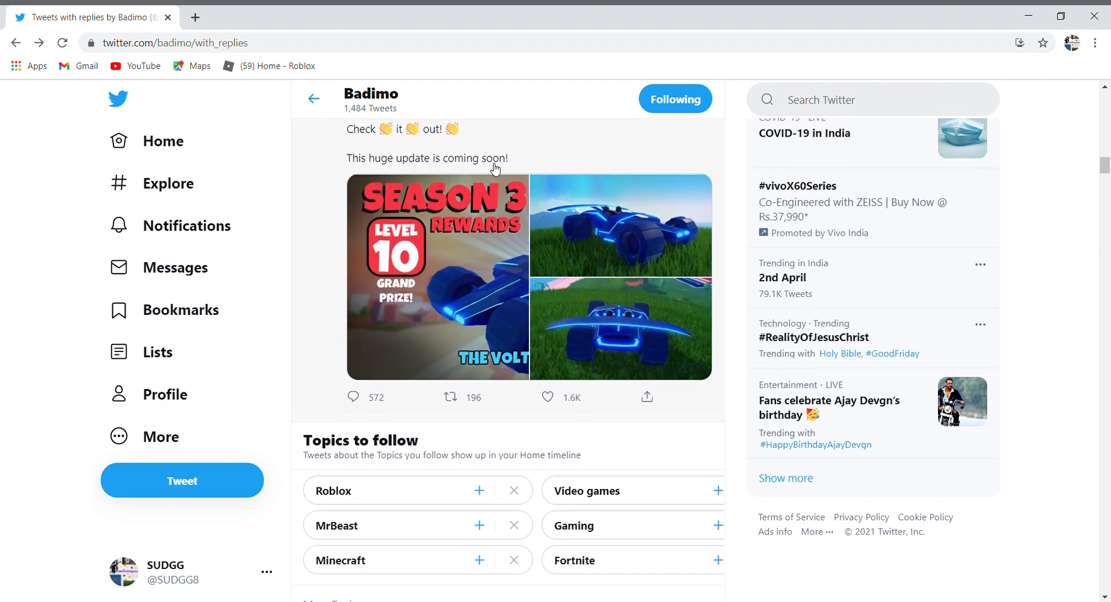
{"action": "left_click", "coordinate": [426, 158]}
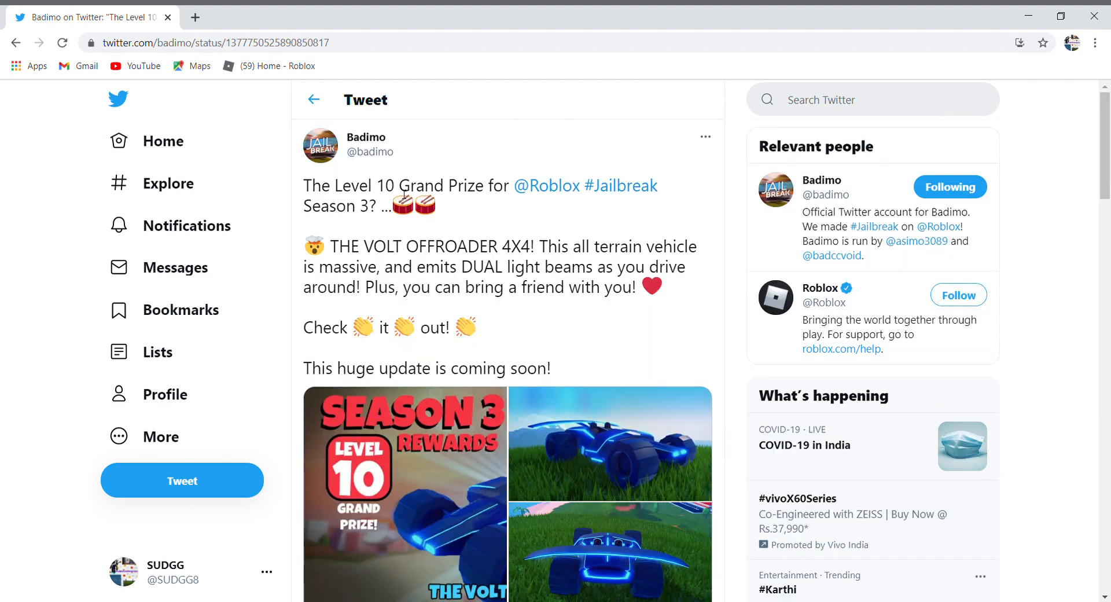
{"action": "mouse_move", "coordinate": [168, 183]}
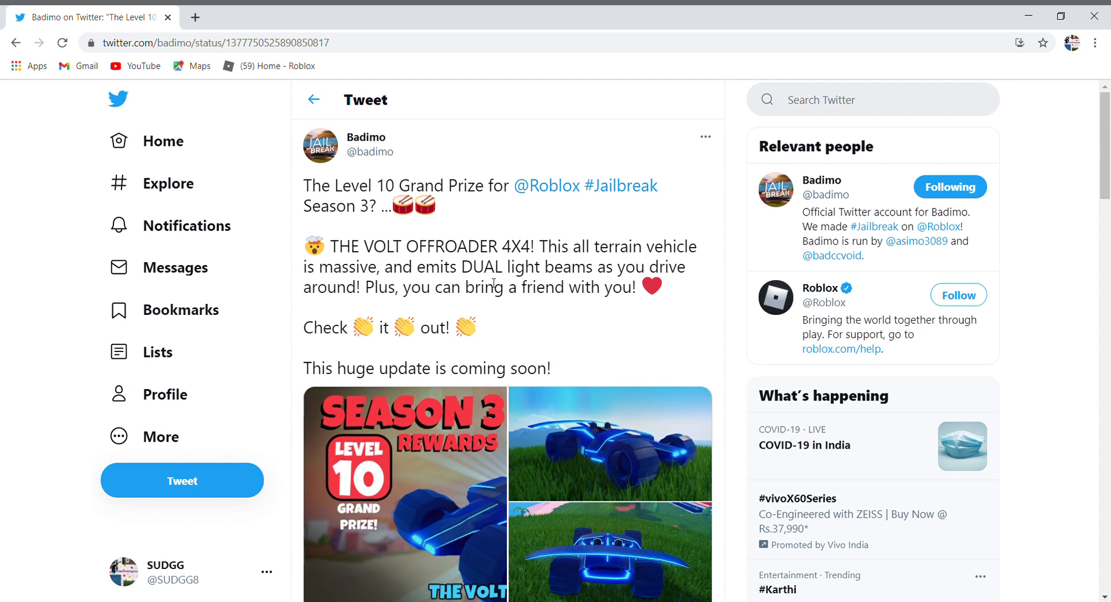
{"action": "mouse_move", "coordinate": [413, 265]}
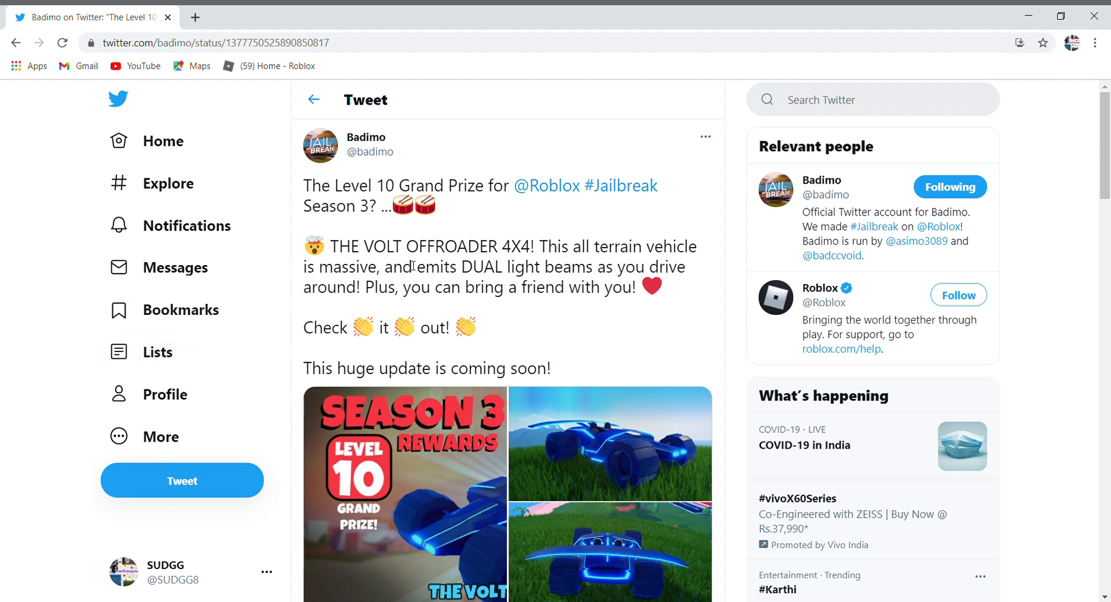
{"action": "mouse_move", "coordinate": [374, 358]}
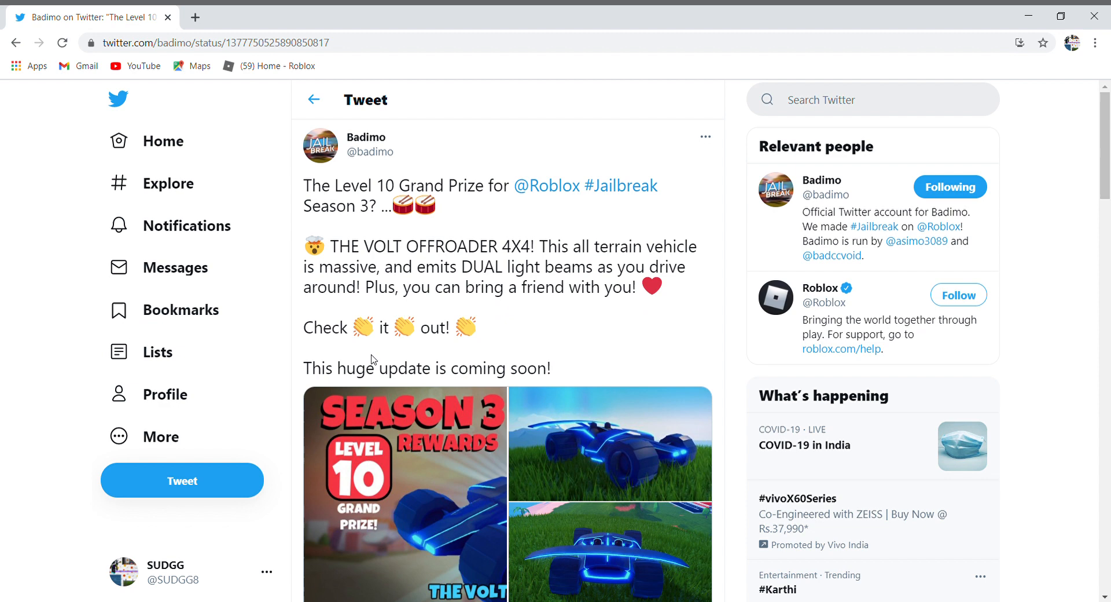
{"action": "scroll", "scroll_direction": "down", "scroll_amount": 3}
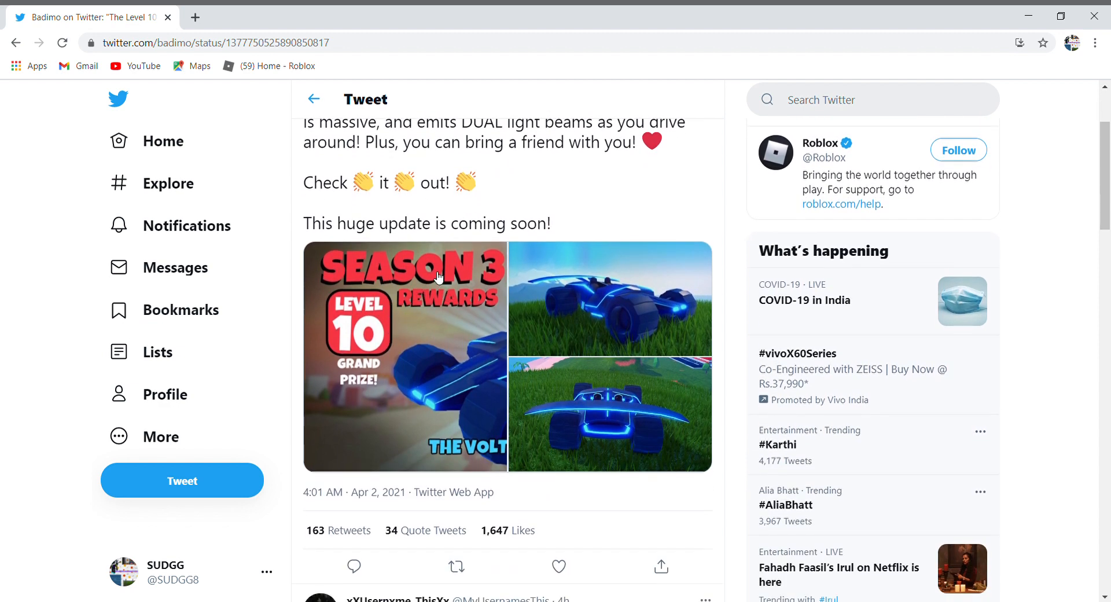
{"action": "left_click", "coordinate": [403, 354]}
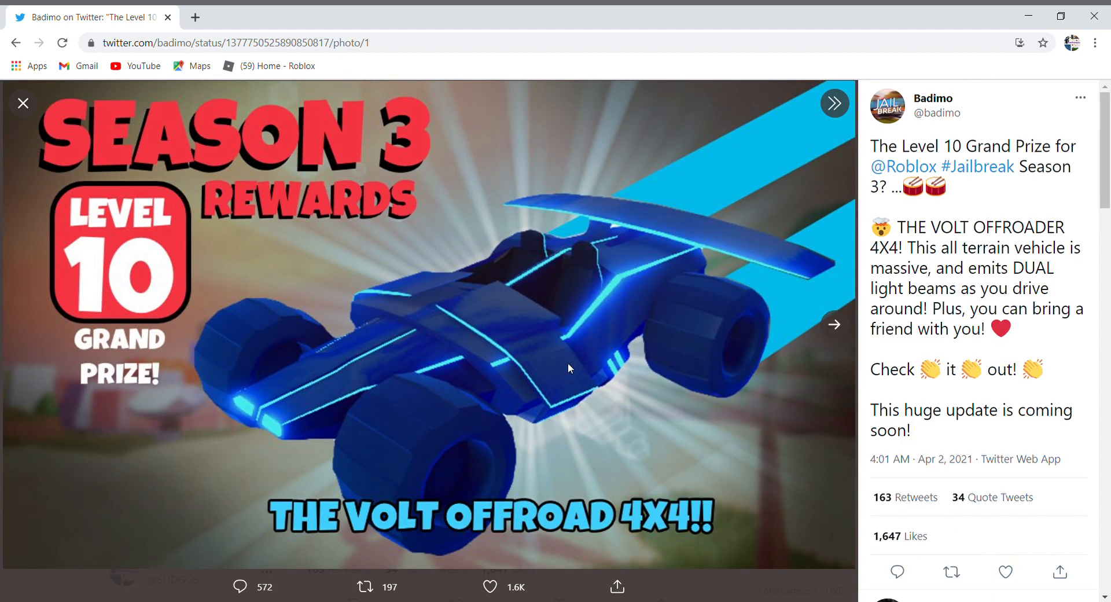
{"action": "mouse_move", "coordinate": [584, 10]}
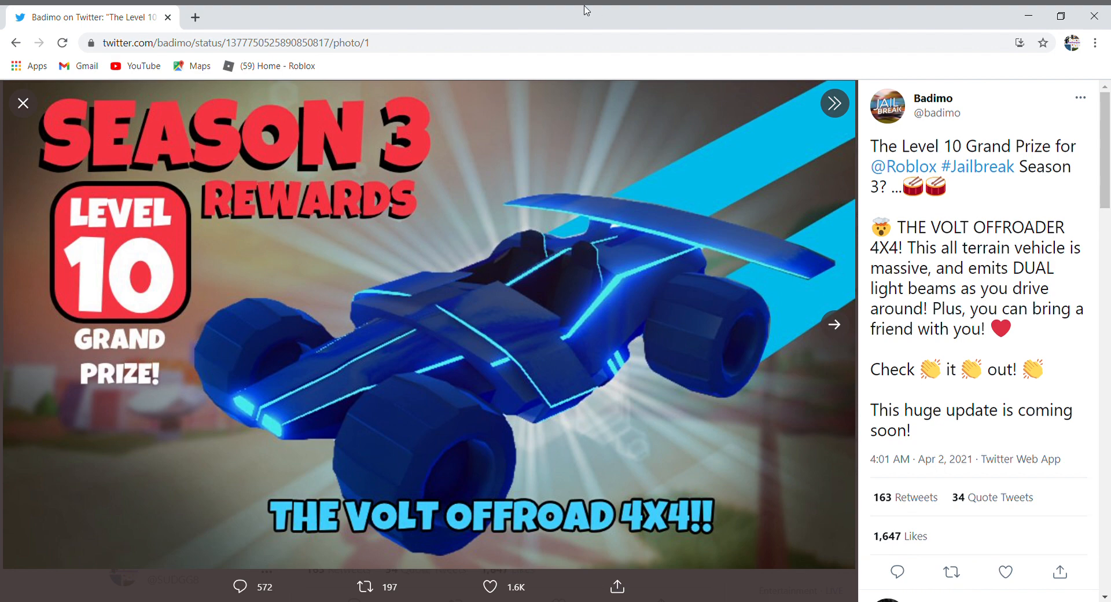
{"action": "mouse_move", "coordinate": [152, 328]}
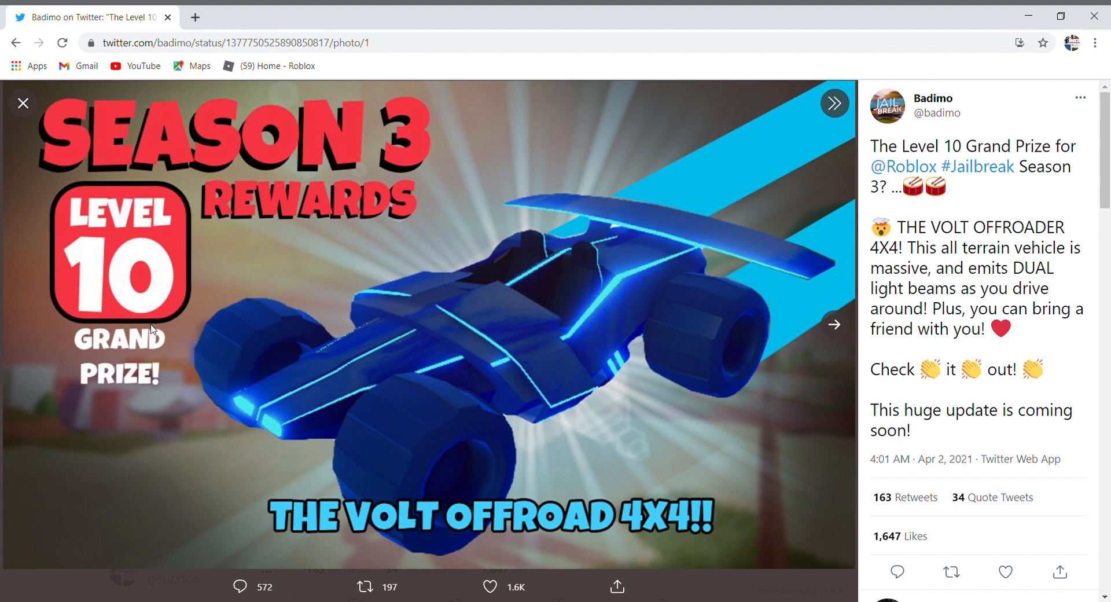
{"action": "mouse_move", "coordinate": [834, 325]}
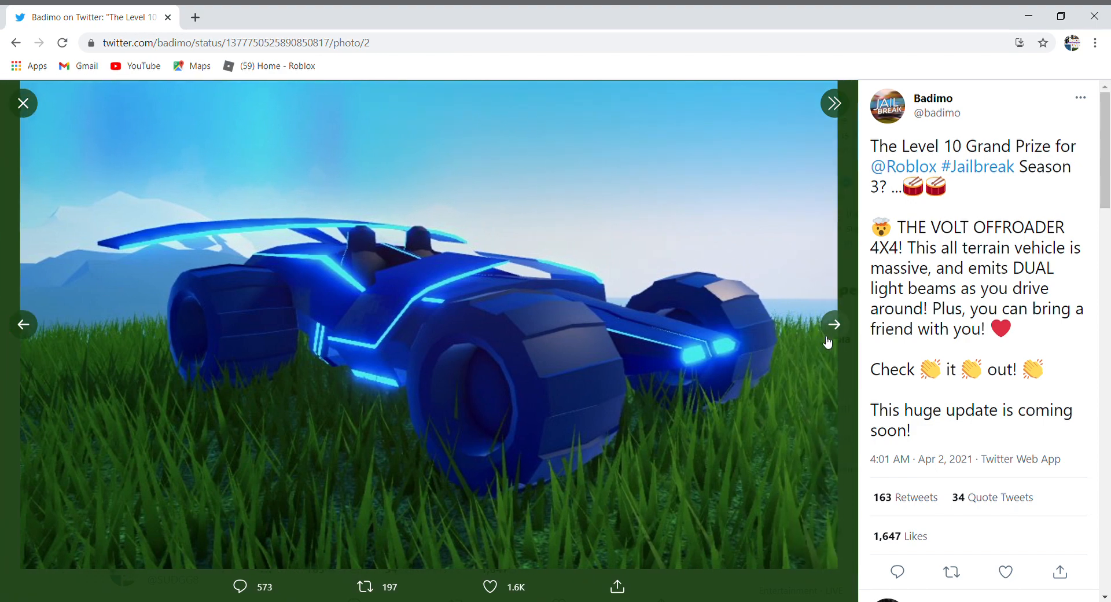
{"action": "mouse_move", "coordinate": [846, 337]}
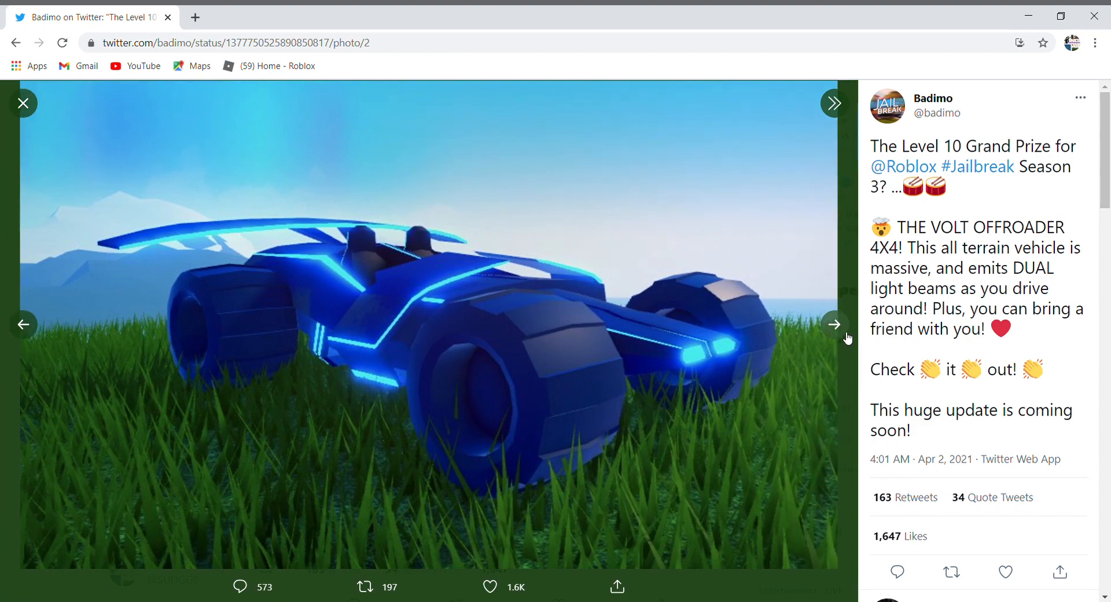
- Page to the next Volt Offroader photo, play and pause a reply's video, then close the photos
{"action": "left_click", "coordinate": [833, 325]}
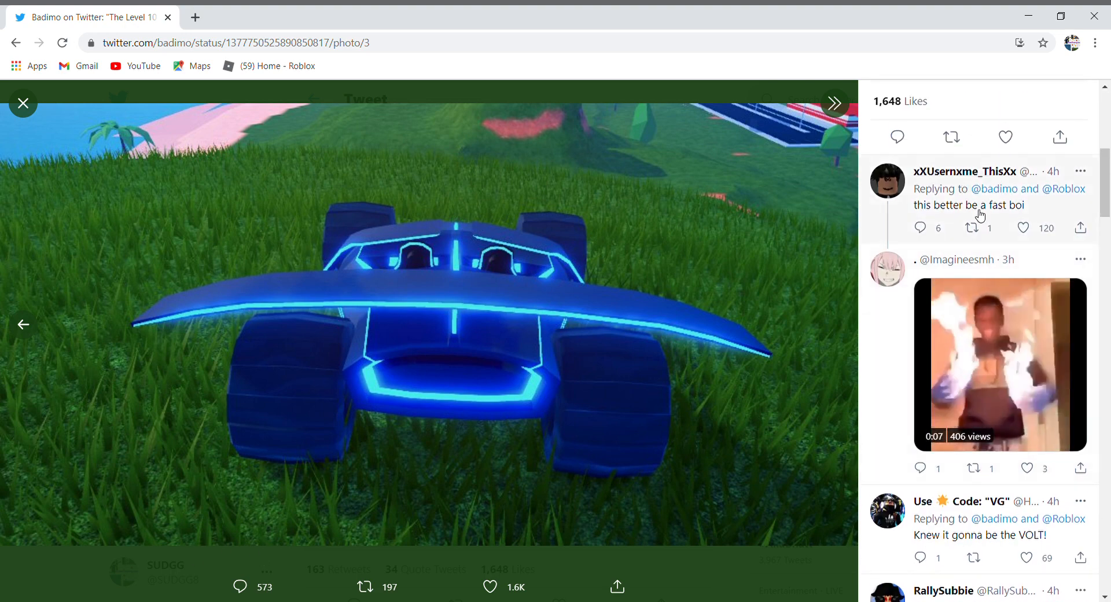
{"action": "left_click", "coordinate": [999, 362]}
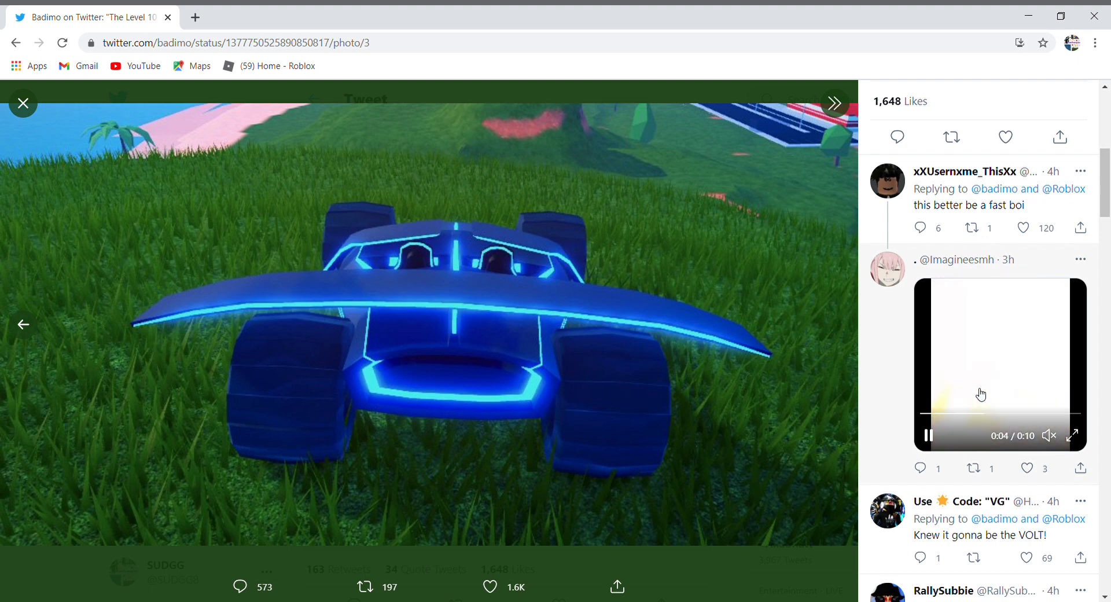
{"action": "left_click", "coordinate": [927, 435]}
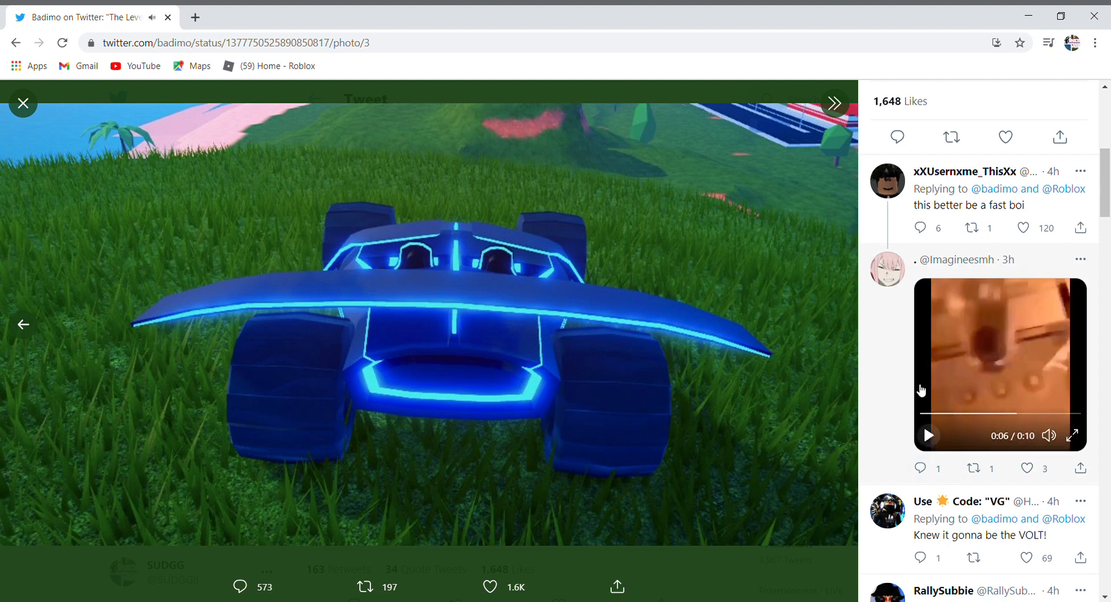
{"action": "scroll", "scroll_direction": "down", "scroll_amount": 3}
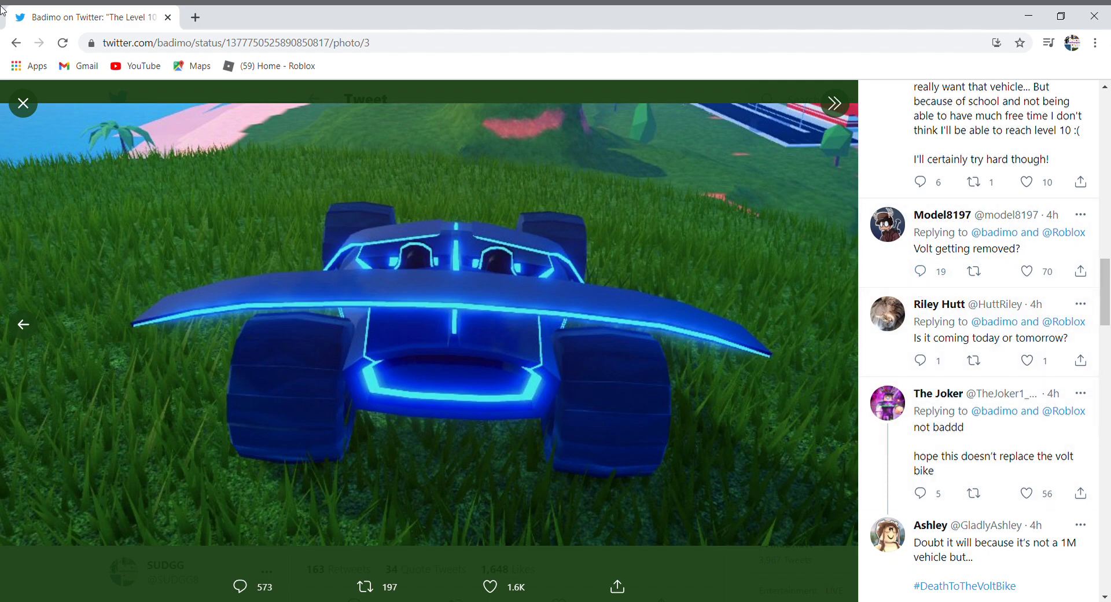
{"action": "left_click", "coordinate": [23, 104]}
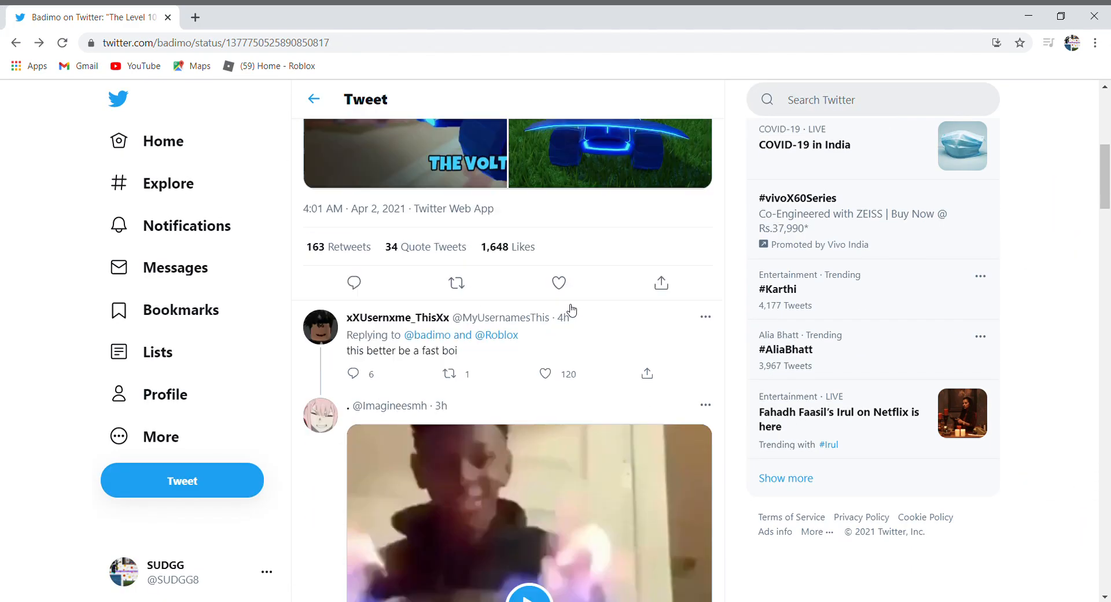
- Visit a suggested creator's profile, then open asimo3089's 'unban every hacker' April fools tweet from Home
{"action": "scroll", "scroll_direction": "up", "scroll_amount": 3}
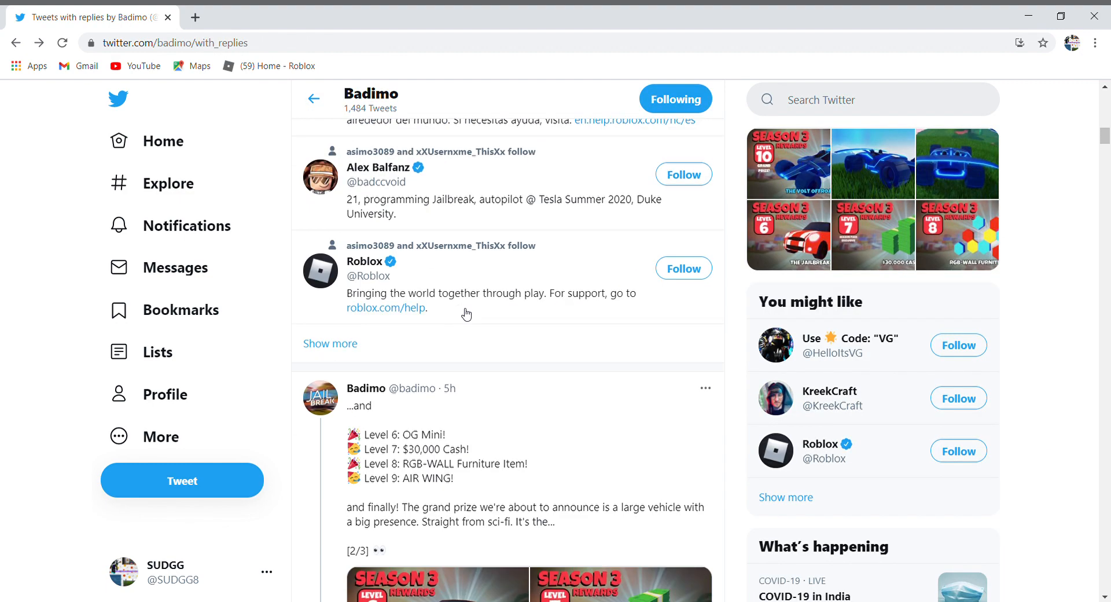
{"action": "left_click", "coordinate": [849, 338]}
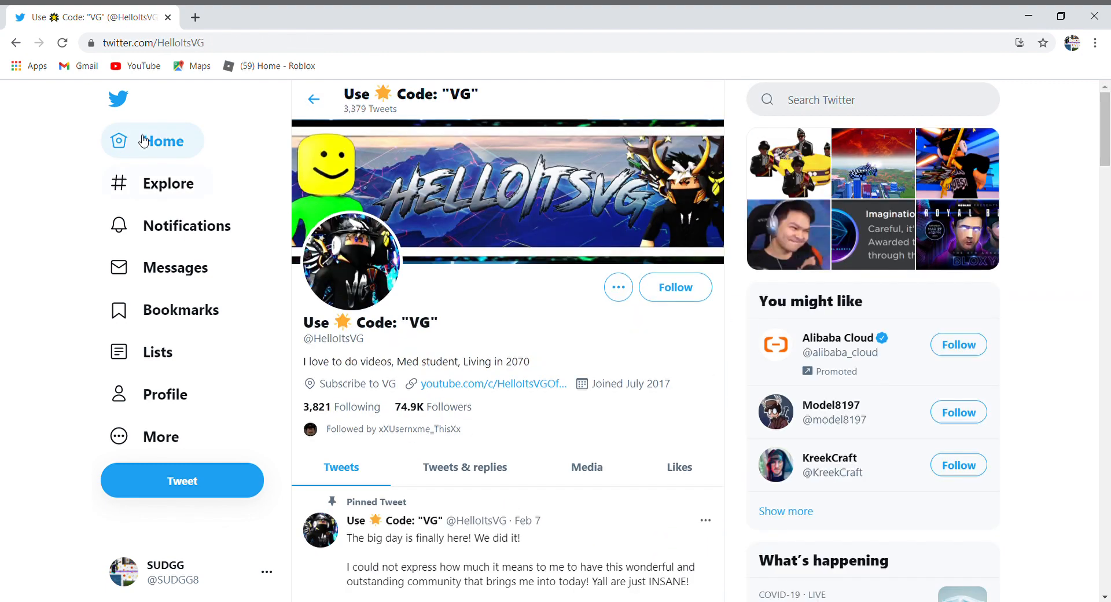
{"action": "left_click", "coordinate": [162, 141]}
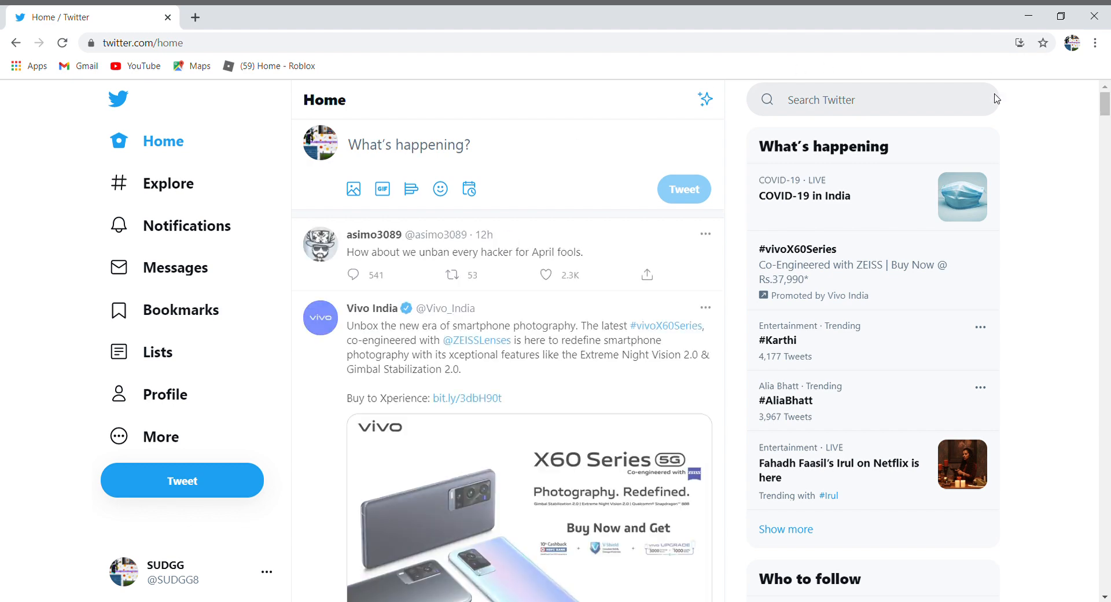
{"action": "left_click", "coordinate": [464, 251]}
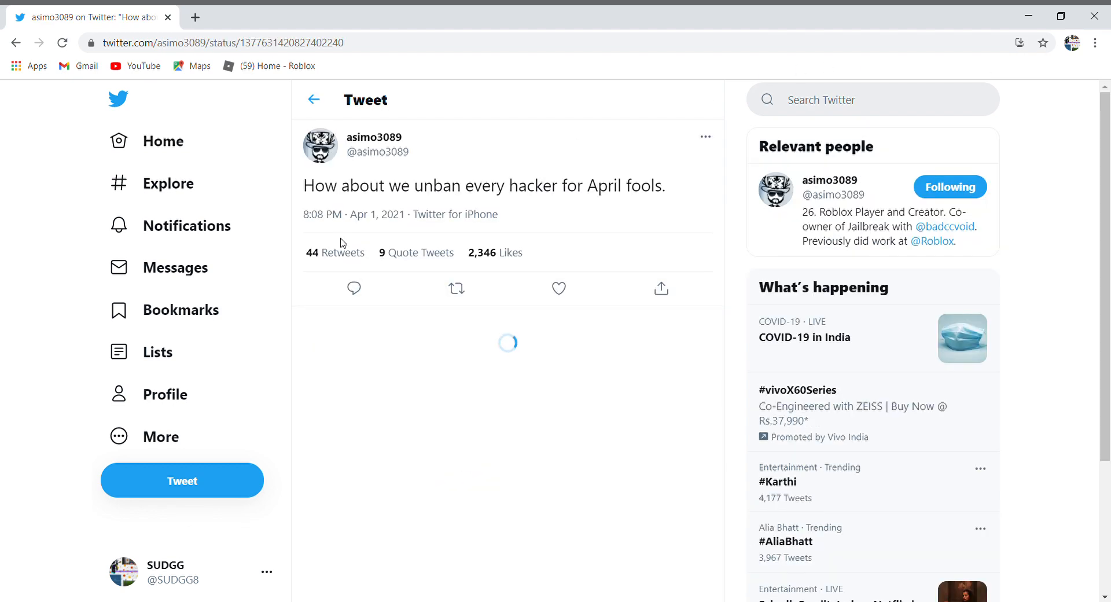